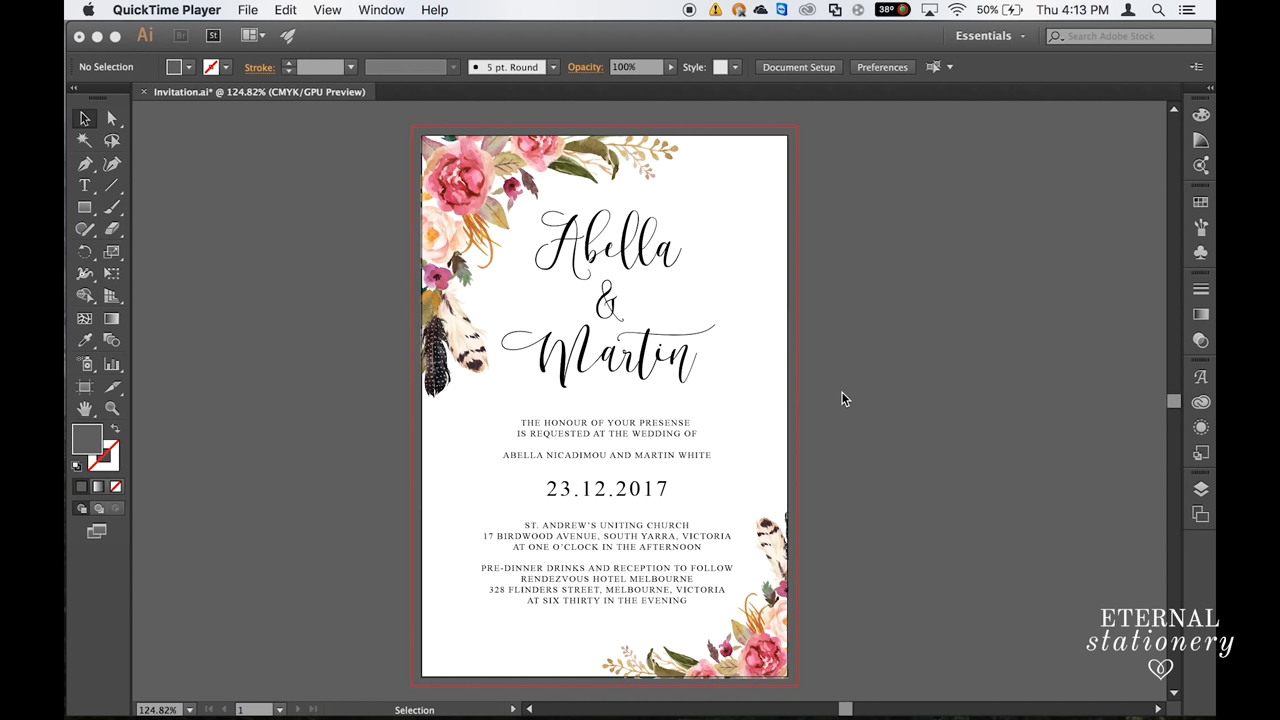
pyautogui.moveTo(790, 276)
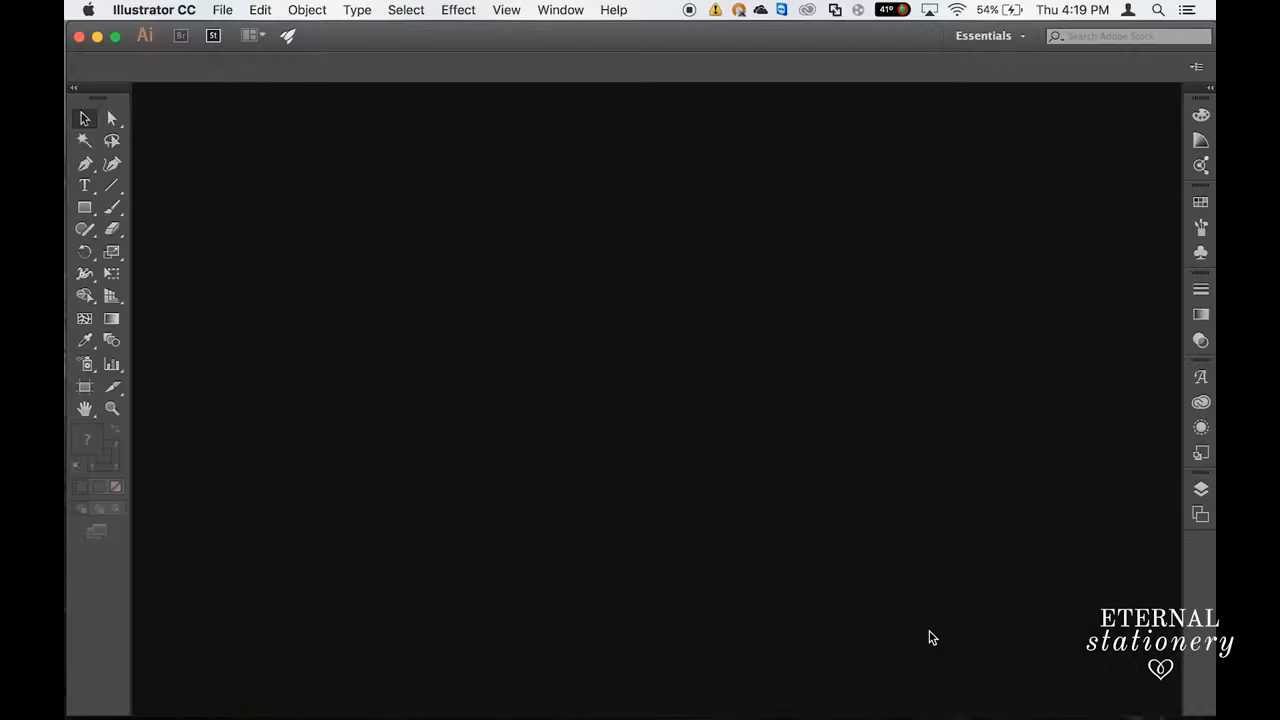
pyautogui.moveTo(408, 186)
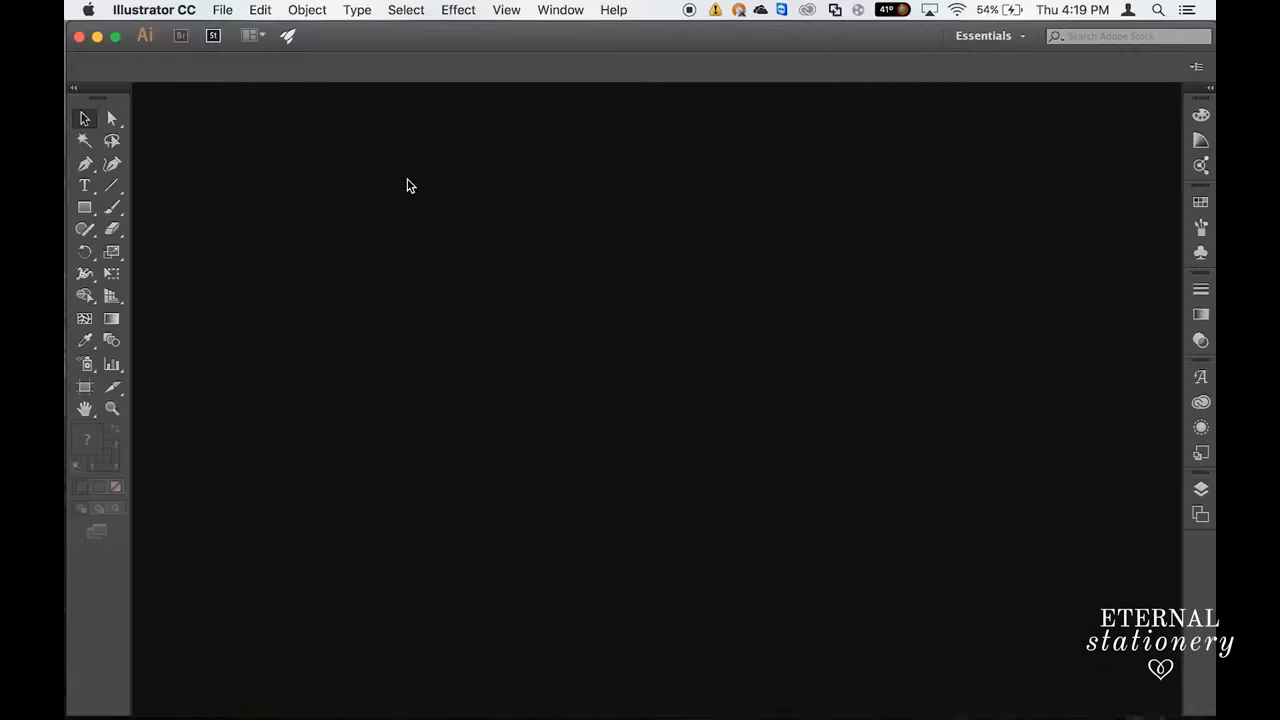
# Step: Create a new 5 × 7 in CMYK document with 0.1181 in bleed and High (300 ppi) raster effects
pyautogui.click(222, 10)
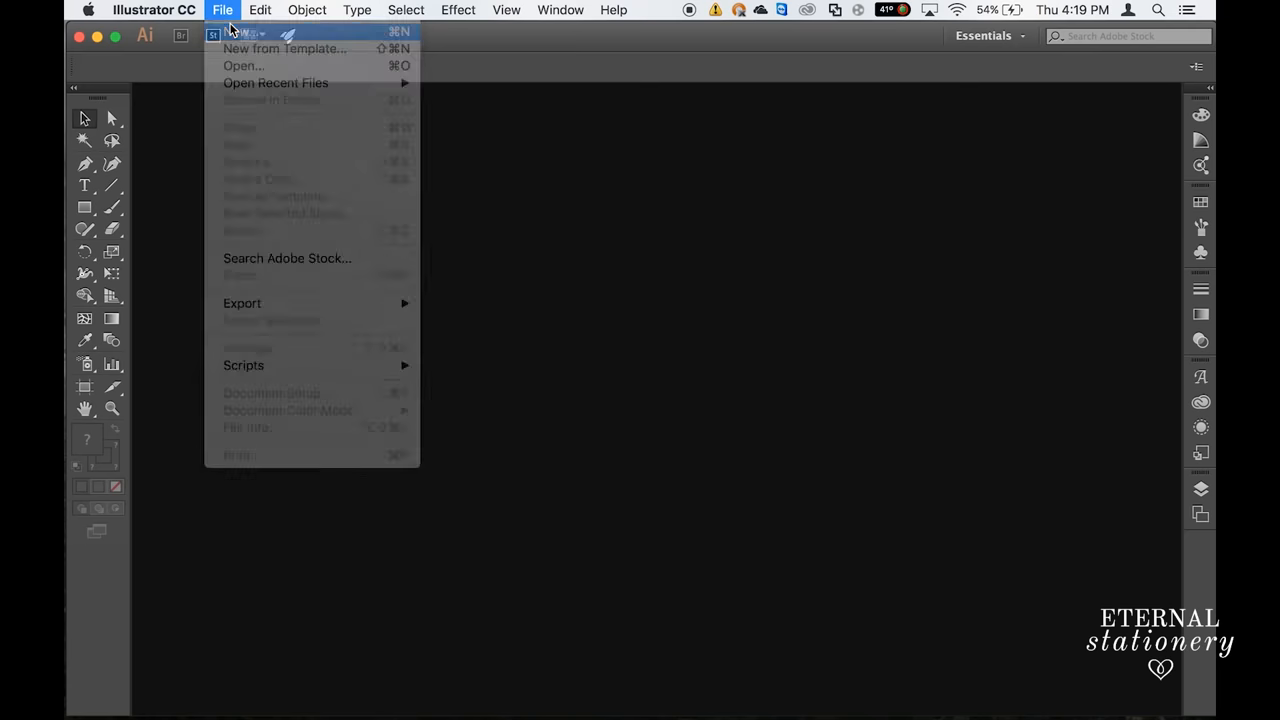
pyautogui.click(244, 32)
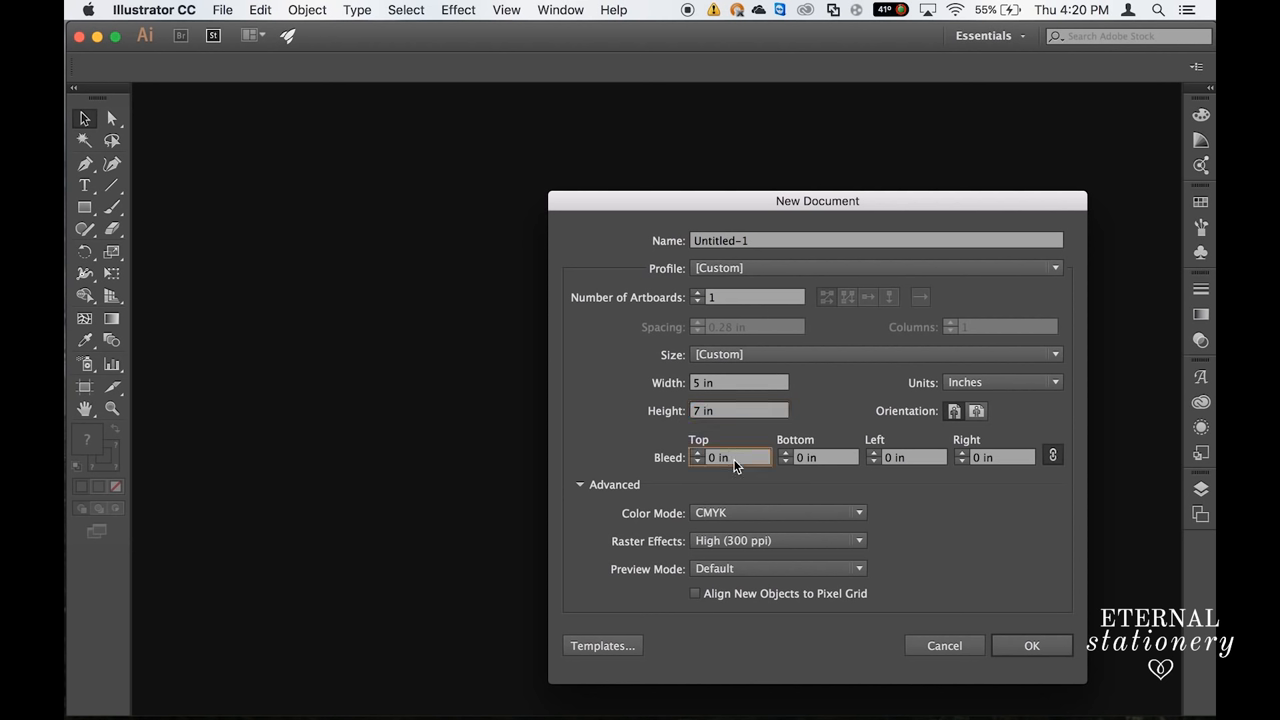
pyautogui.click(736, 456)
pyautogui.write('0.1181')
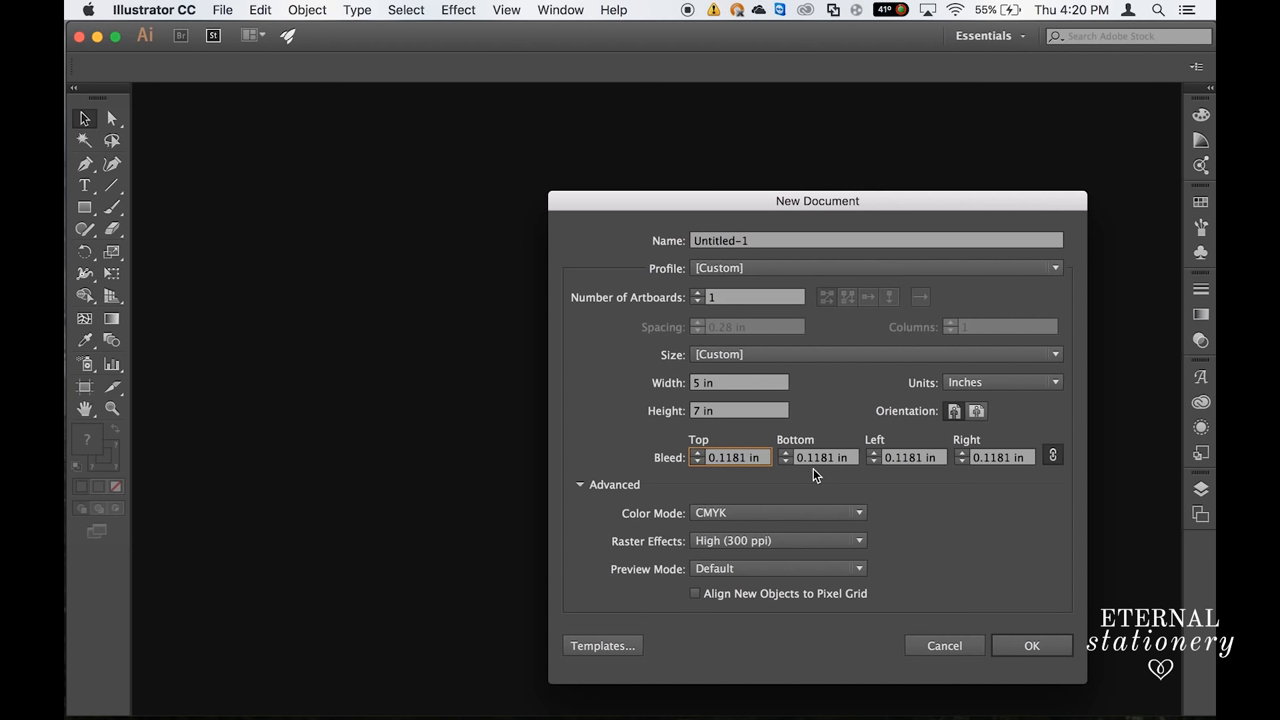
pyautogui.moveTo(760, 524)
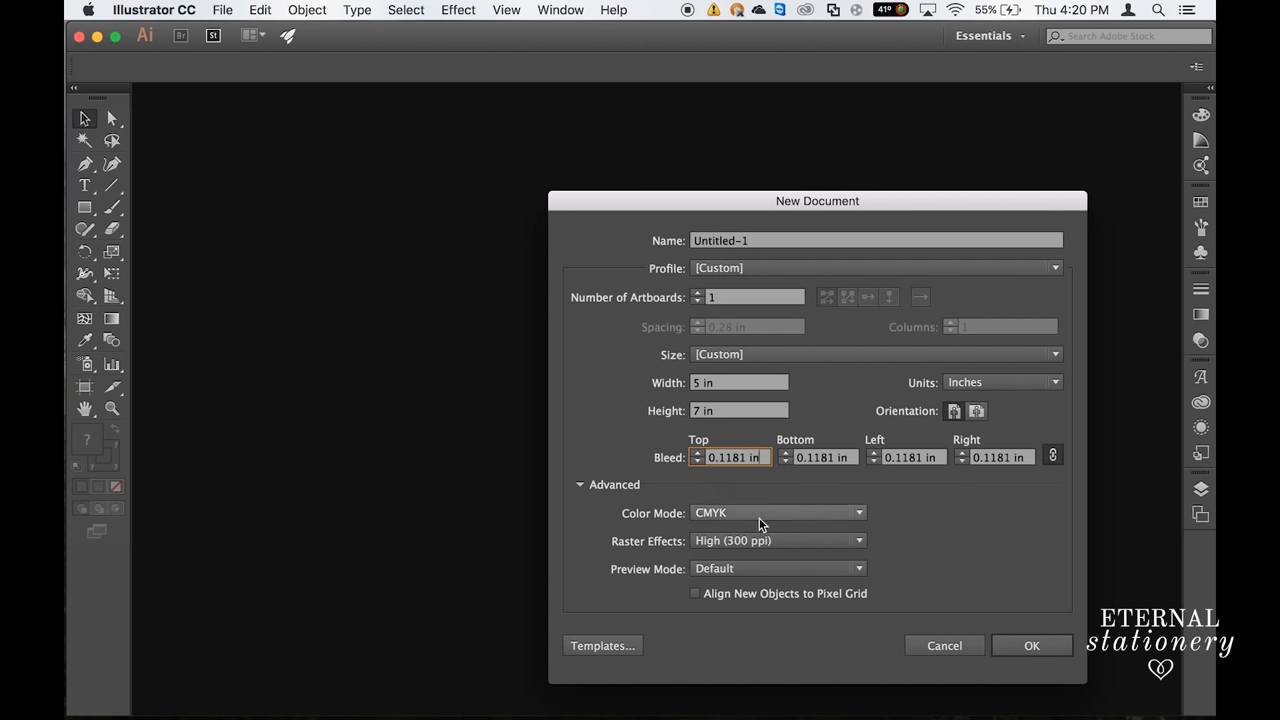
pyautogui.moveTo(730, 514)
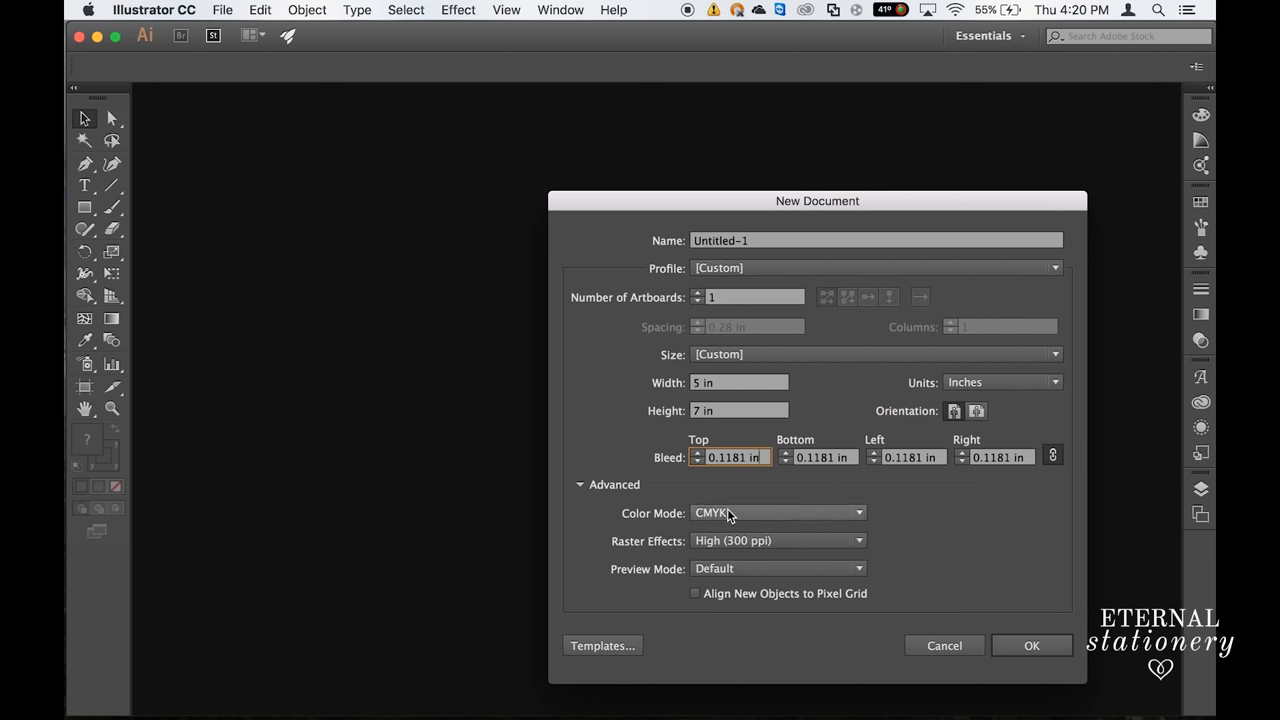
pyautogui.click(778, 540)
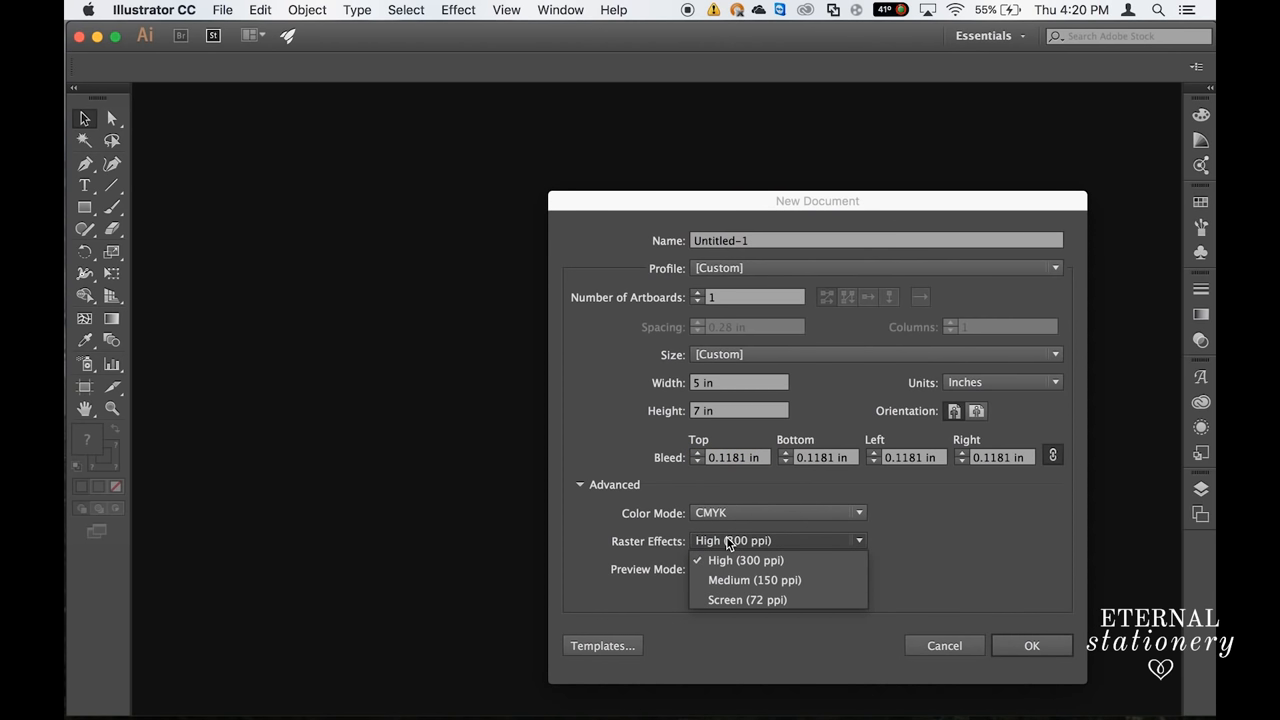
pyautogui.click(746, 560)
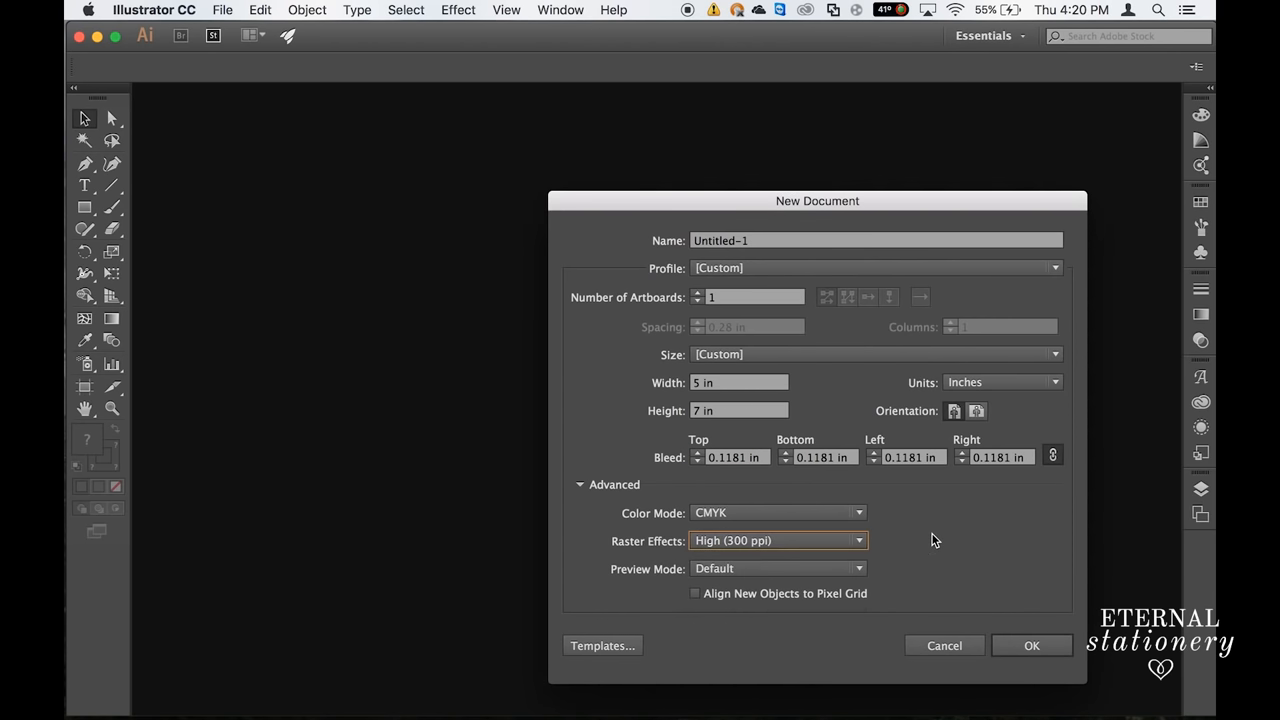
pyautogui.moveTo(938, 418)
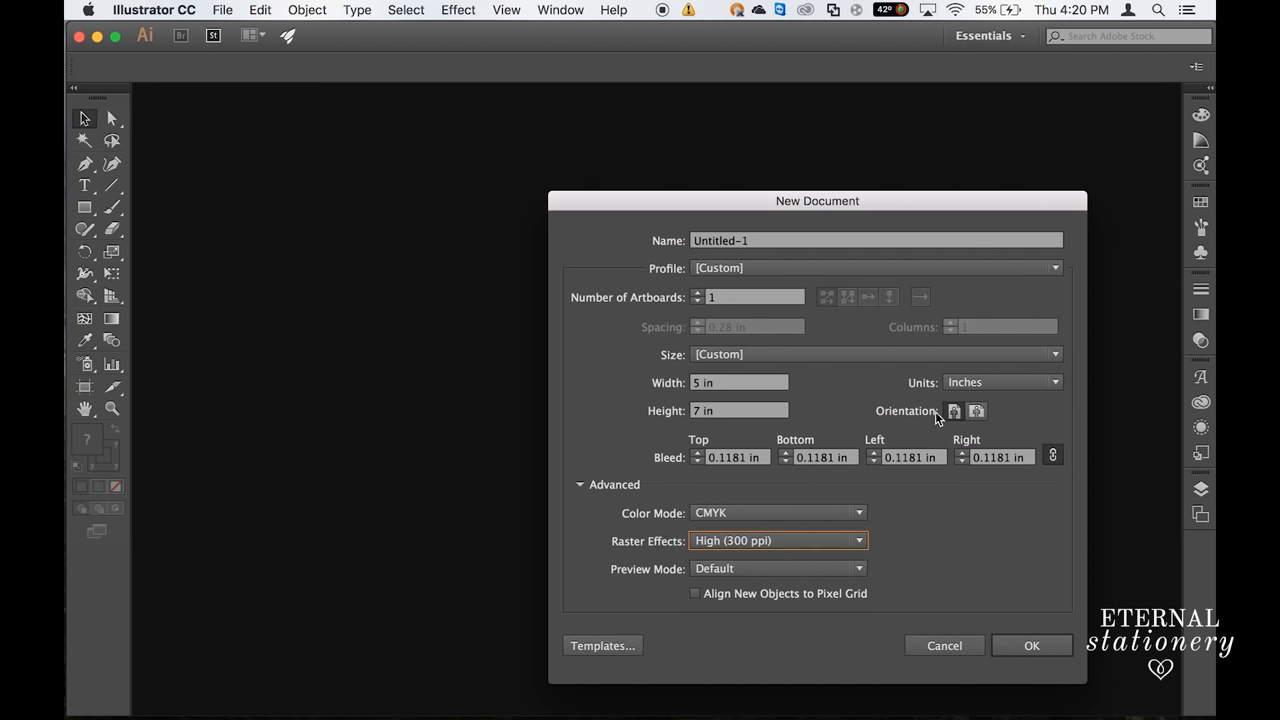
pyautogui.moveTo(970, 528)
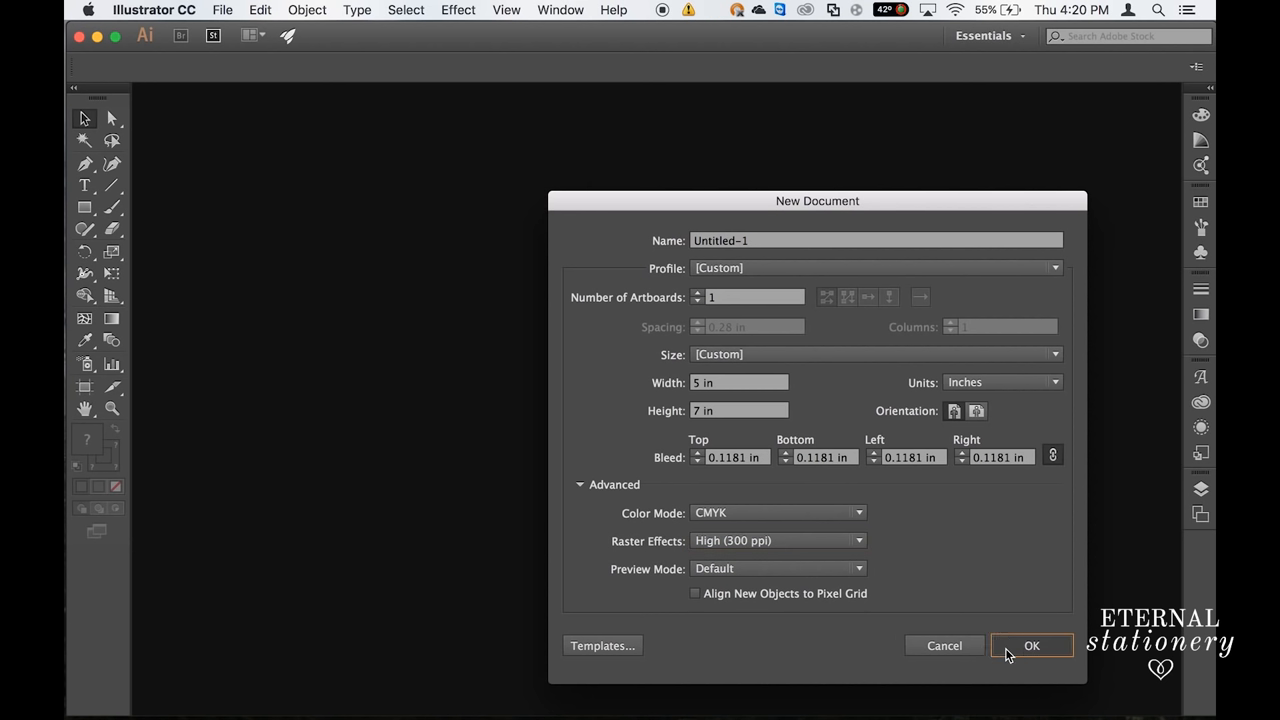
pyautogui.click(1032, 644)
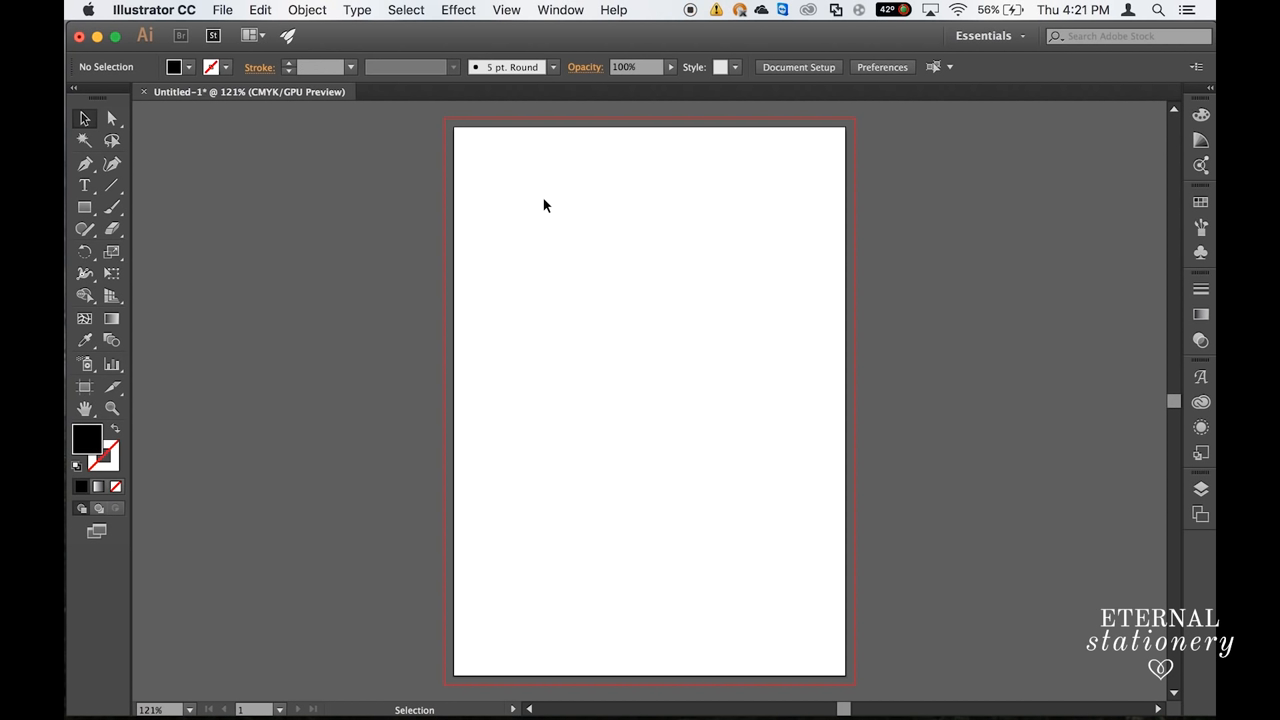
pyautogui.moveTo(370, 230)
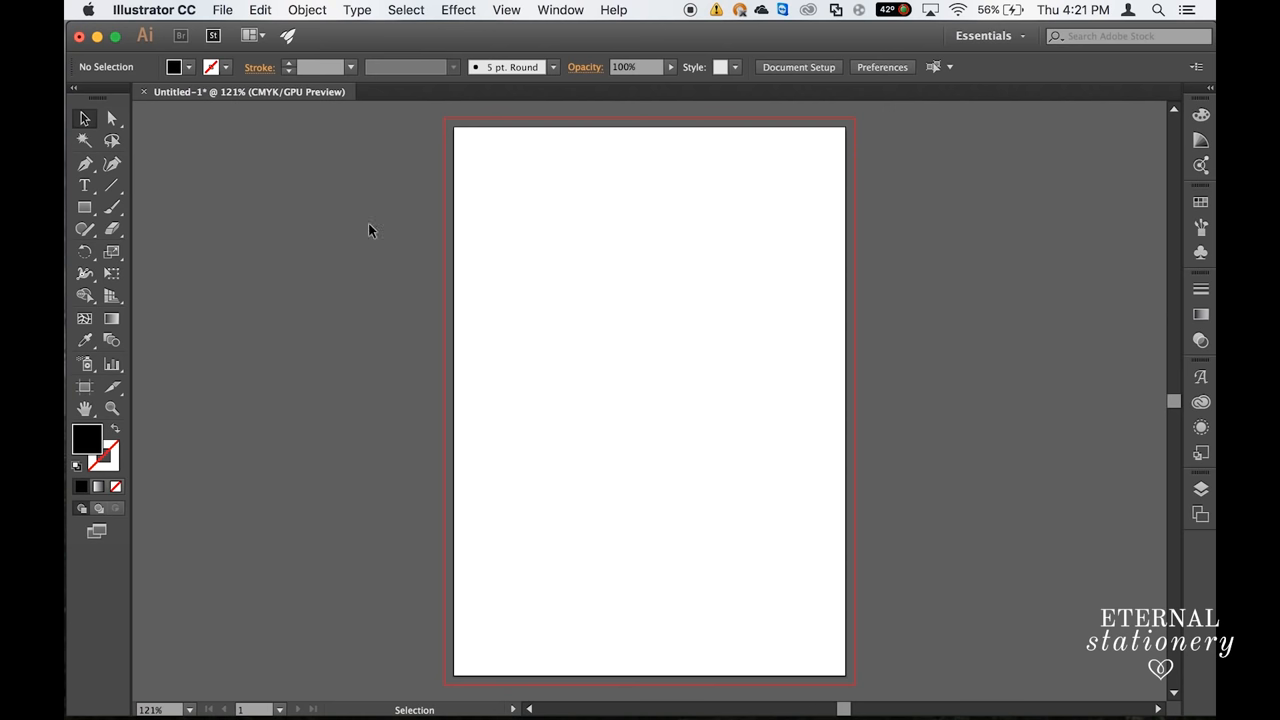
pyautogui.moveTo(86, 186)
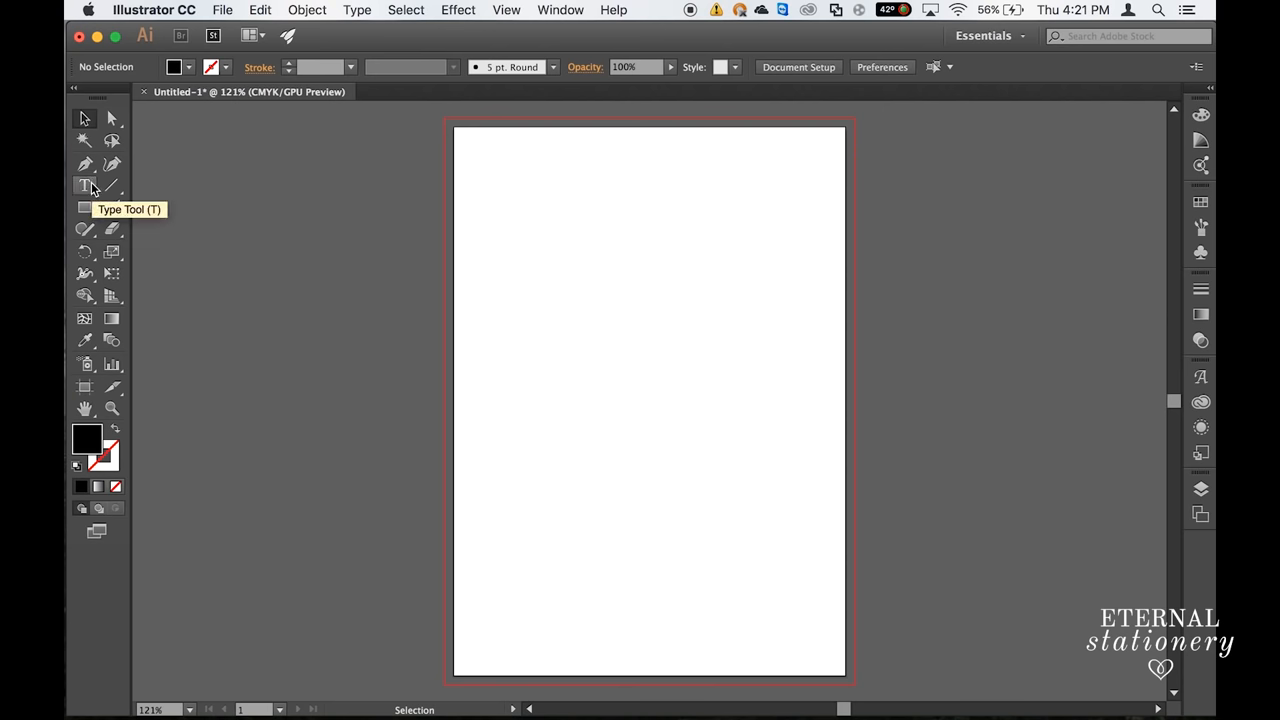
# Step: Add the centred Times New Roman invitation wording and enlarge the date 23.12.2017 to 20 pt
pyautogui.click(84, 186)
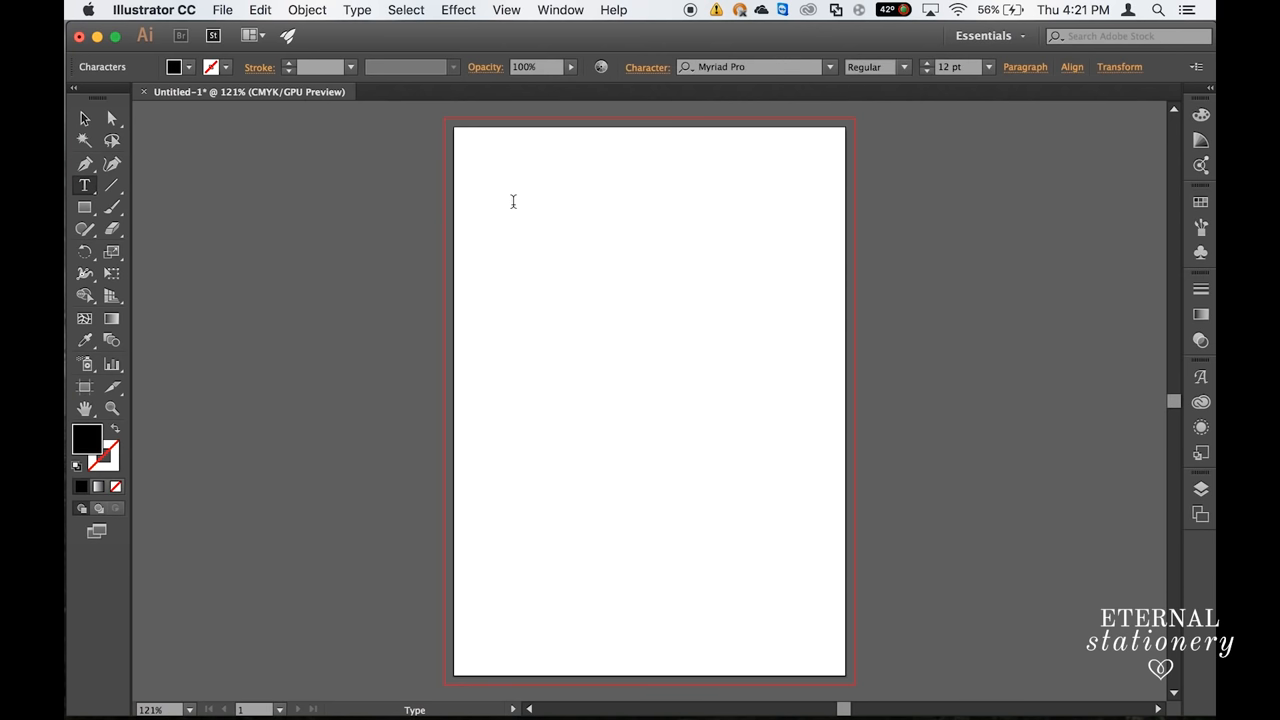
pyautogui.write('You')
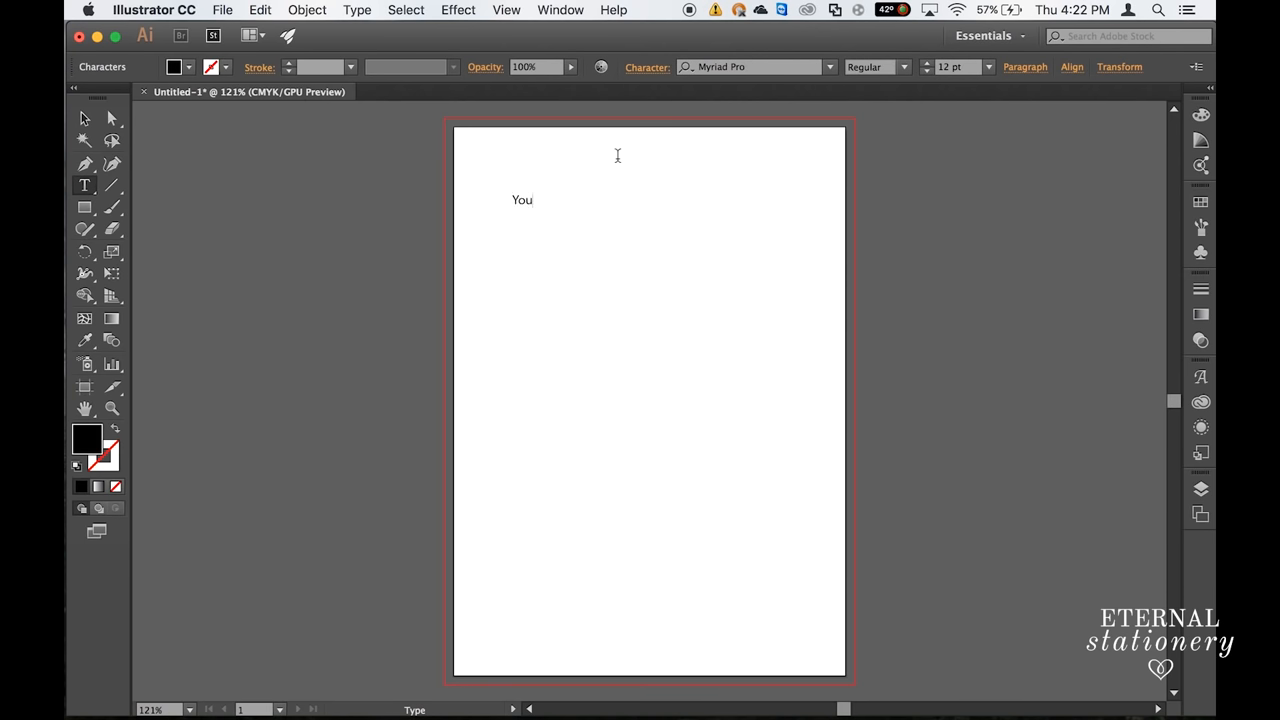
pyautogui.write('are cordially invit')
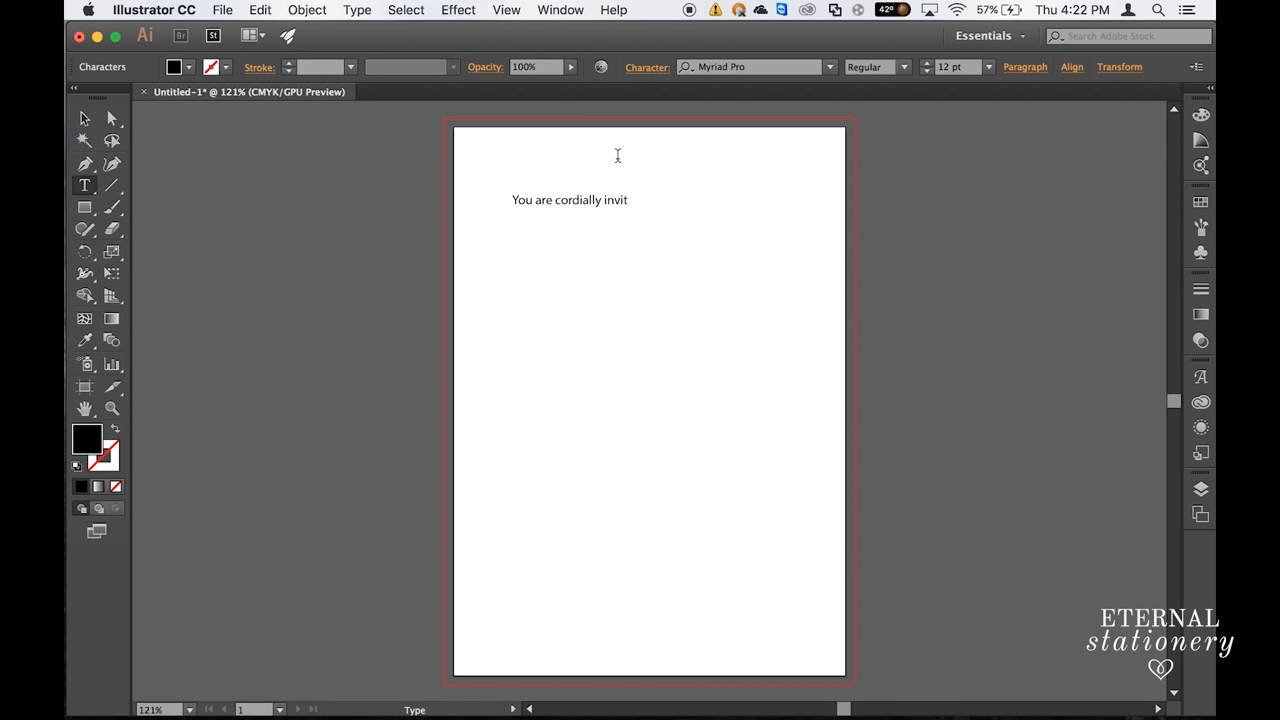
pyautogui.write('ed')
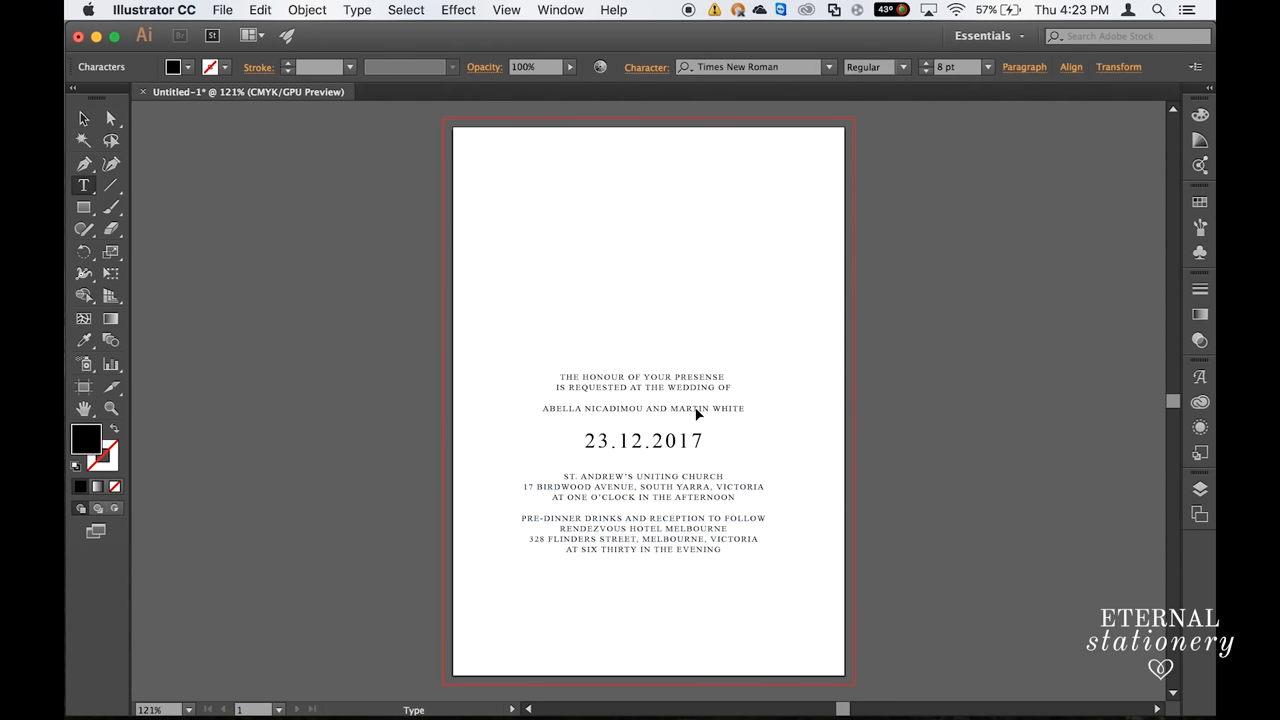
pyautogui.moveTo(542, 408); pyautogui.dragTo(684, 408)
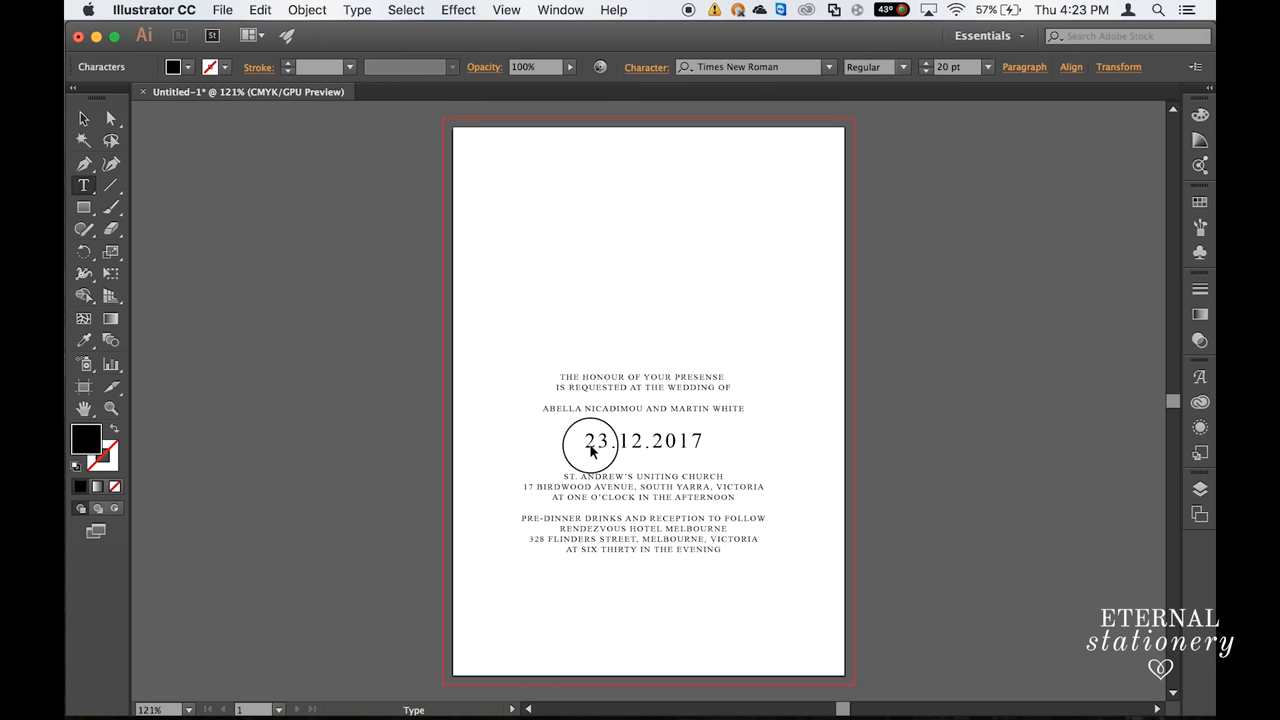
pyautogui.doubleClick(644, 442)
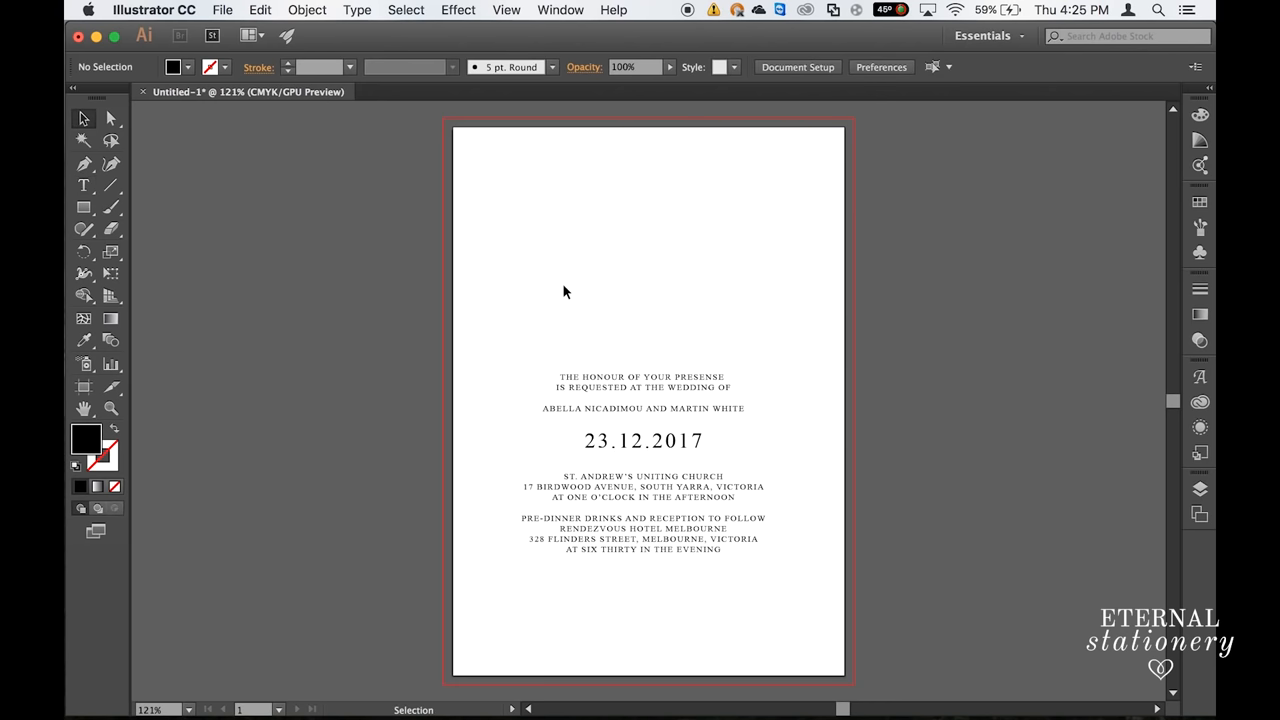
pyautogui.moveTo(280, 210)
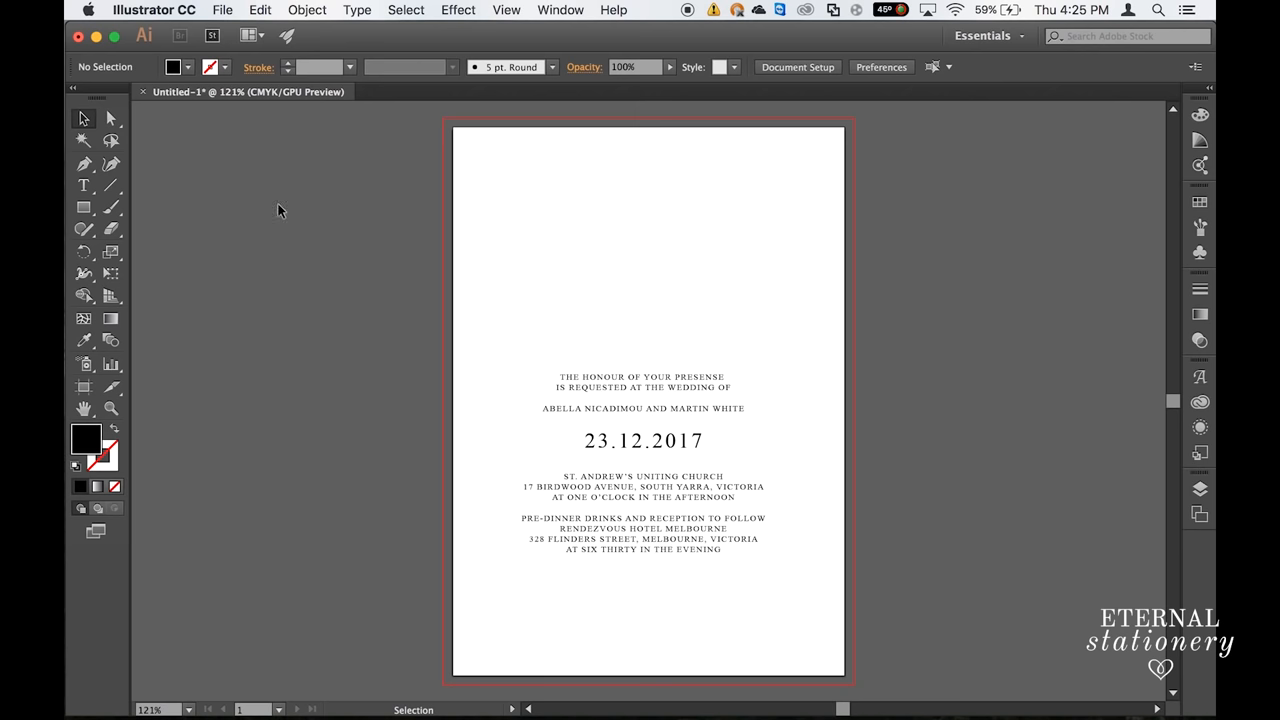
# Step: Add the name Abella near the top in Melika script at 80 pt
pyautogui.click(84, 186)
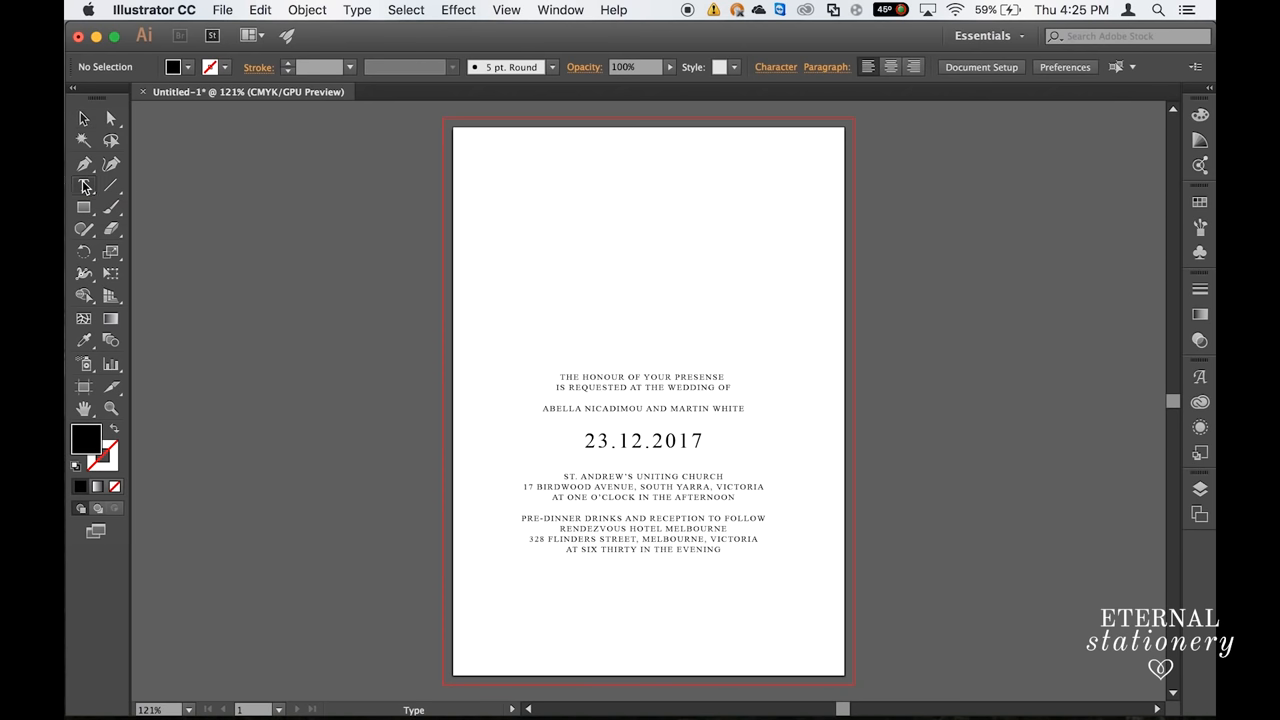
pyautogui.click(84, 184)
pyautogui.write('Abella')
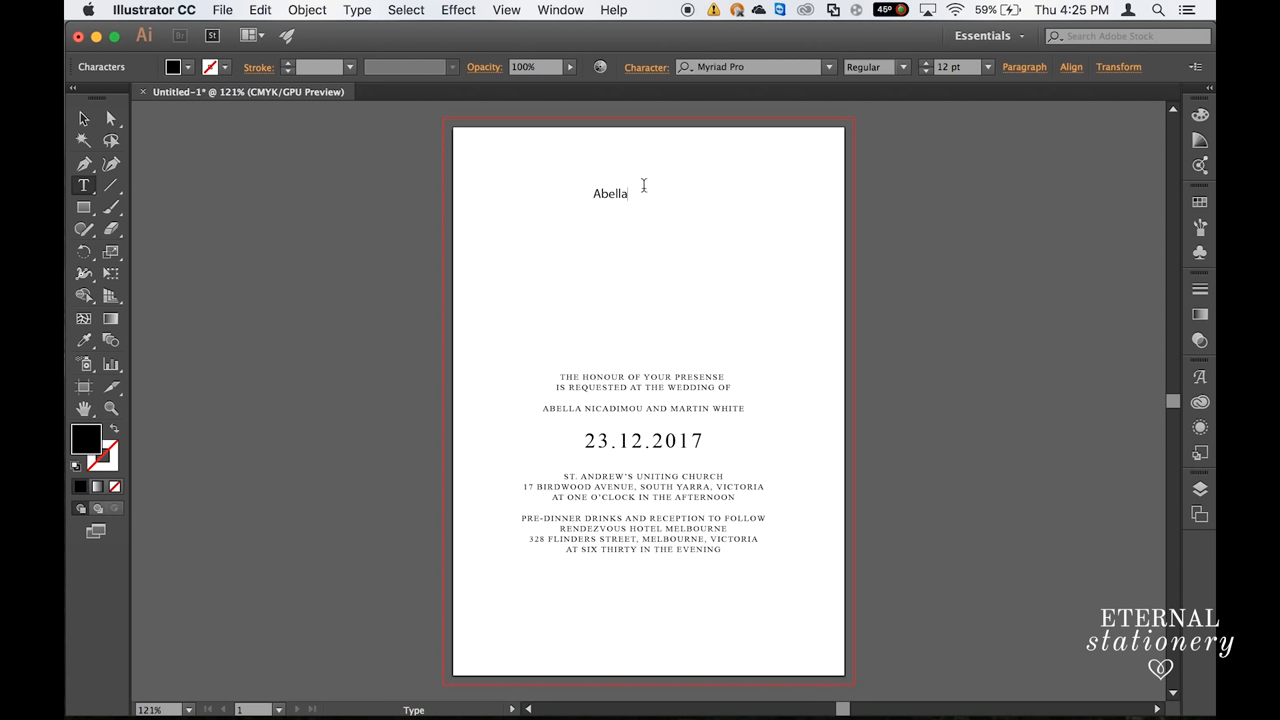
pyautogui.doubleClick(610, 192)
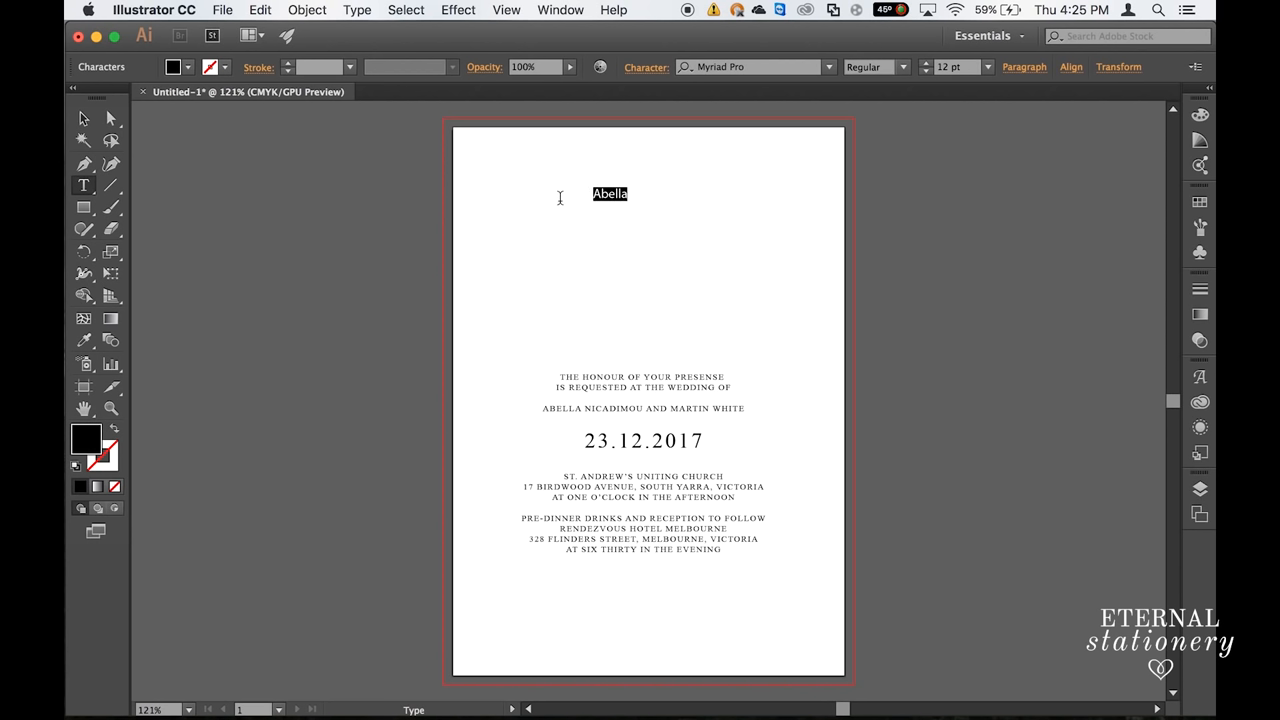
pyautogui.click(750, 68)
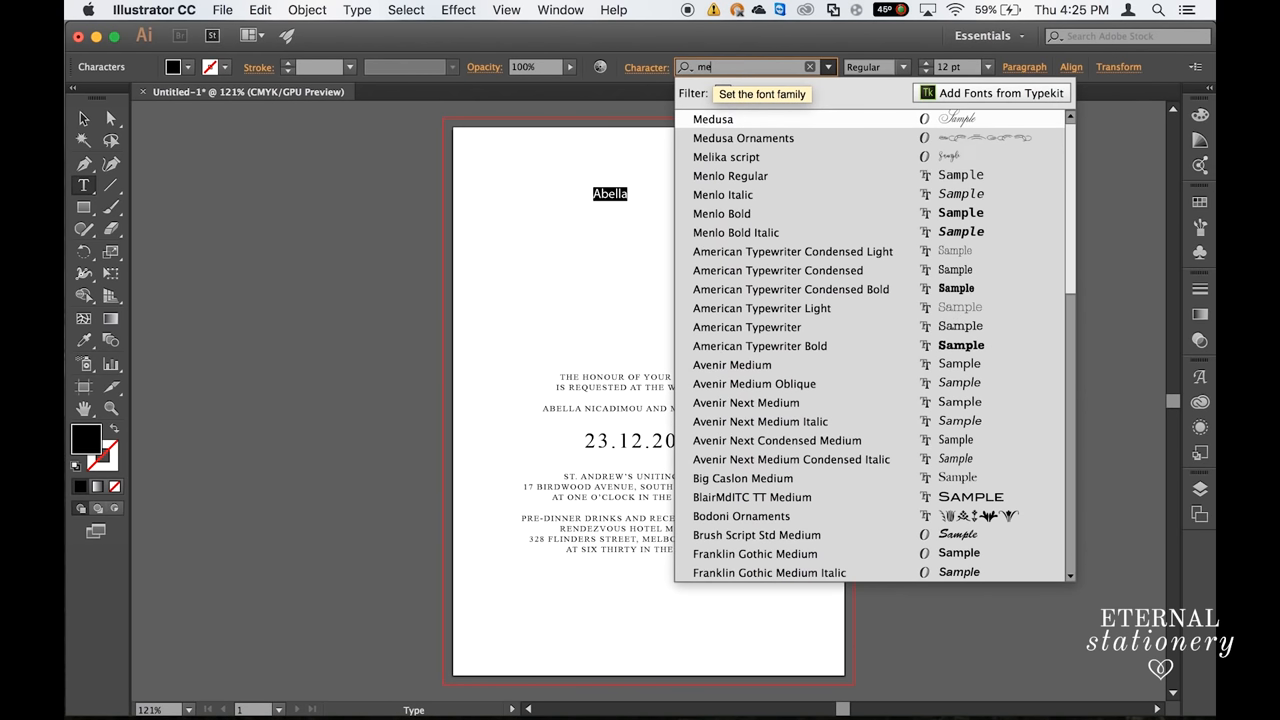
pyautogui.write('li')
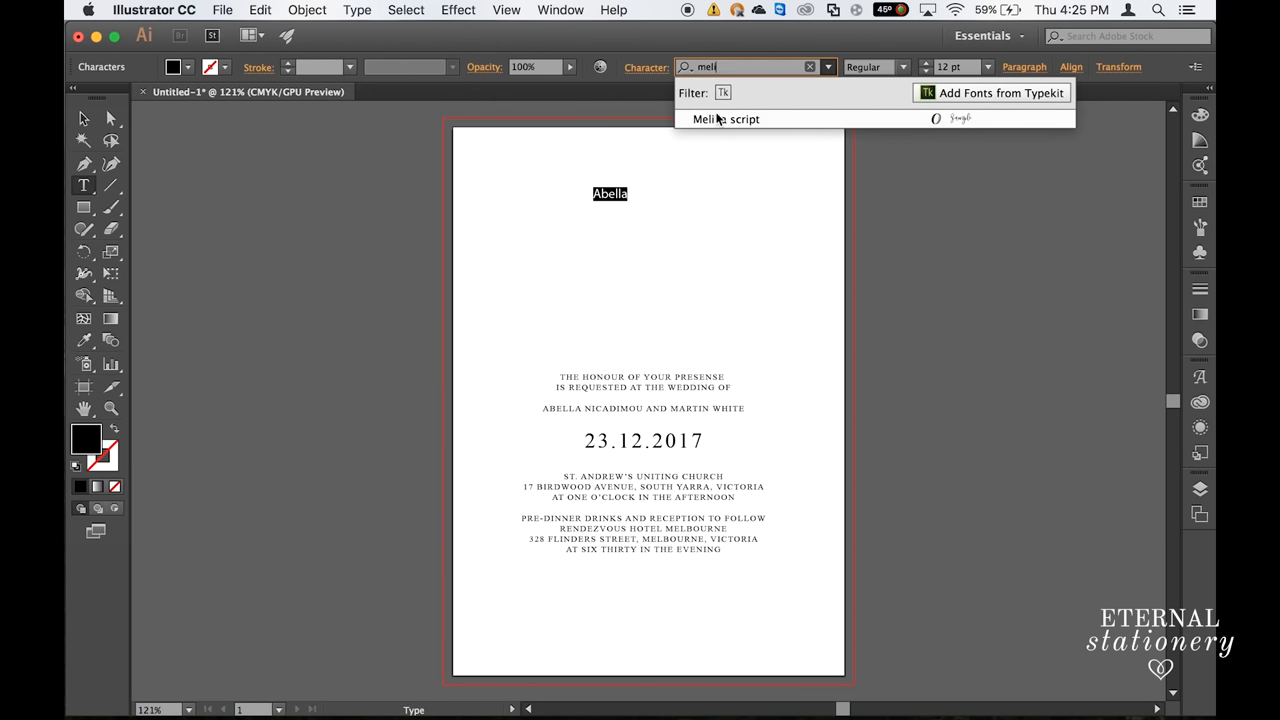
pyautogui.click(724, 120)
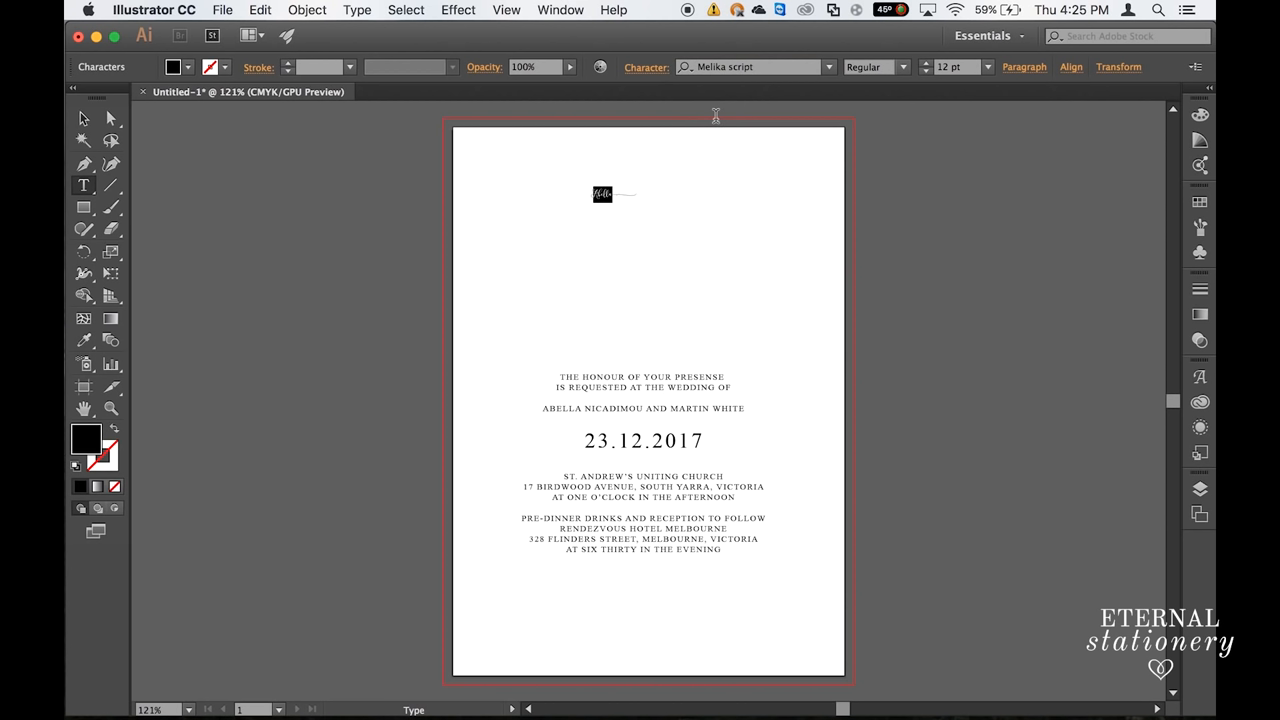
pyautogui.moveTo(824, 108)
pyautogui.write('80')
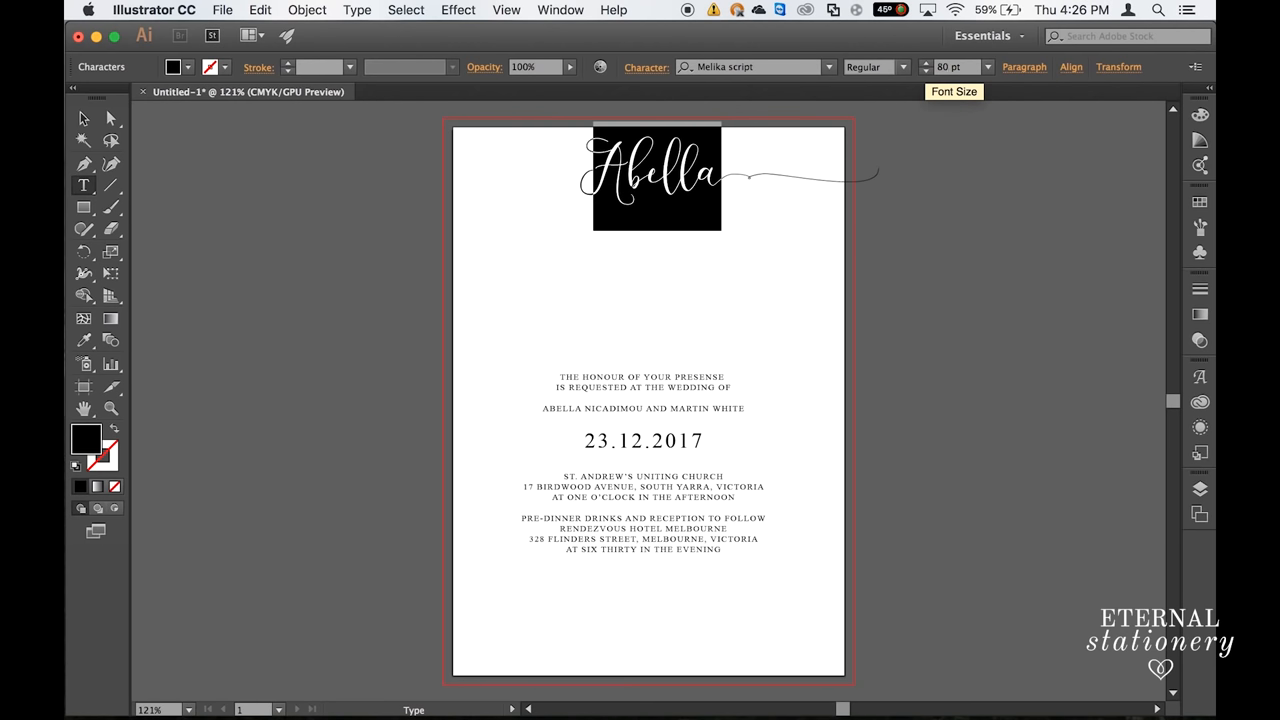
pyautogui.click(84, 118)
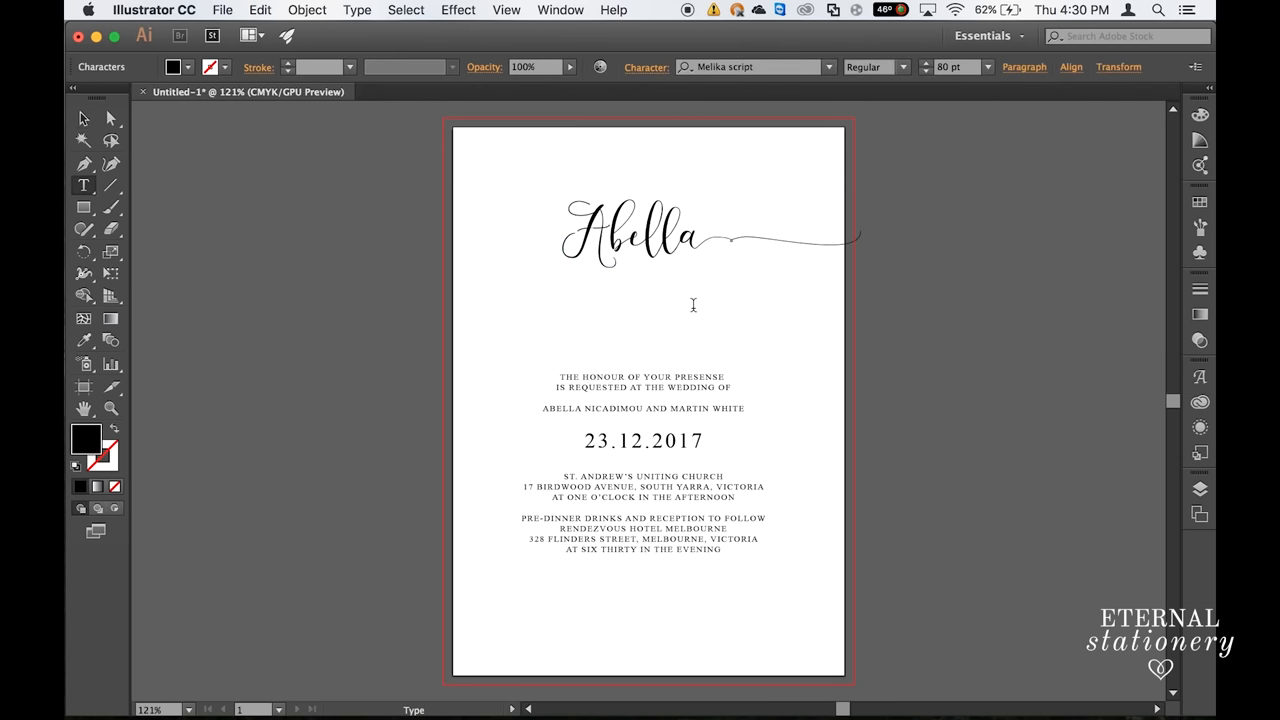
# Step: Show the Glyphs panel filtered to Alternates for Current Selection while editing Abella
pyautogui.click(704, 236)
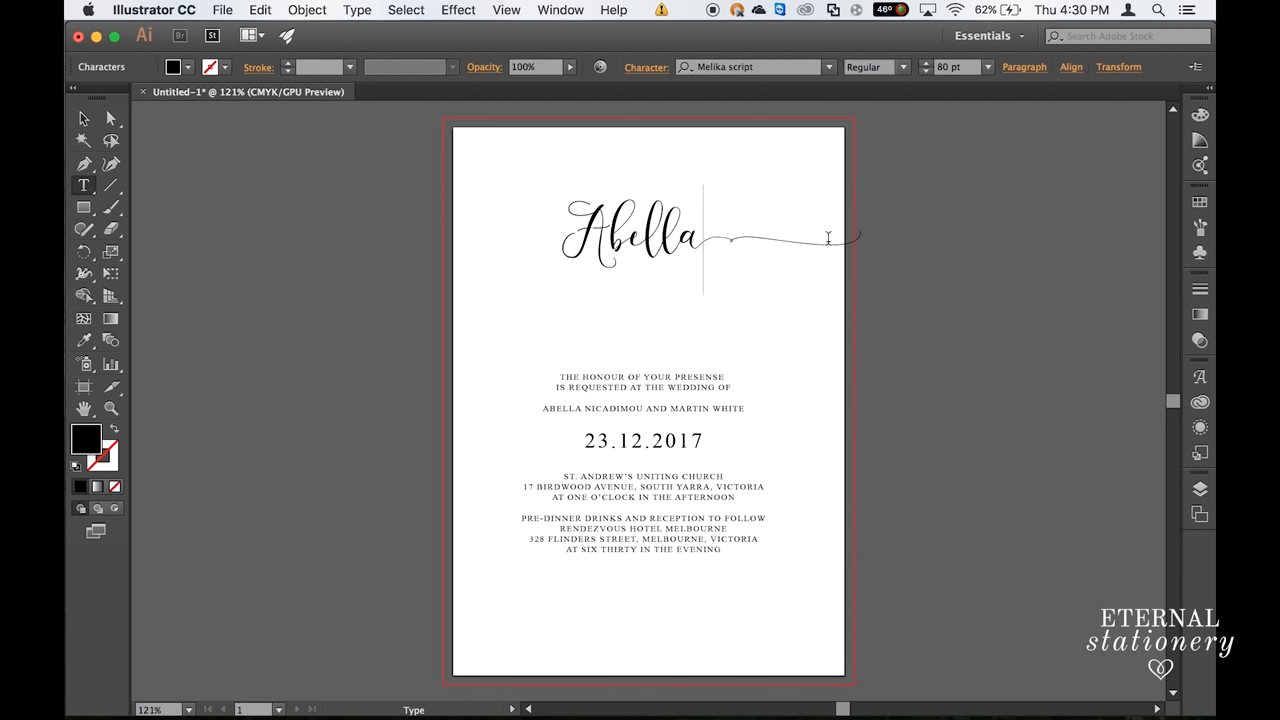
pyautogui.moveTo(804, 240)
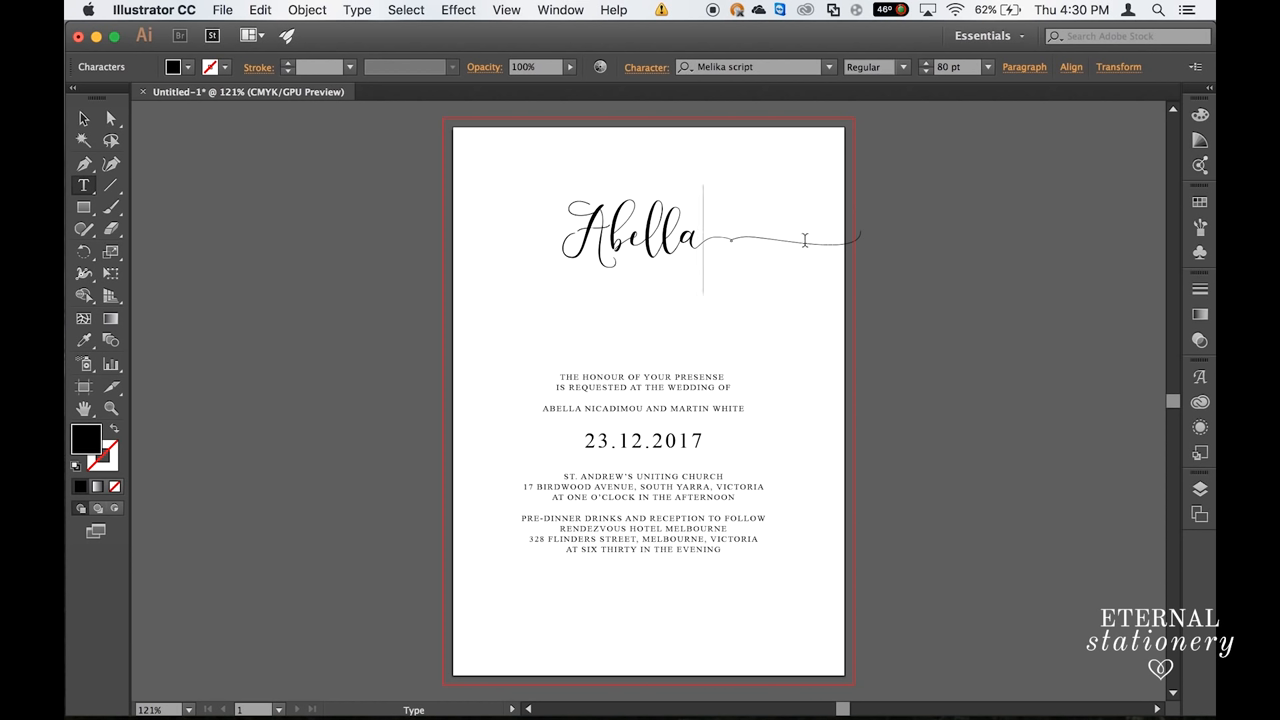
pyautogui.moveTo(936, 328)
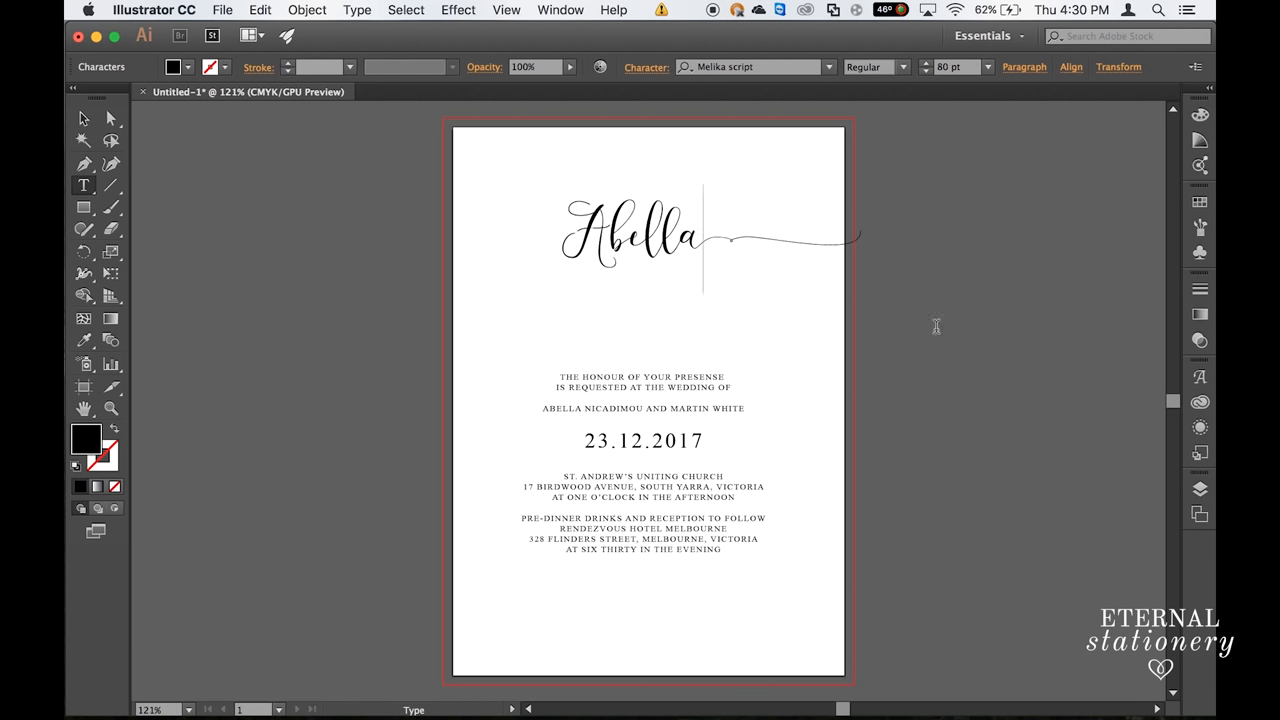
pyautogui.moveTo(1200, 378)
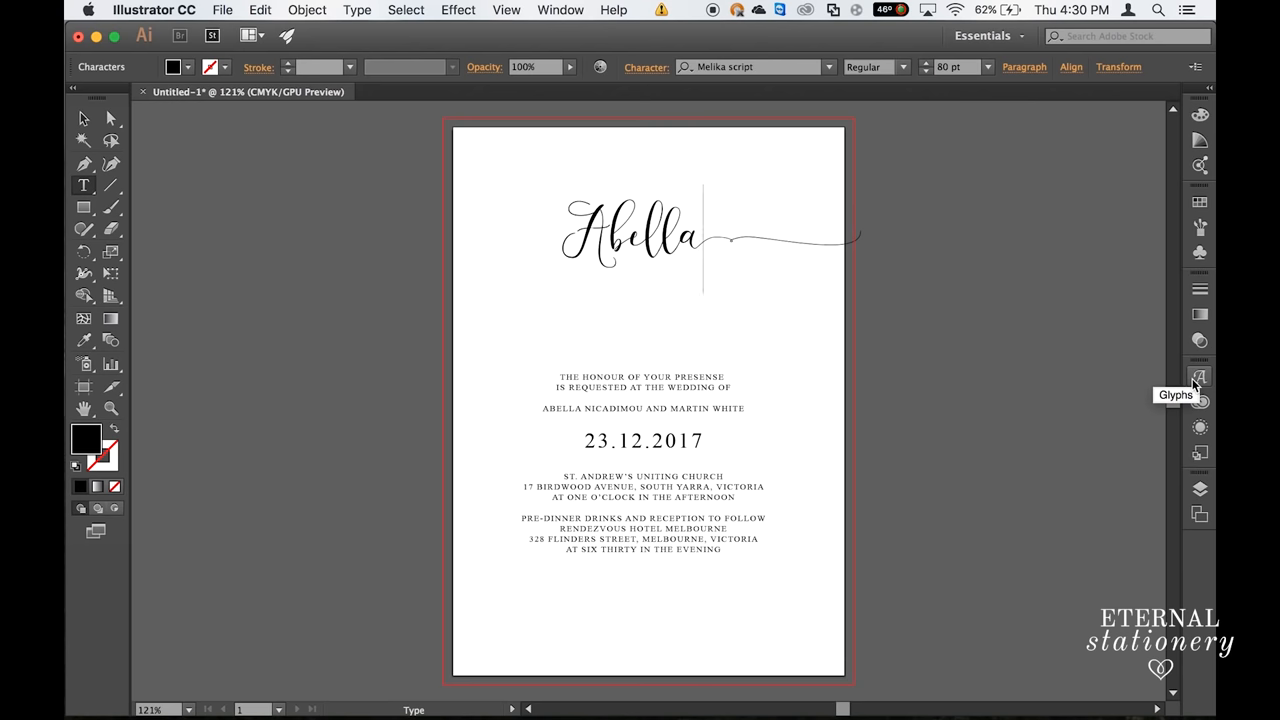
pyautogui.click(1200, 378)
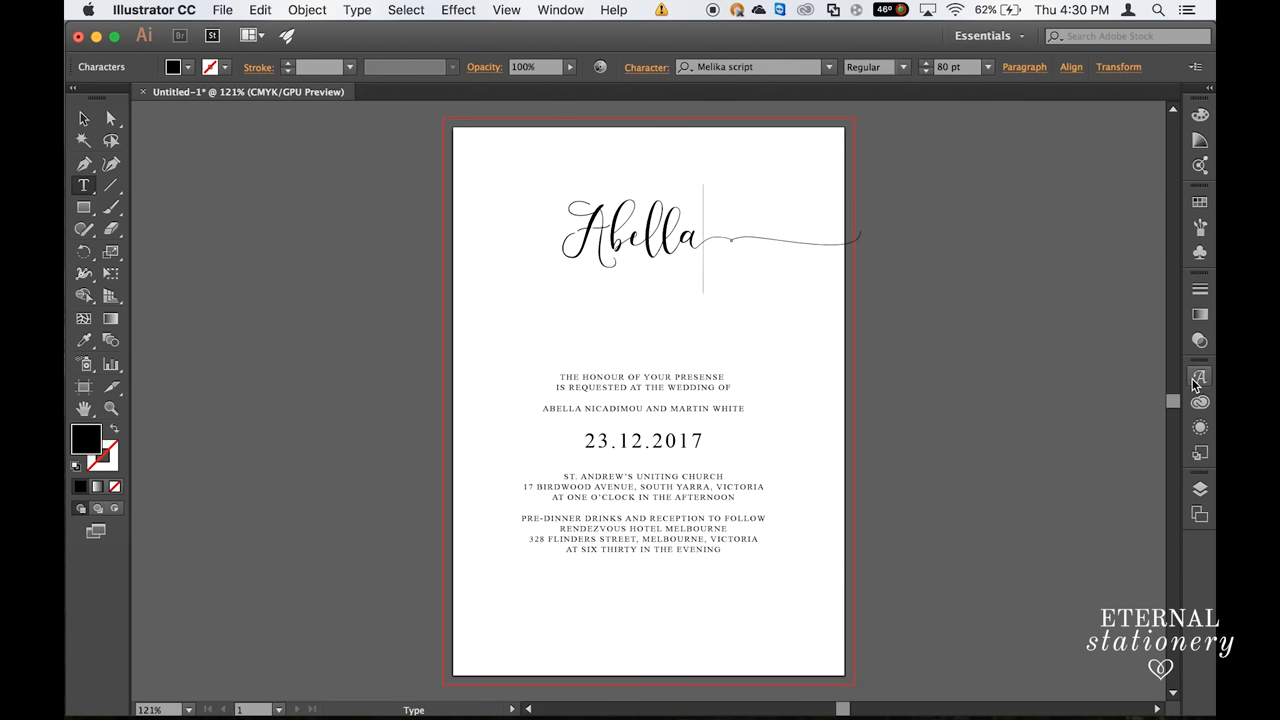
pyautogui.moveTo(392, 16)
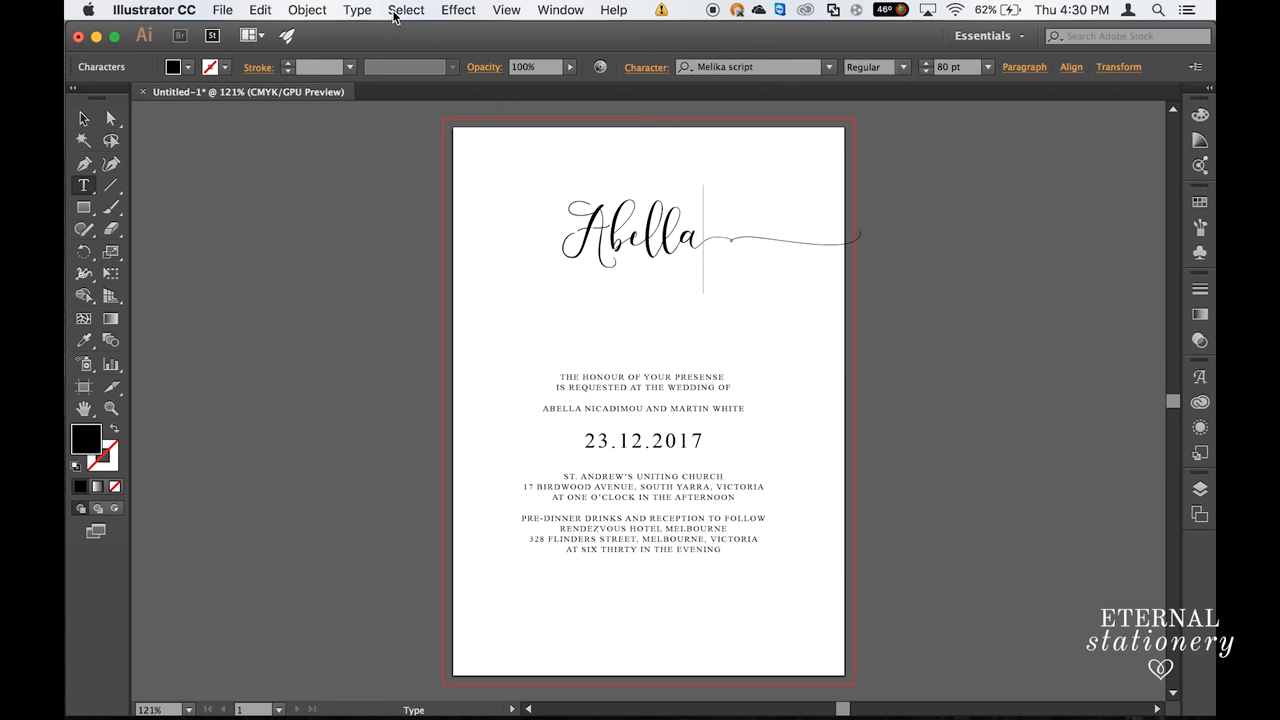
pyautogui.click(356, 10)
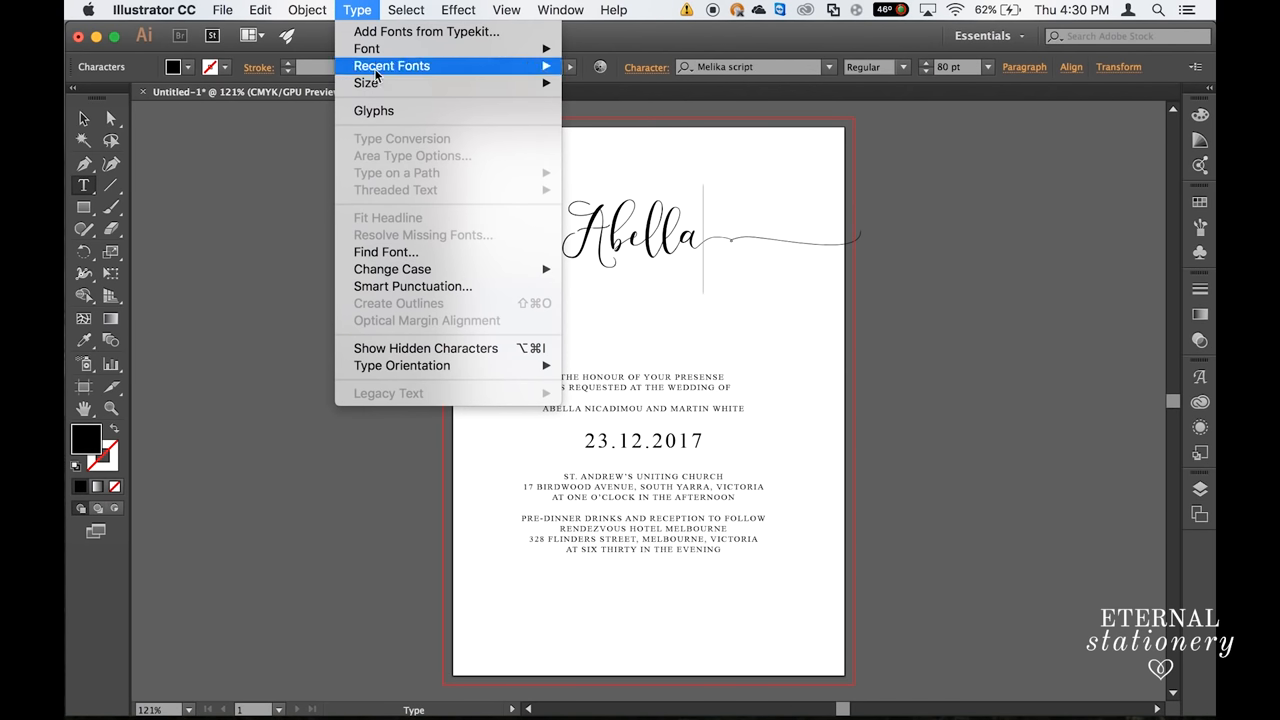
pyautogui.click(374, 110)
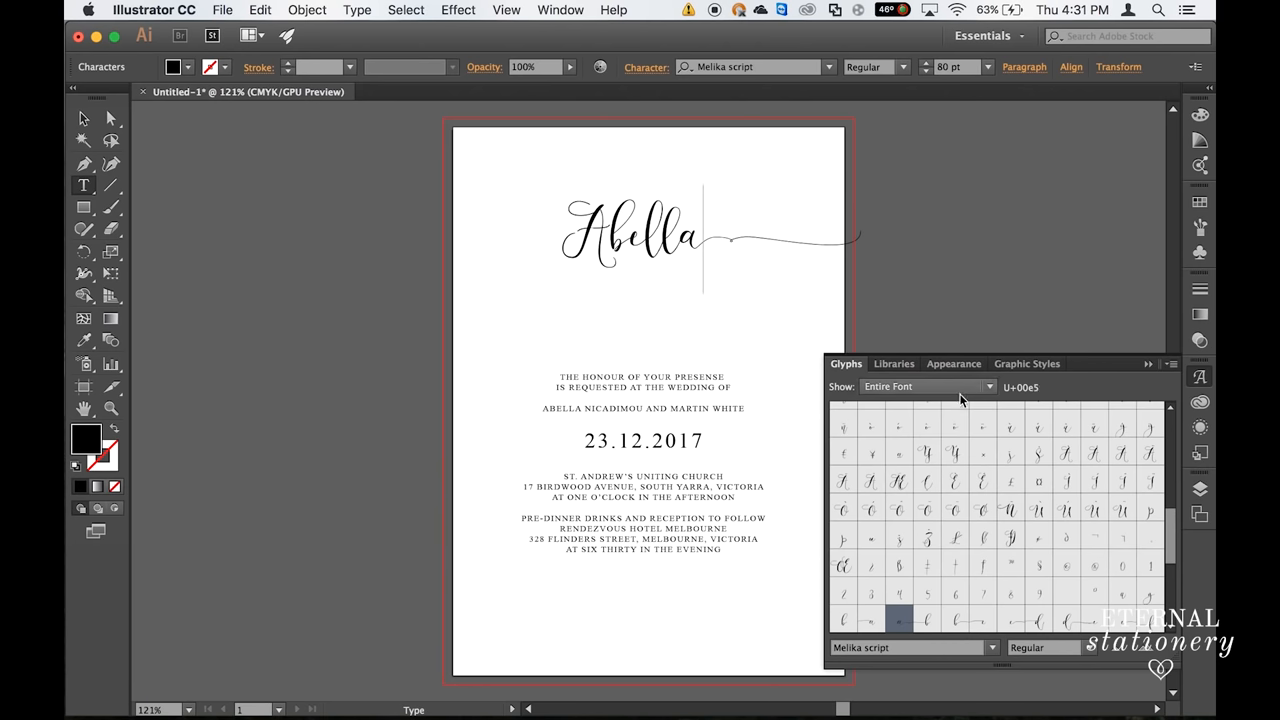
pyautogui.click(924, 388)
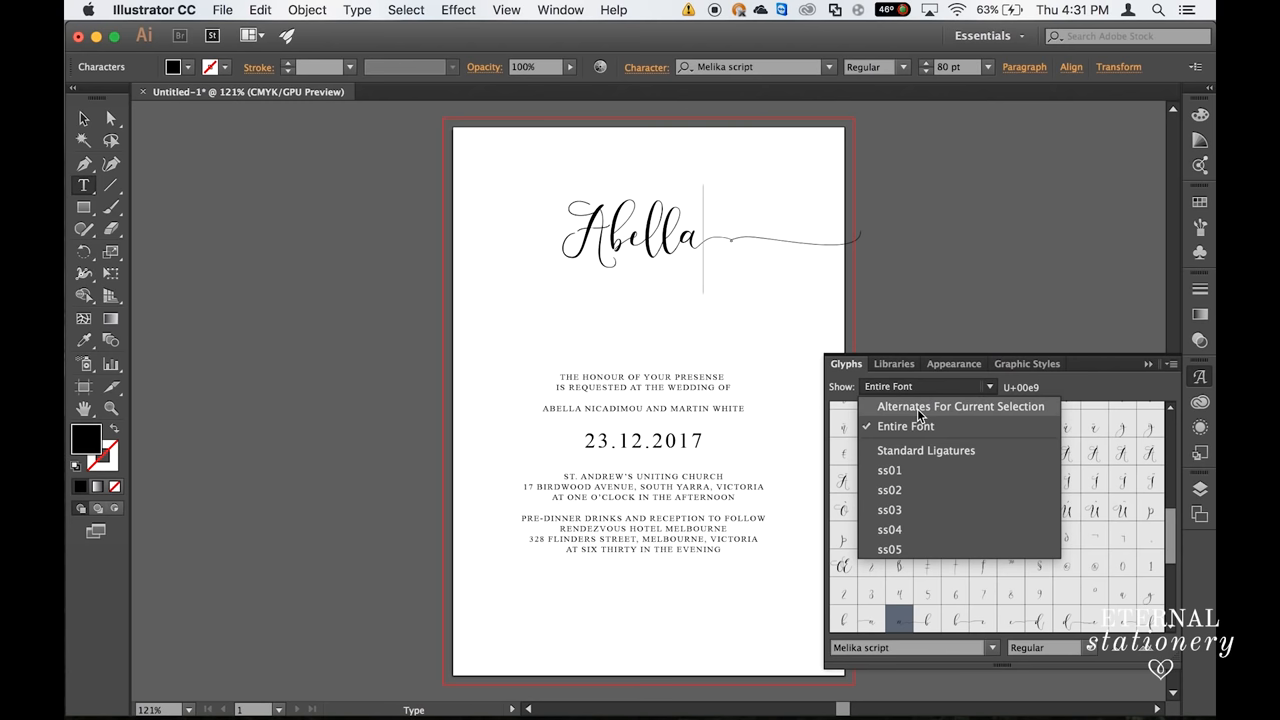
pyautogui.click(960, 406)
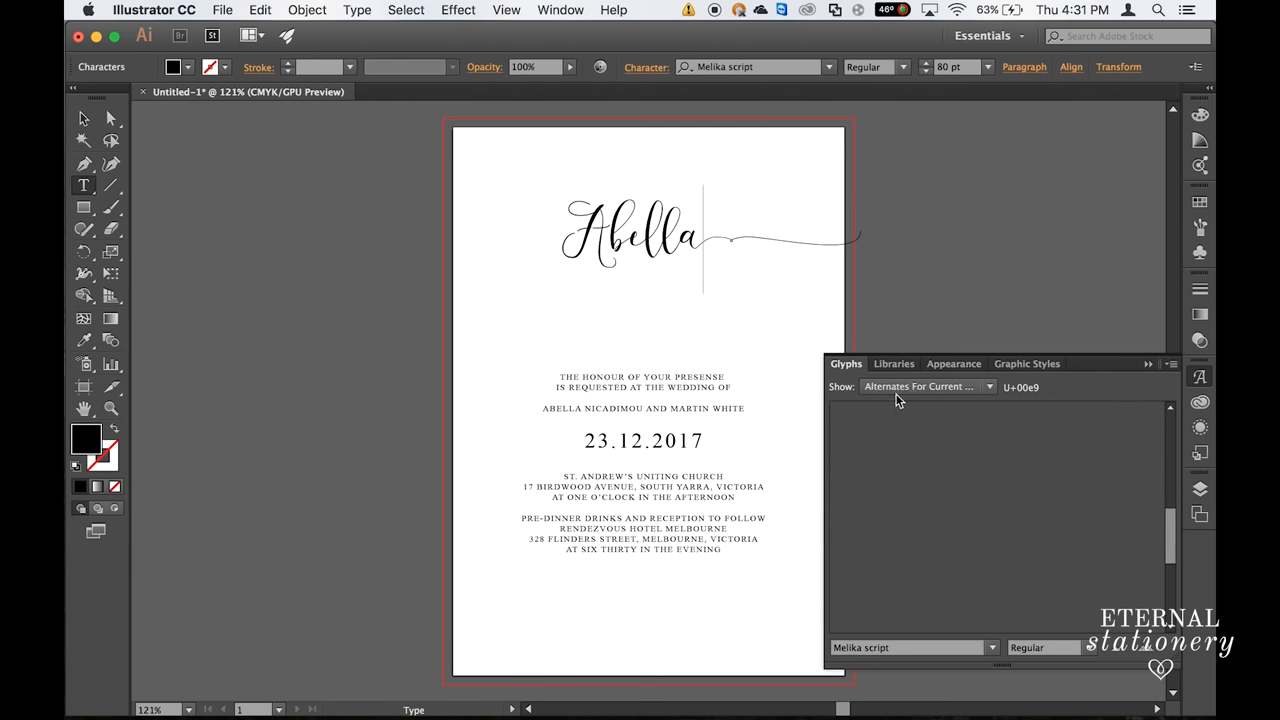
# Step: Replace Abella's final a with an alternate glyph without the long swash
pyautogui.click(704, 236)
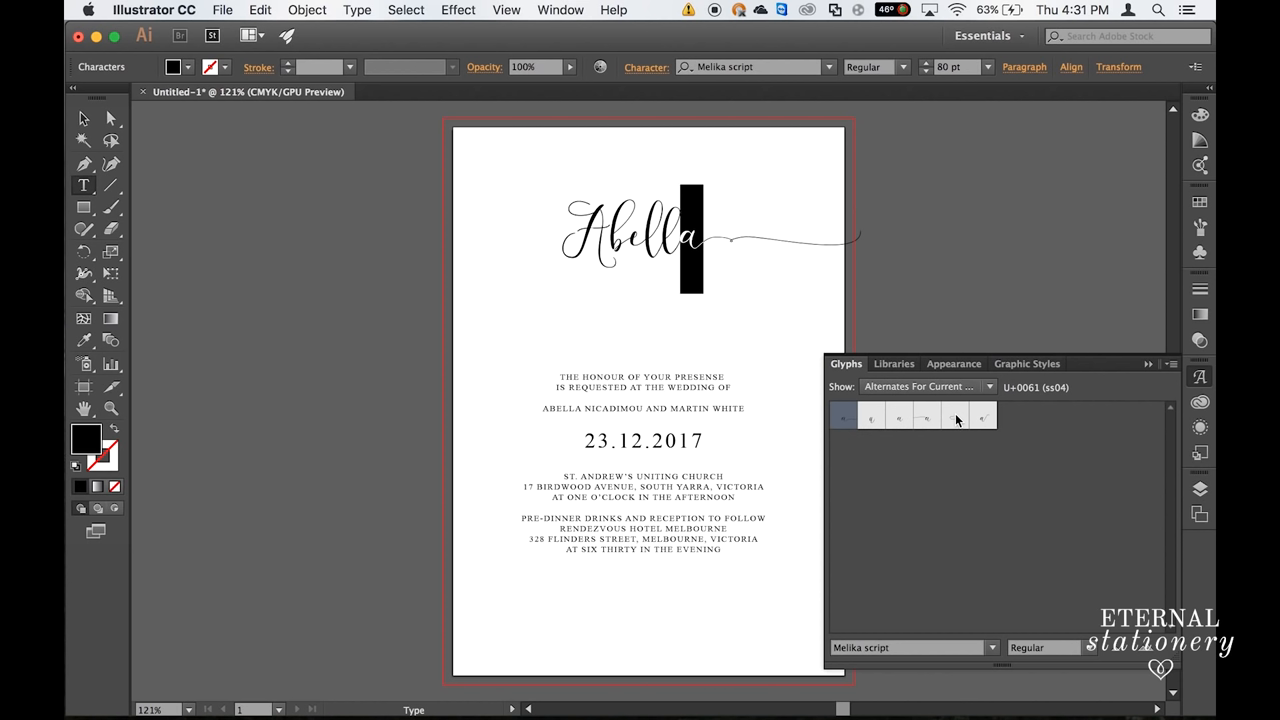
pyautogui.click(872, 418)
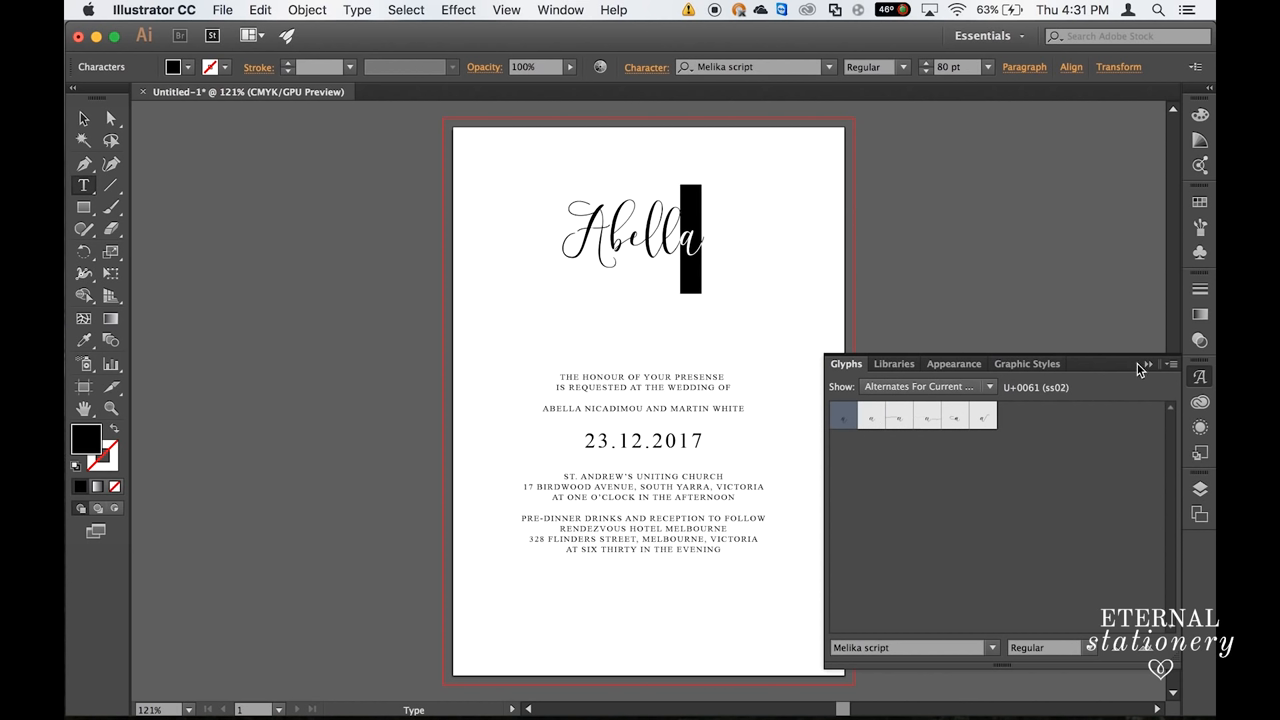
pyautogui.click(1144, 364)
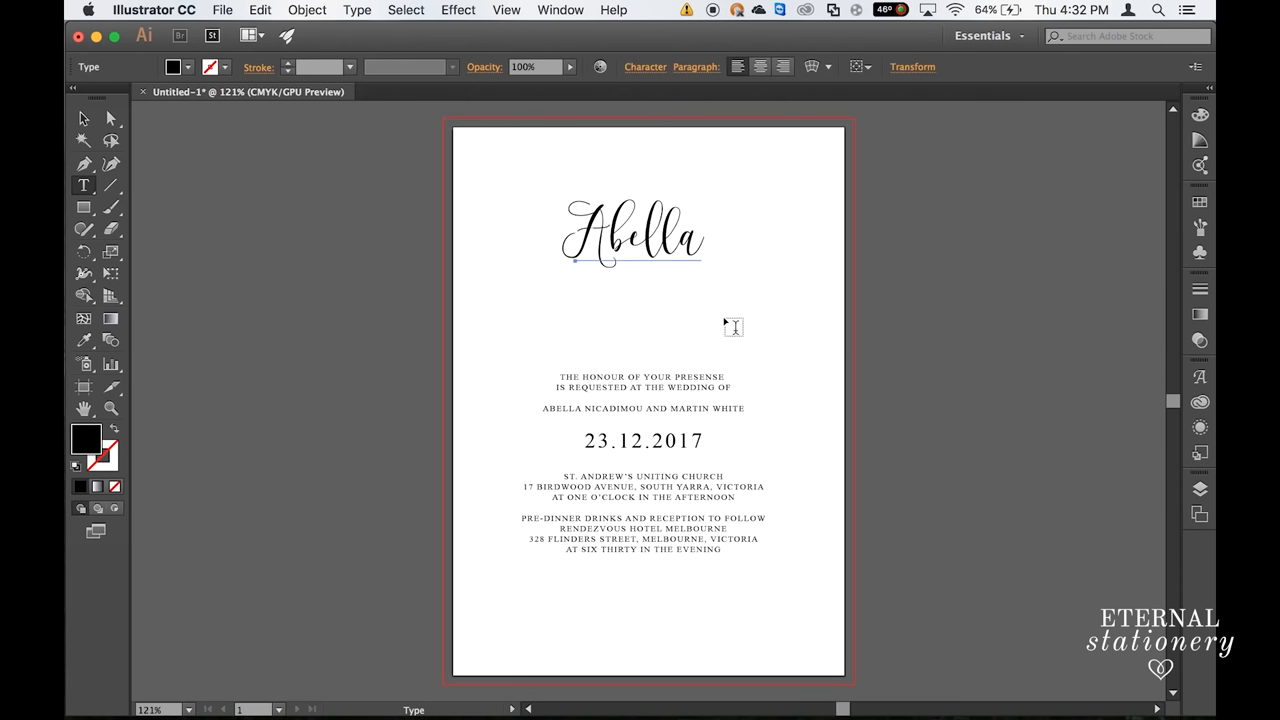
pyautogui.moveTo(628, 328)
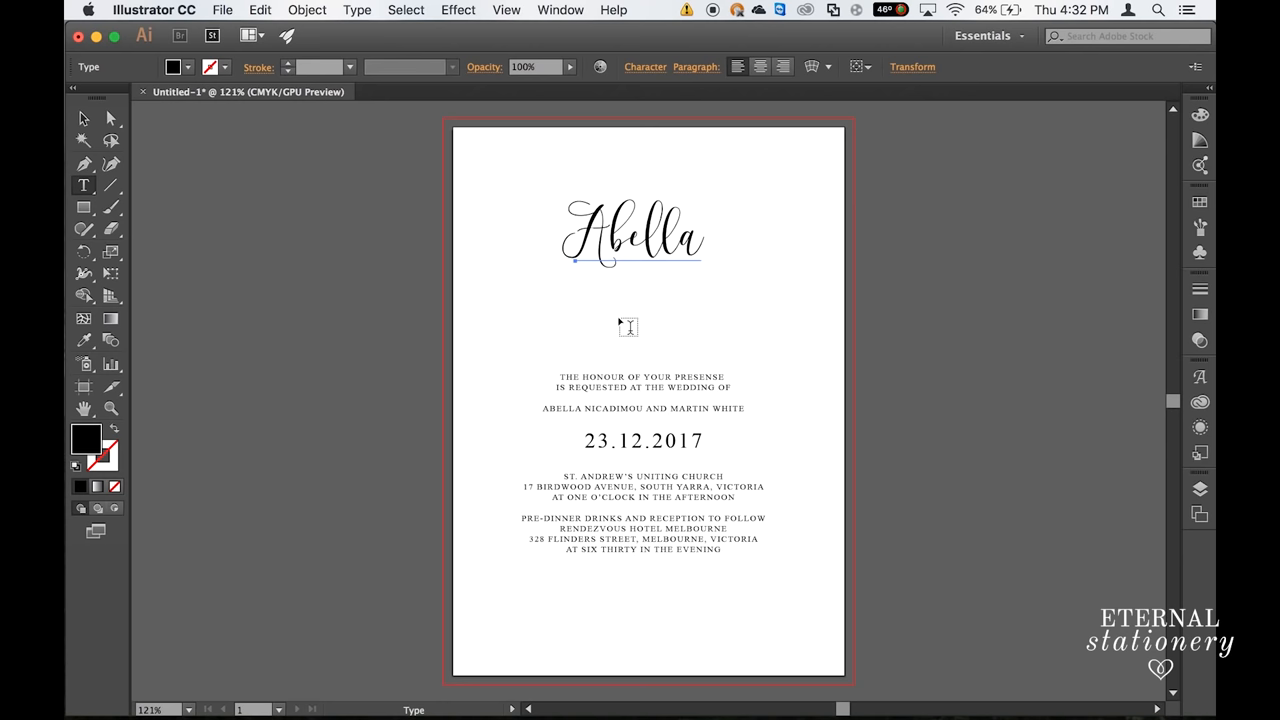
# Step: Add the script name Martin below Abella with a shorter alternate final n
pyautogui.click(628, 328)
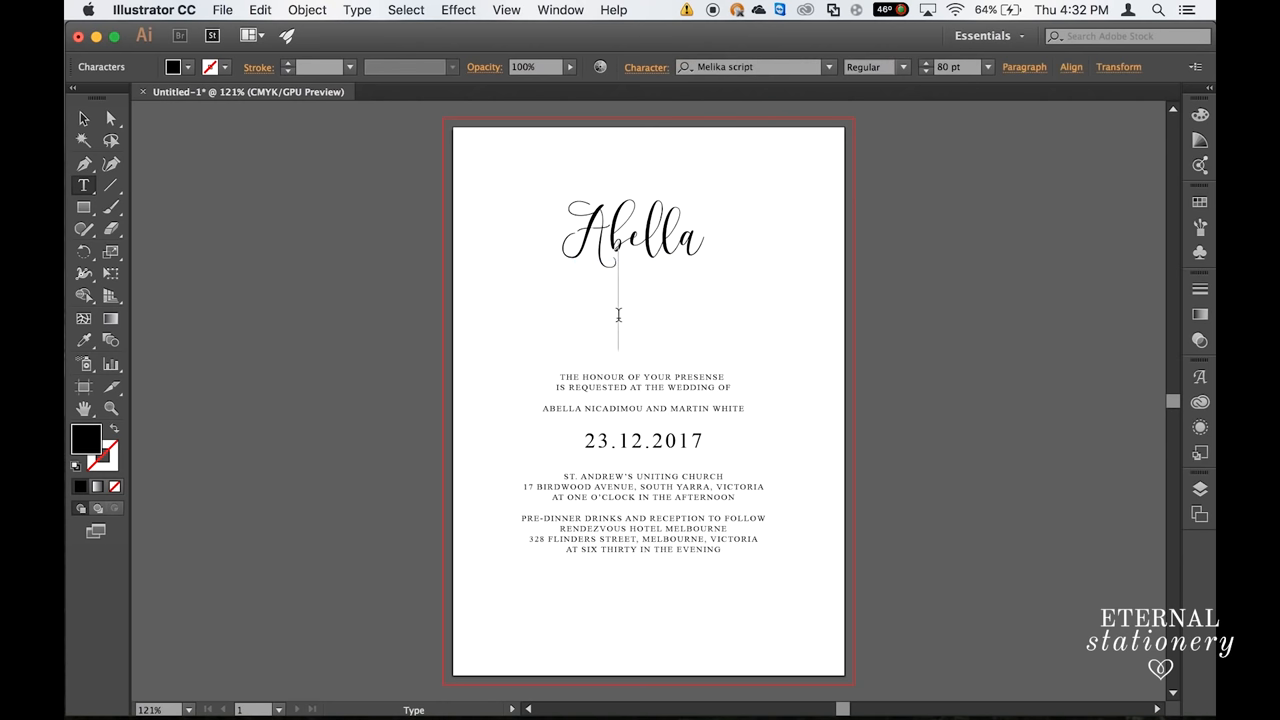
pyautogui.write('M')
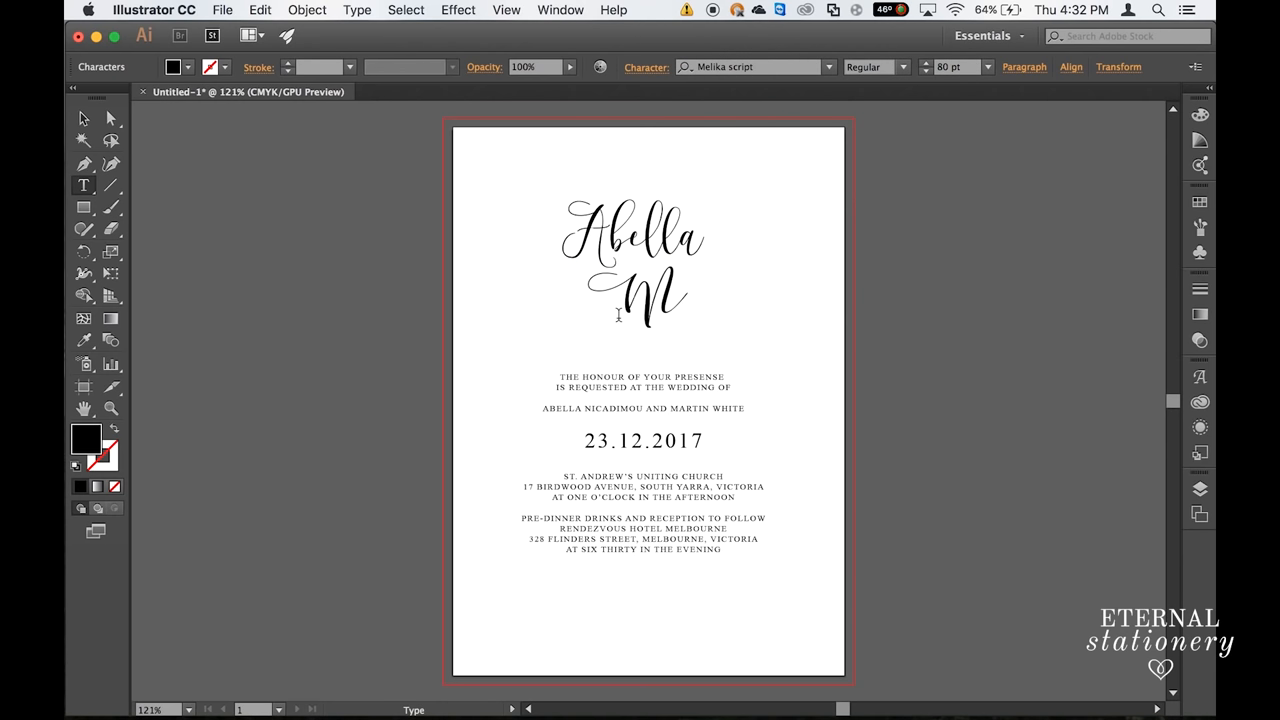
pyautogui.write('artin')
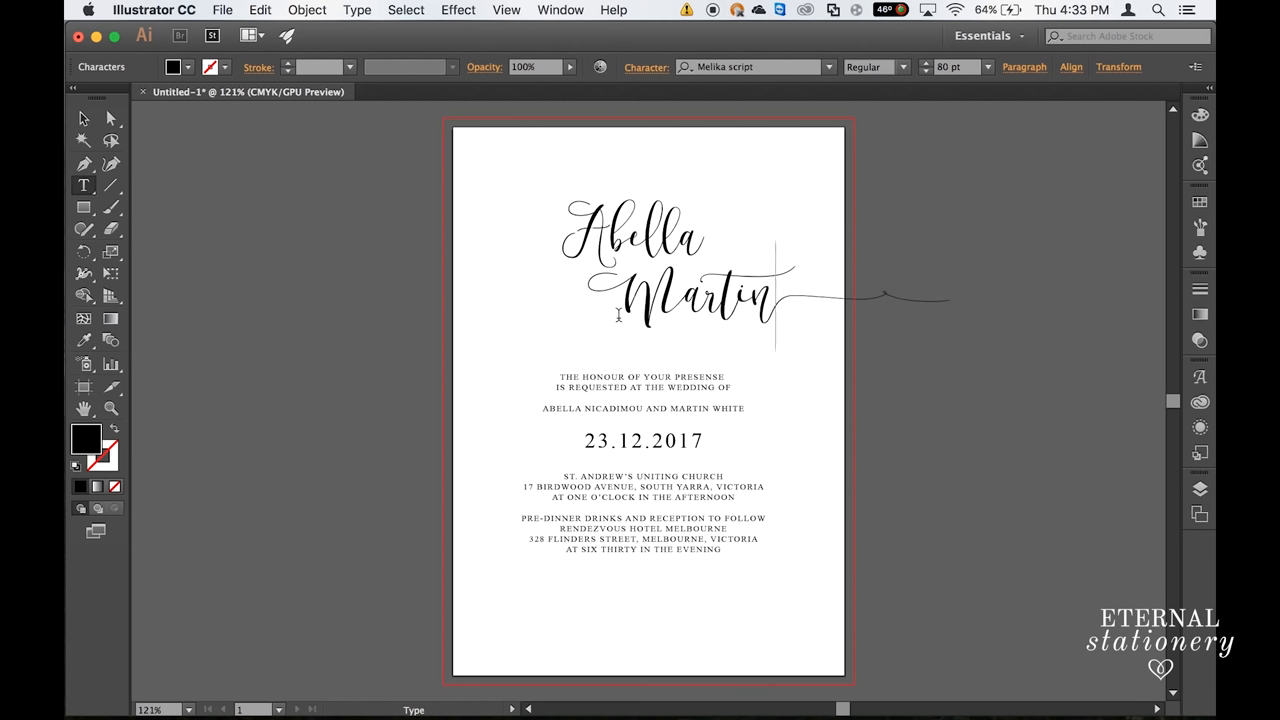
pyautogui.moveTo(712, 302)
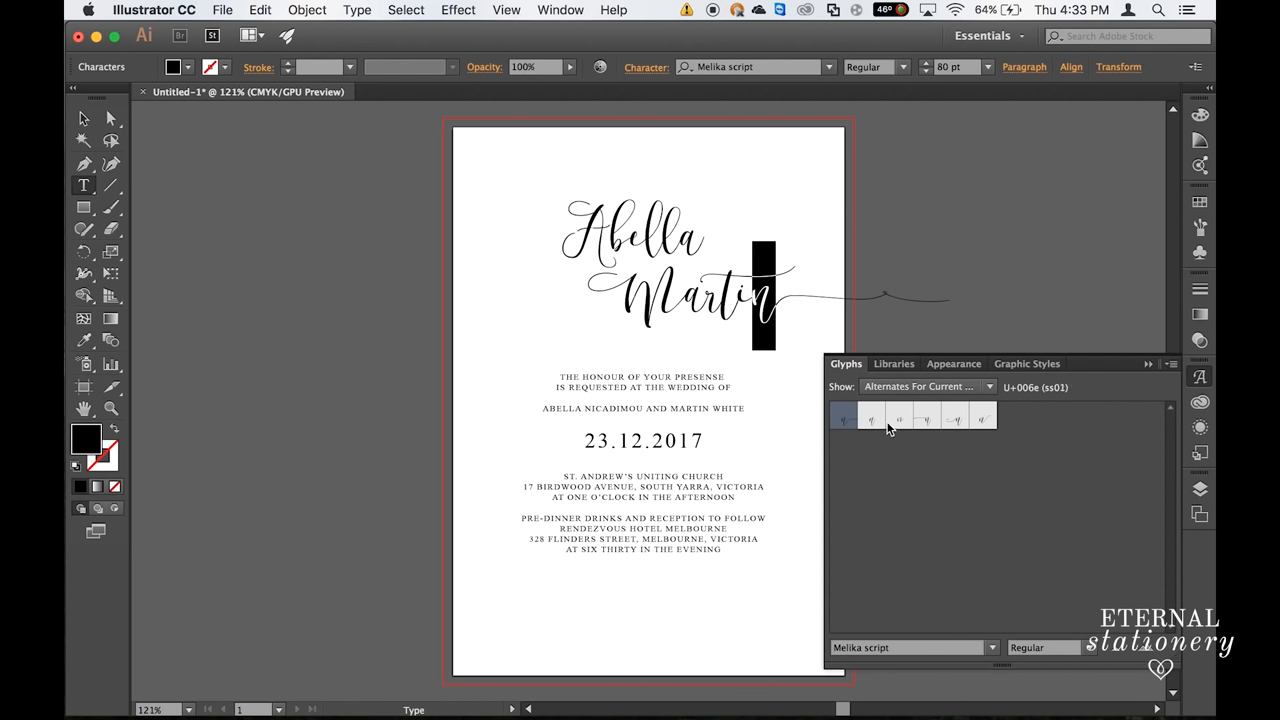
pyautogui.moveTo(904, 430)
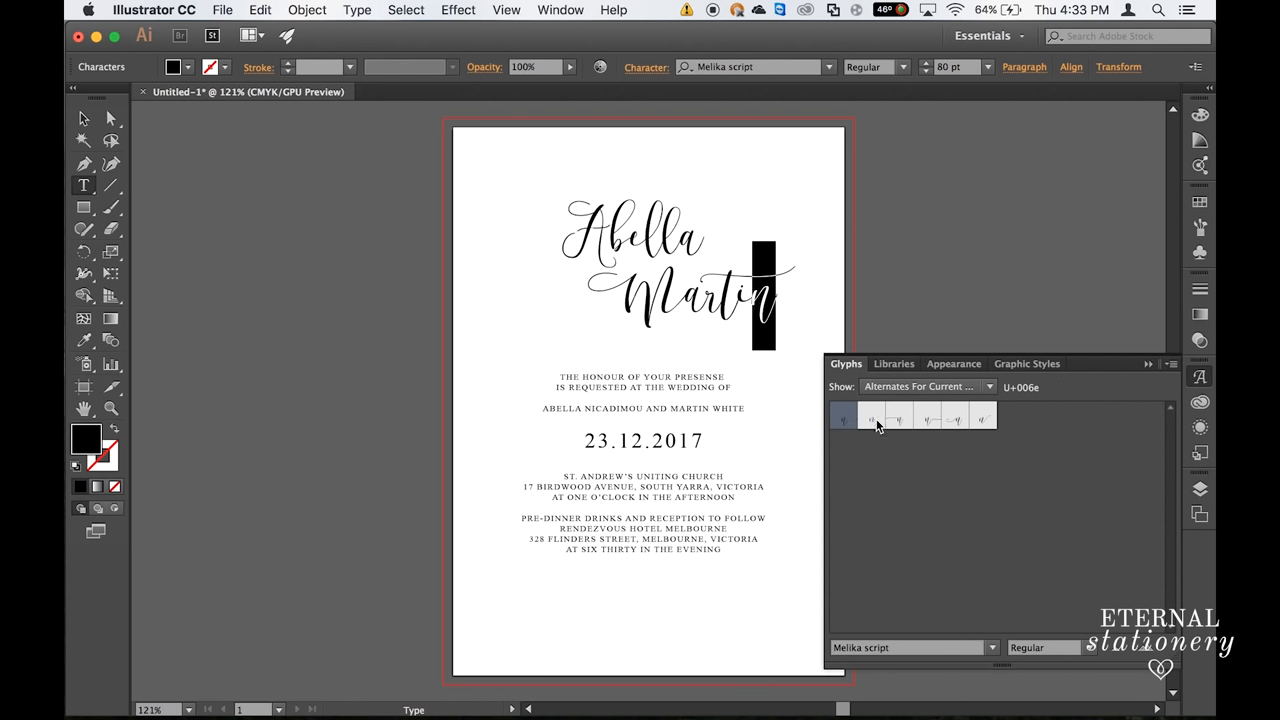
pyautogui.click(872, 418)
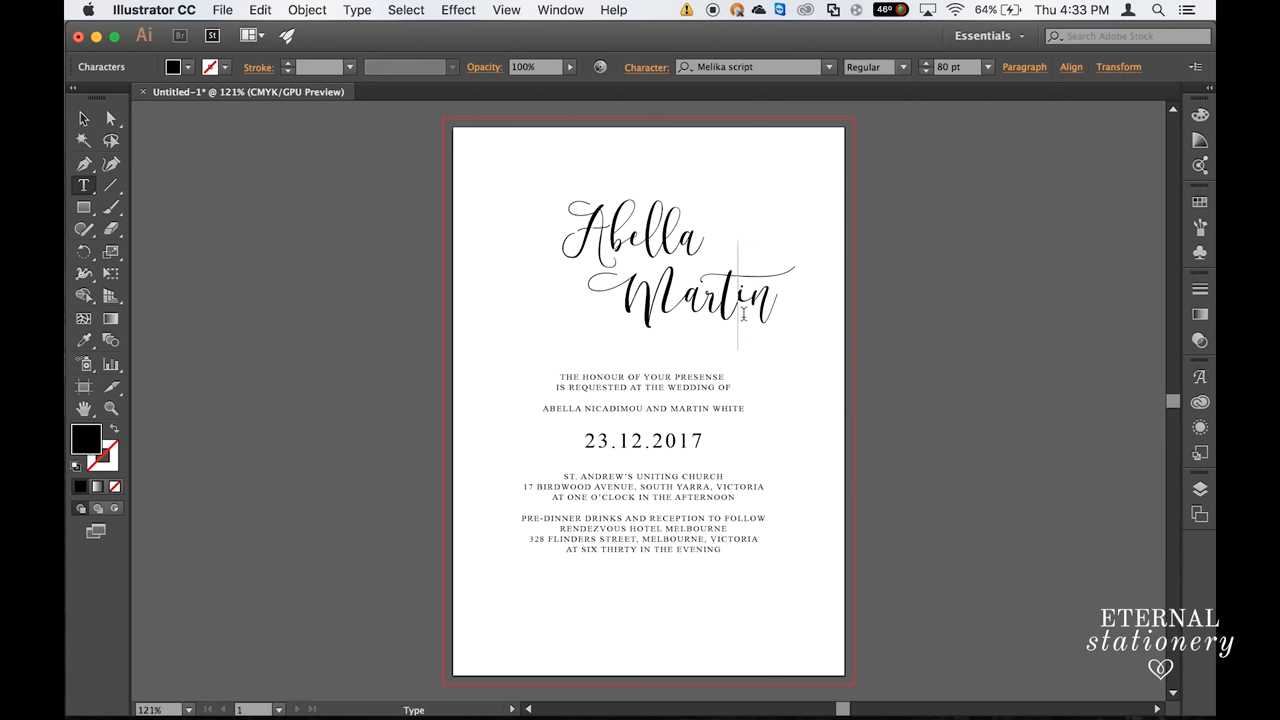
pyautogui.click(112, 116)
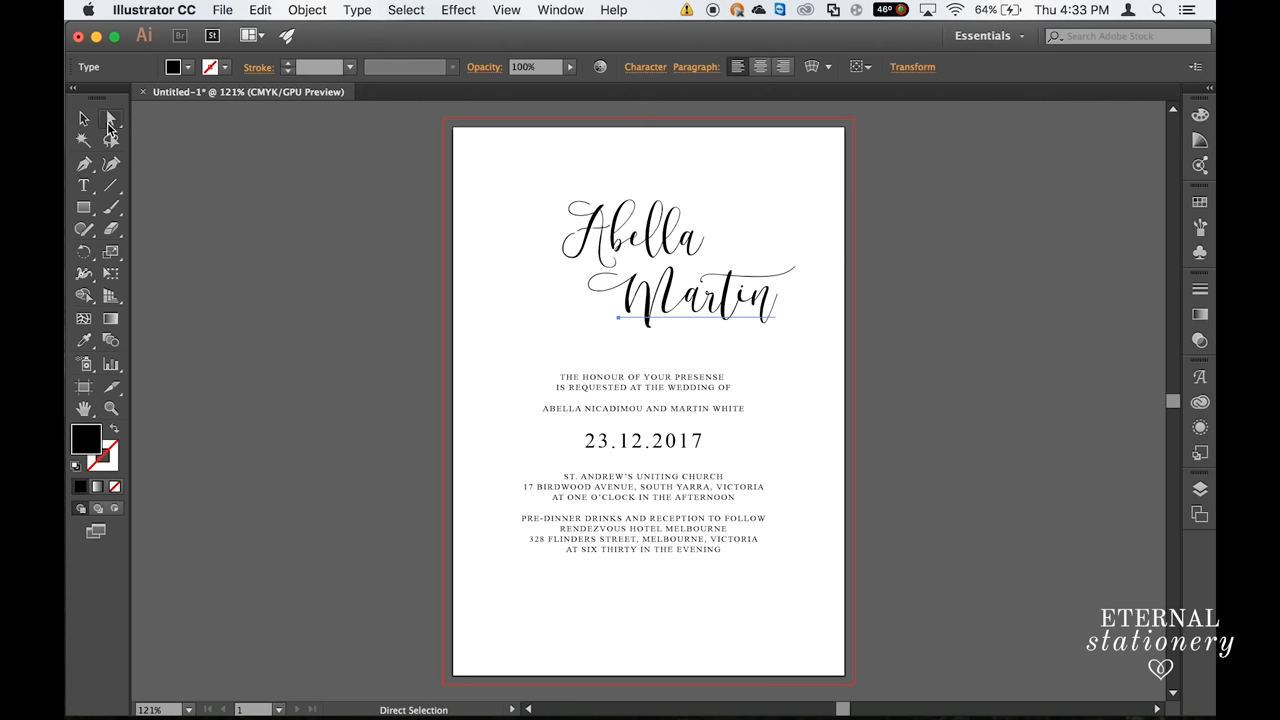
pyautogui.moveTo(124, 170)
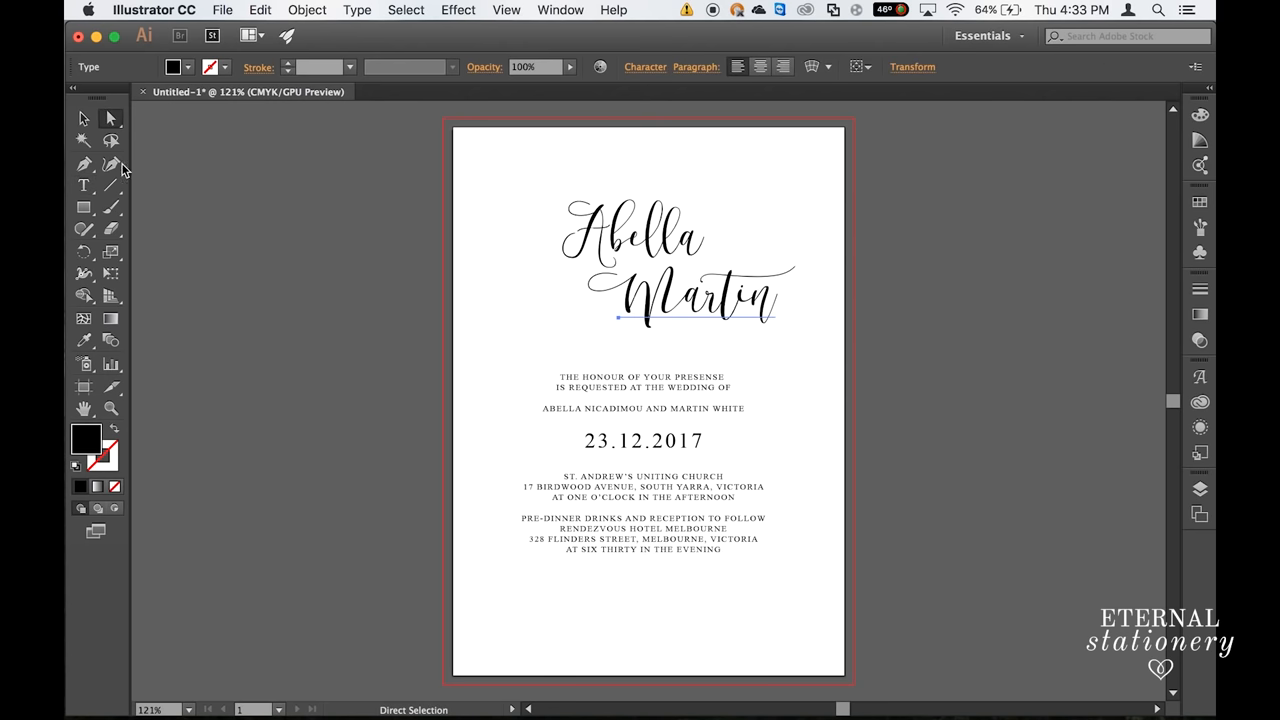
# Step: Add a script ampersand positioned between Abella and Martin as a stacked monogram
pyautogui.click(84, 184)
pyautogui.write('&')
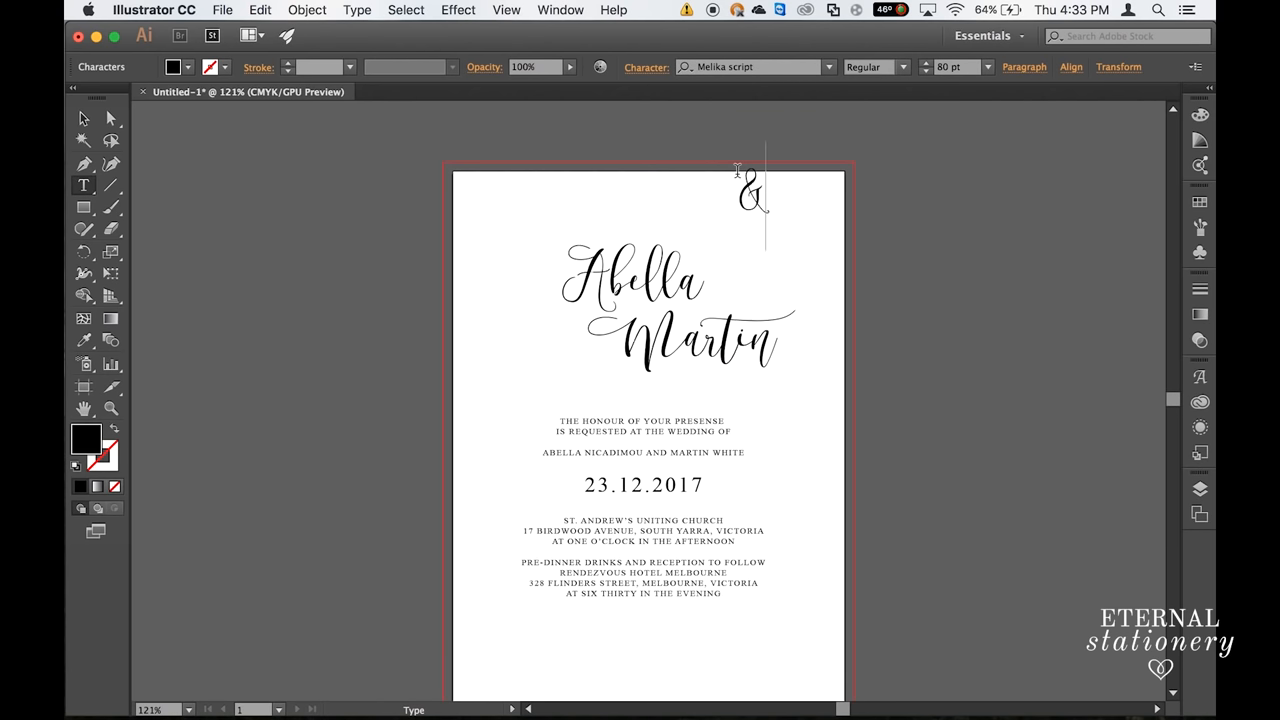
pyautogui.click(84, 118)
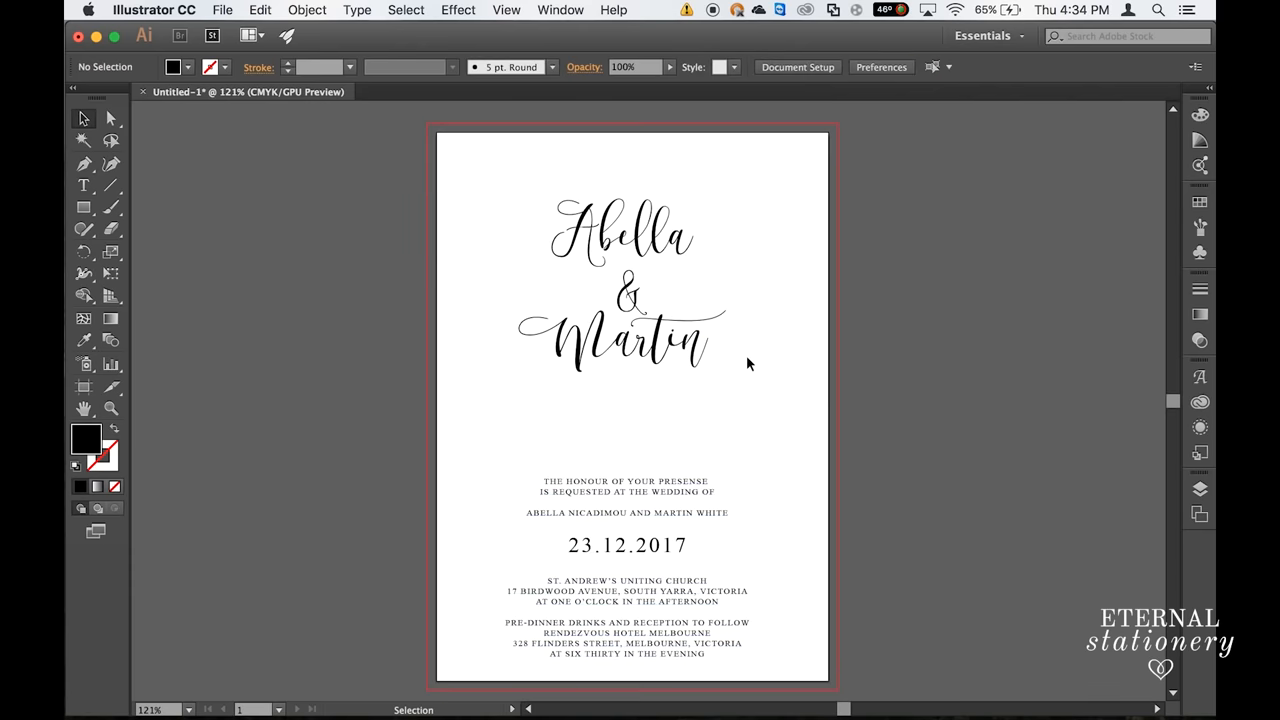
pyautogui.click(620, 352)
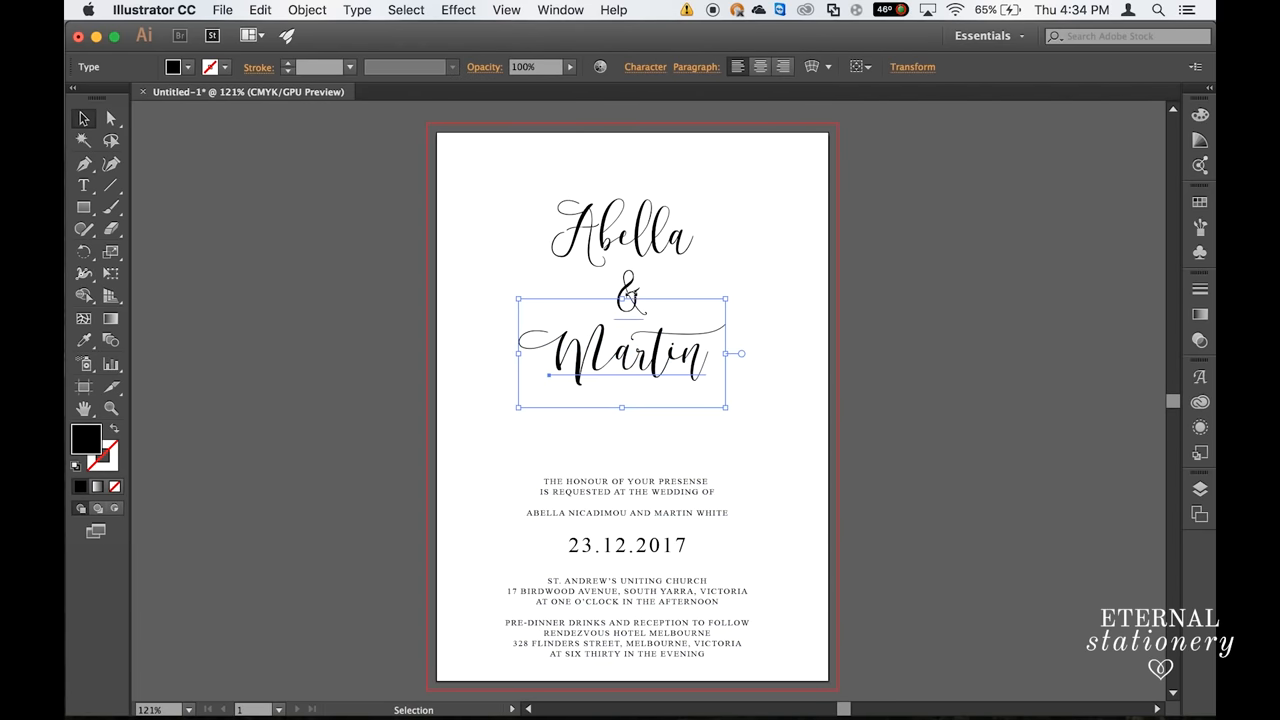
pyautogui.click(740, 336)
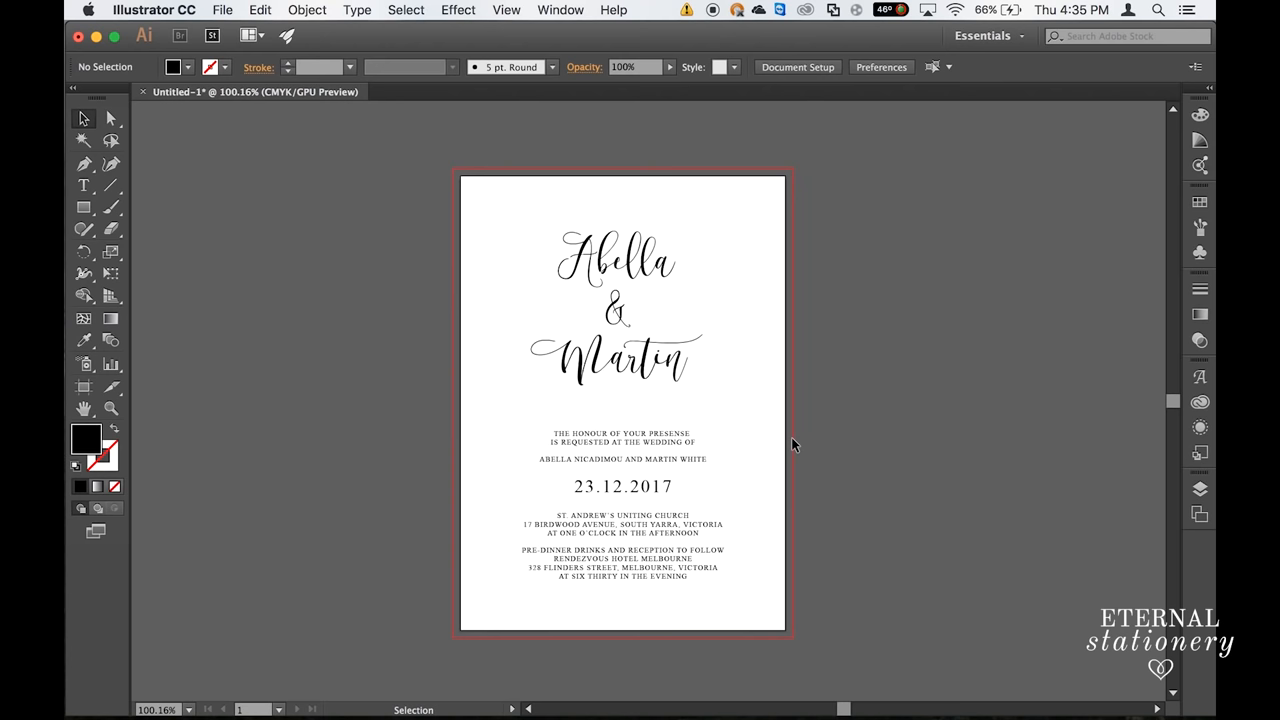
pyautogui.moveTo(800, 628)
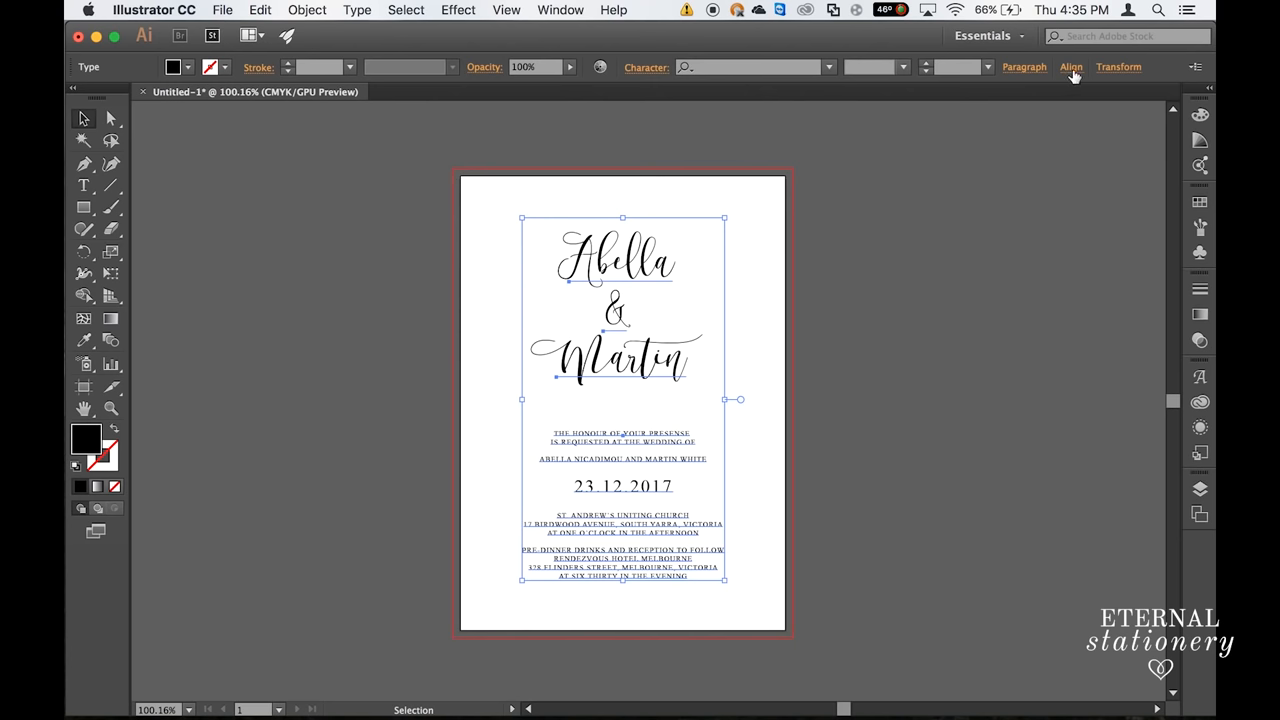
# Step: Horizontally centre all the invitation text objects with the Align options
pyautogui.click(1070, 68)
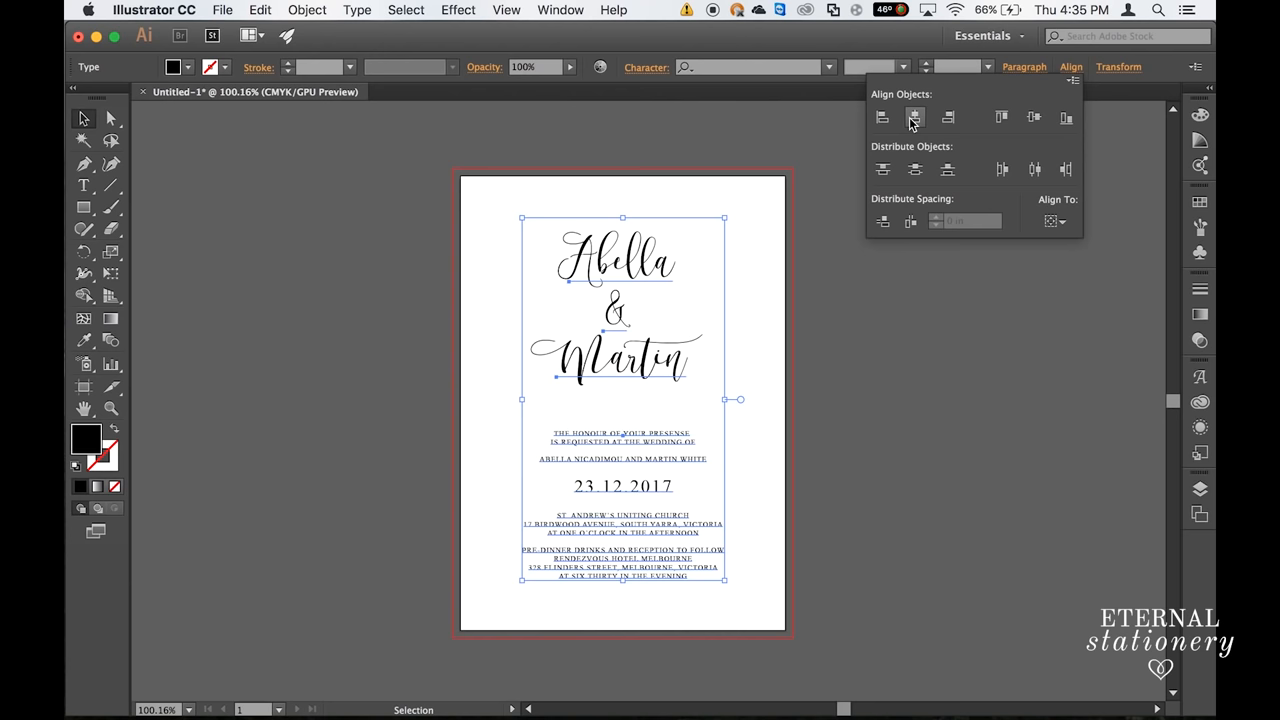
pyautogui.moveTo(914, 116)
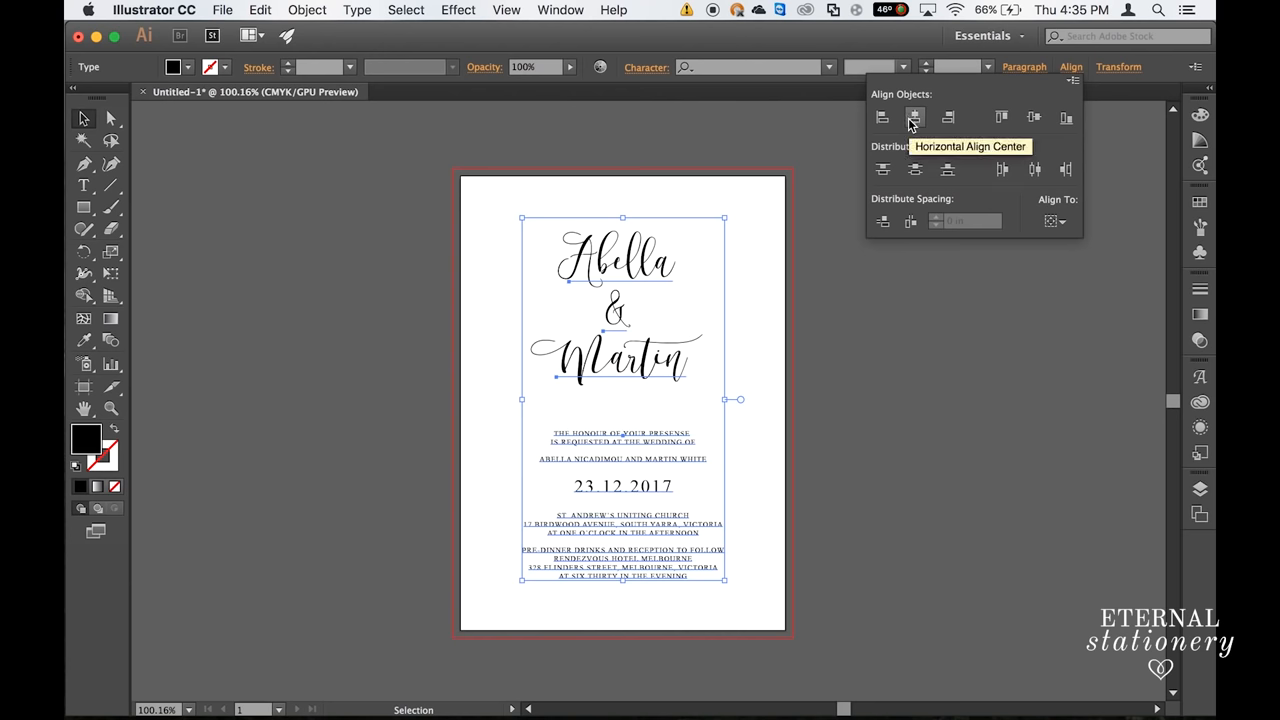
pyautogui.click(914, 116)
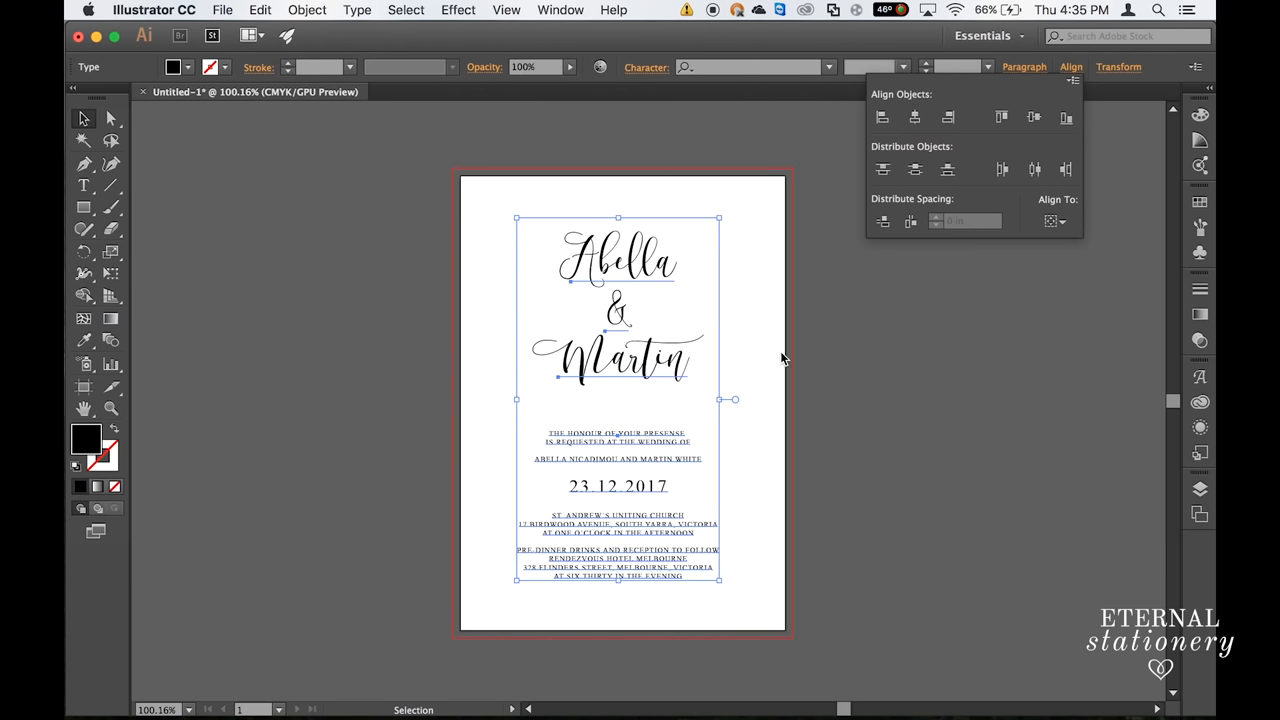
pyautogui.click(564, 600)
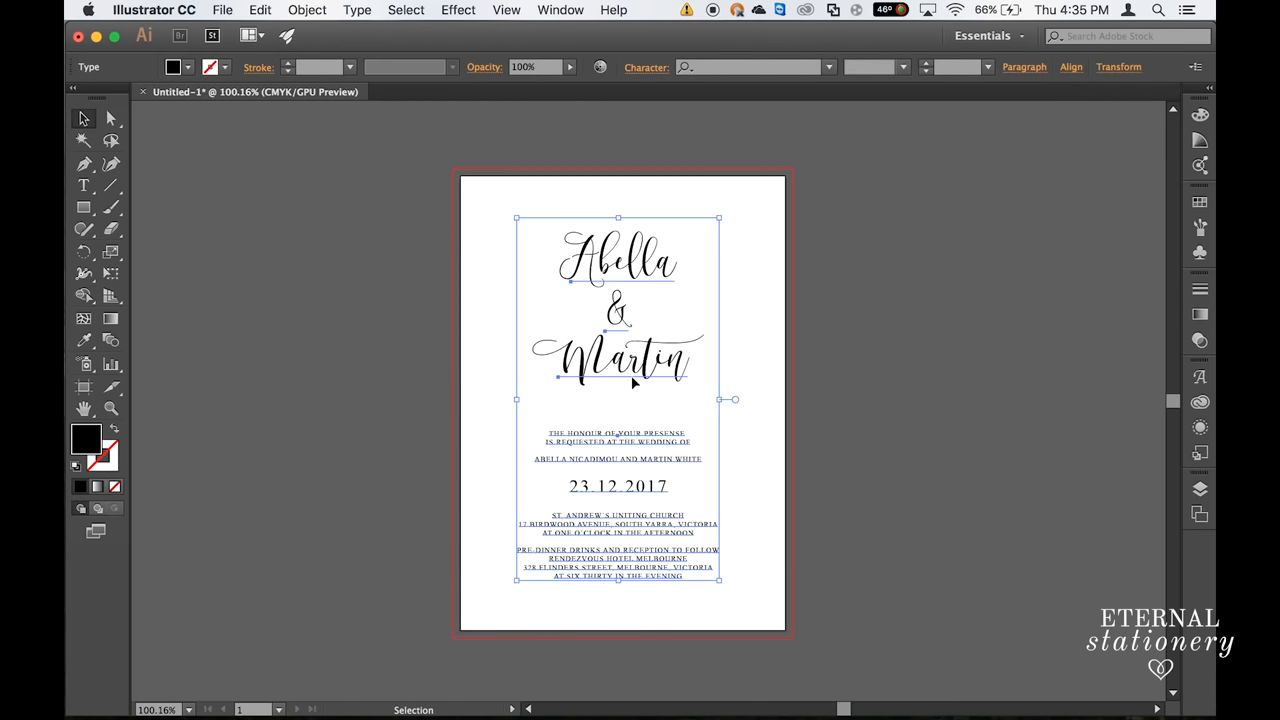
pyautogui.click(904, 384)
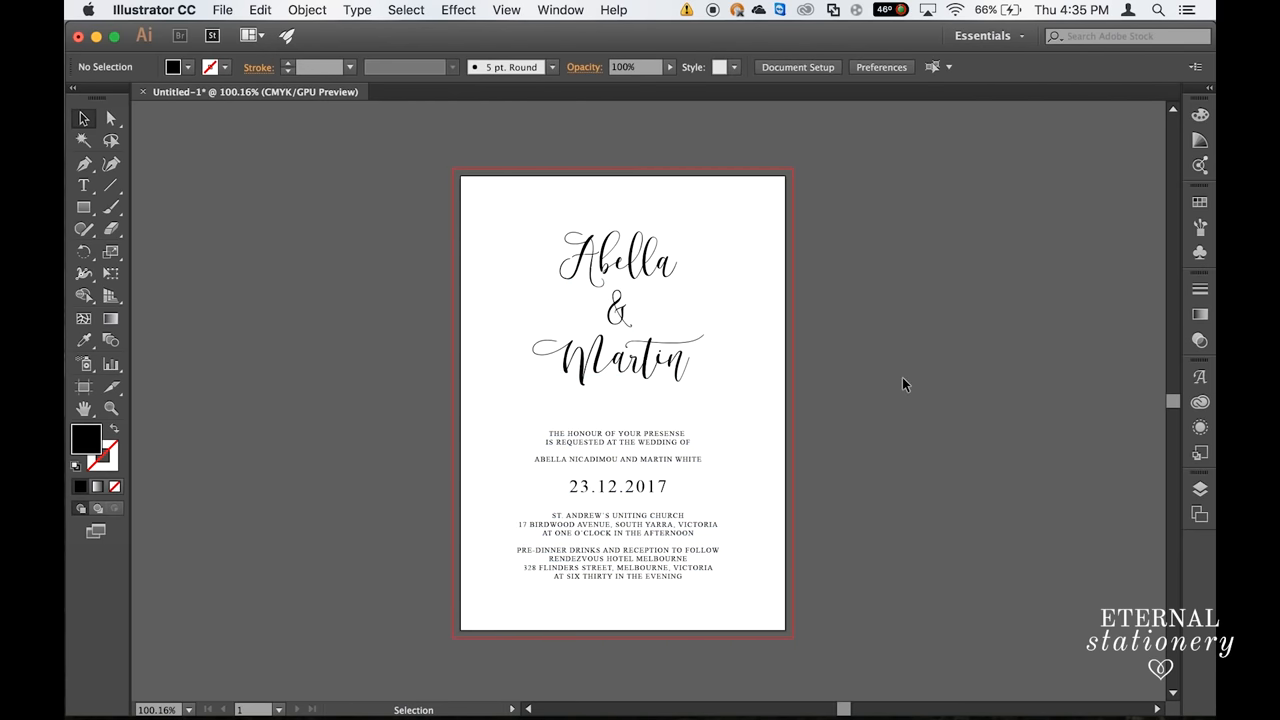
pyautogui.moveTo(788, 222)
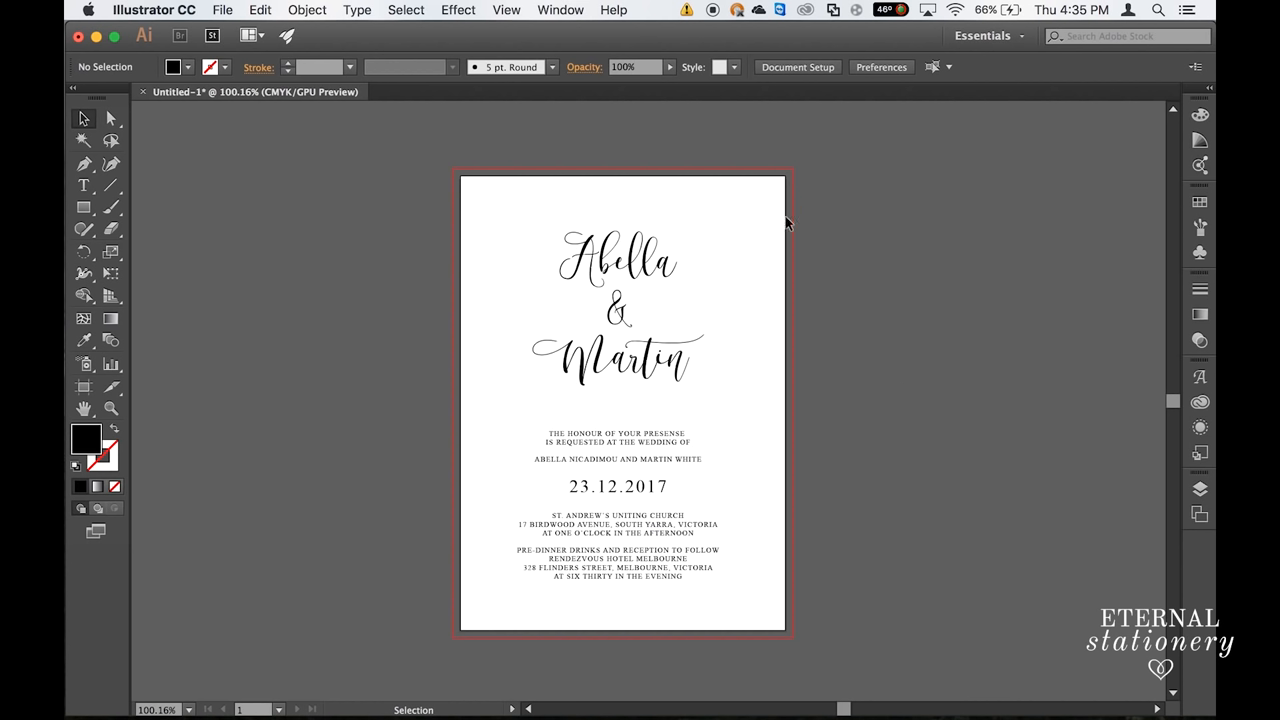
pyautogui.moveTo(180, 338)
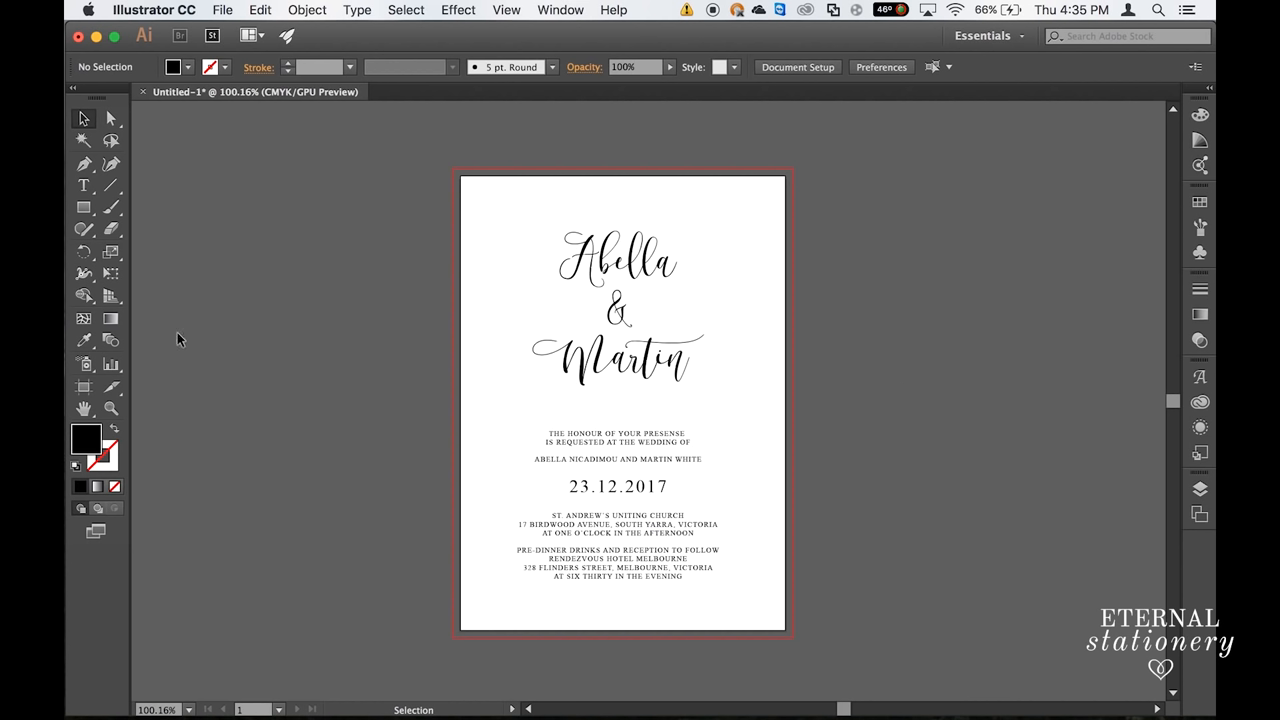
pyautogui.moveTo(84, 388)
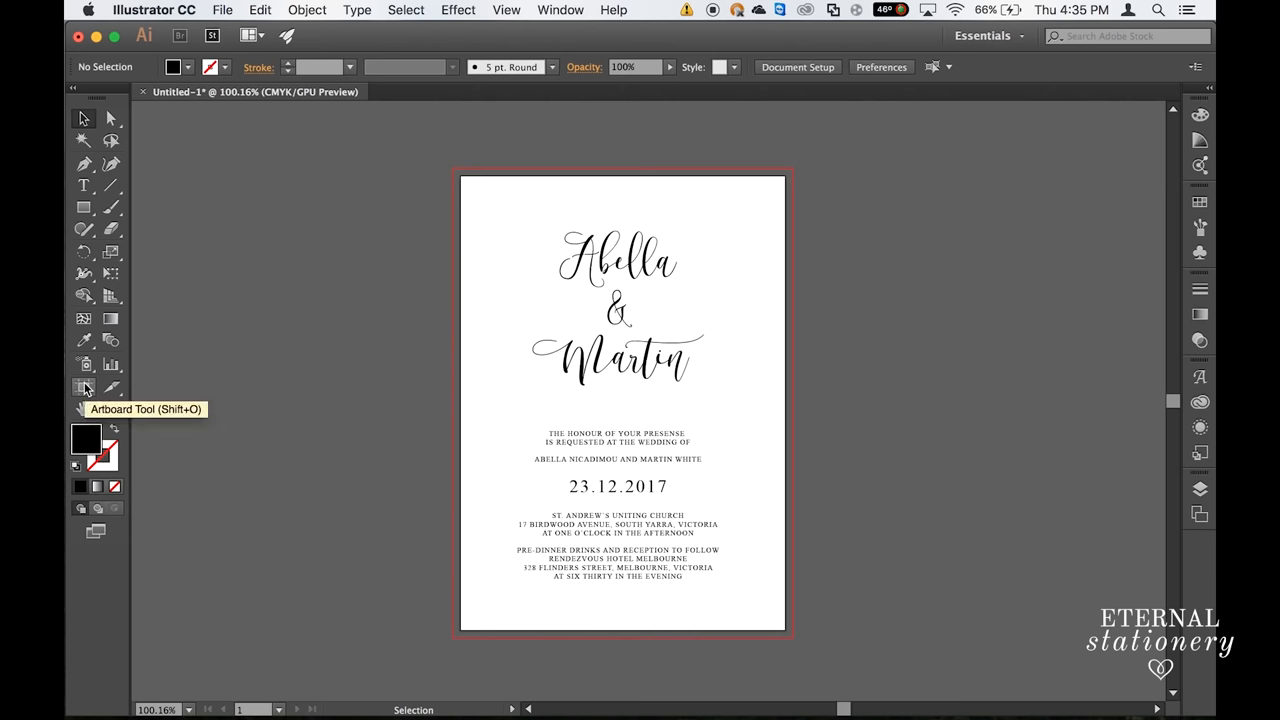
# Step: Select the artboard and open the View menu to turn on rulers for a centre guide
pyautogui.click(84, 388)
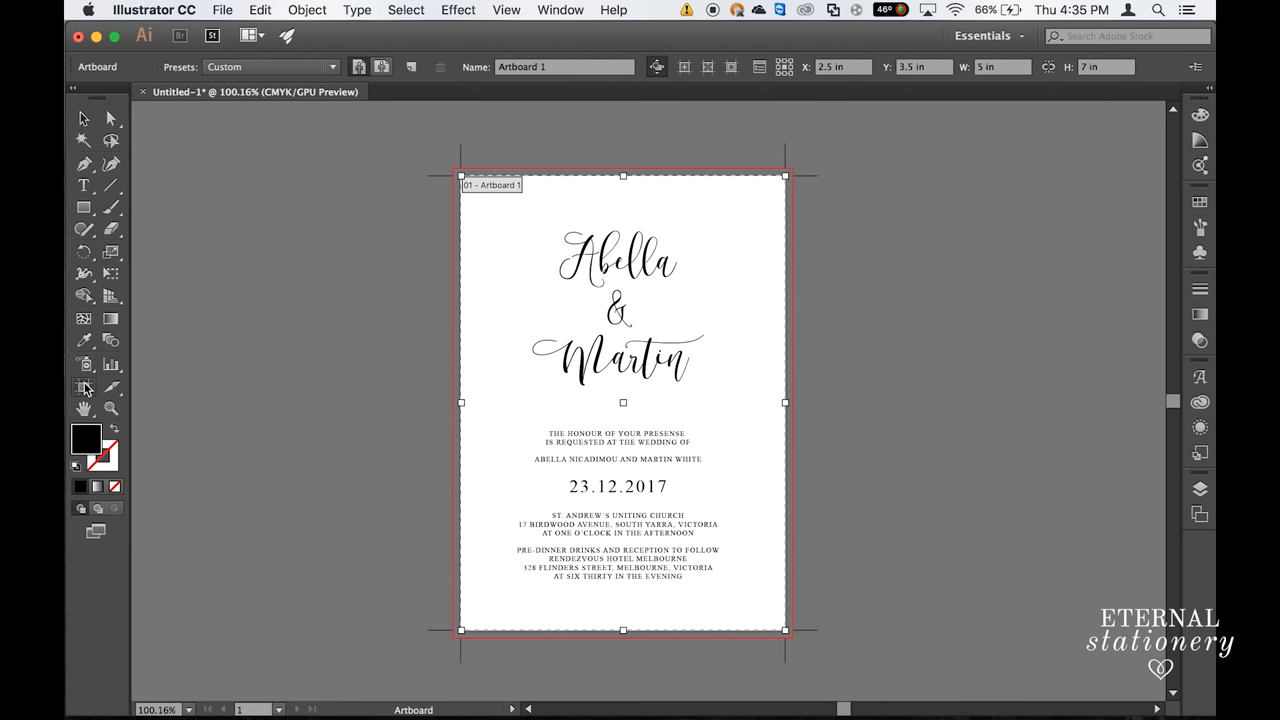
pyautogui.moveTo(508, 24)
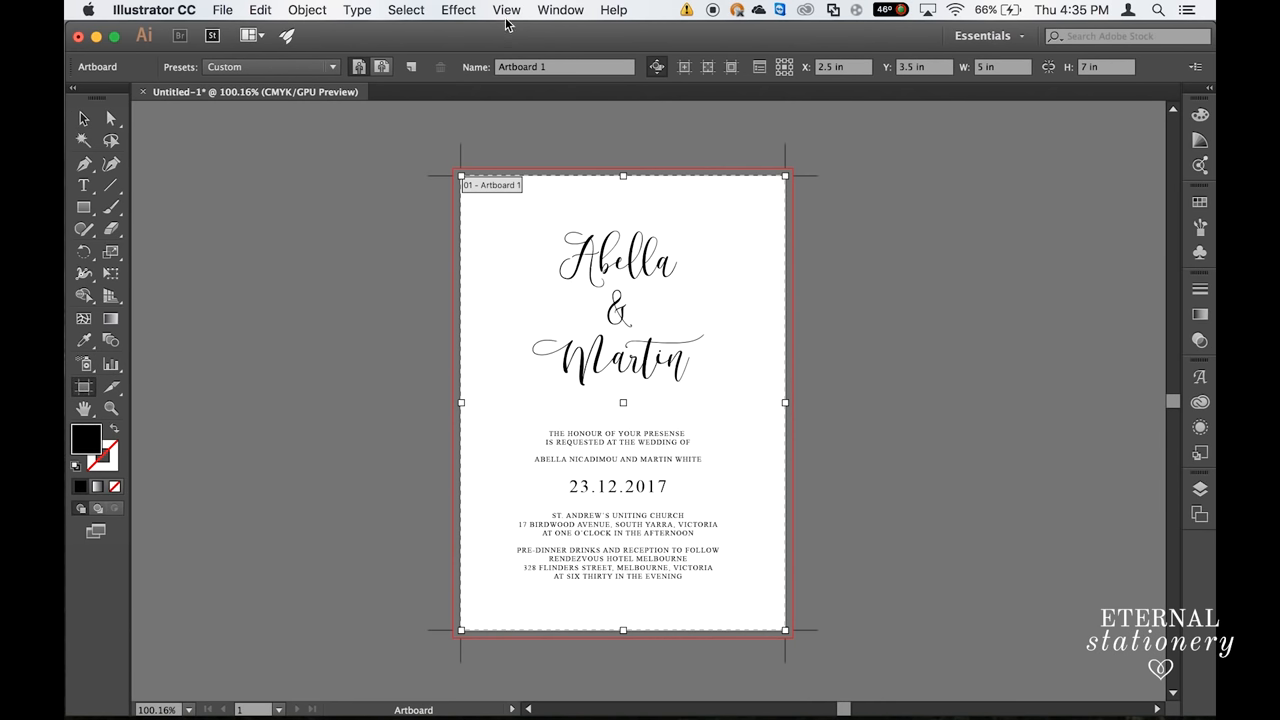
pyautogui.click(506, 10)
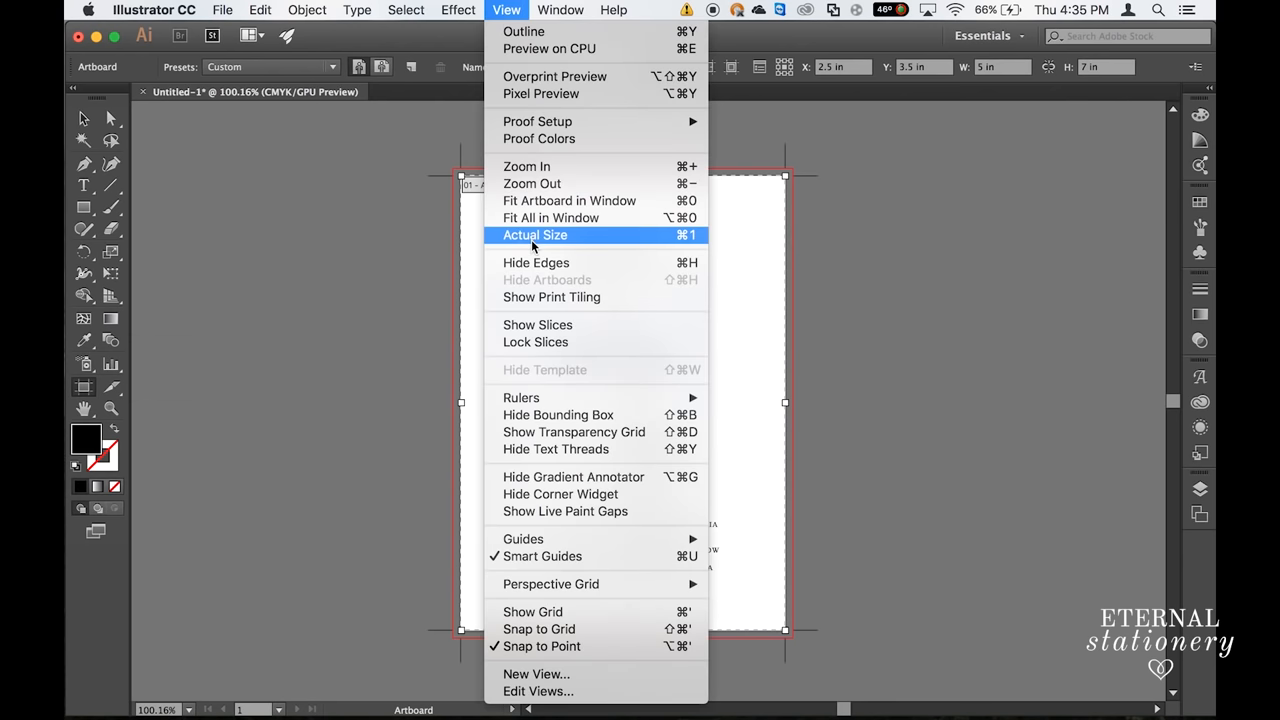
pyautogui.moveTo(730, 404)
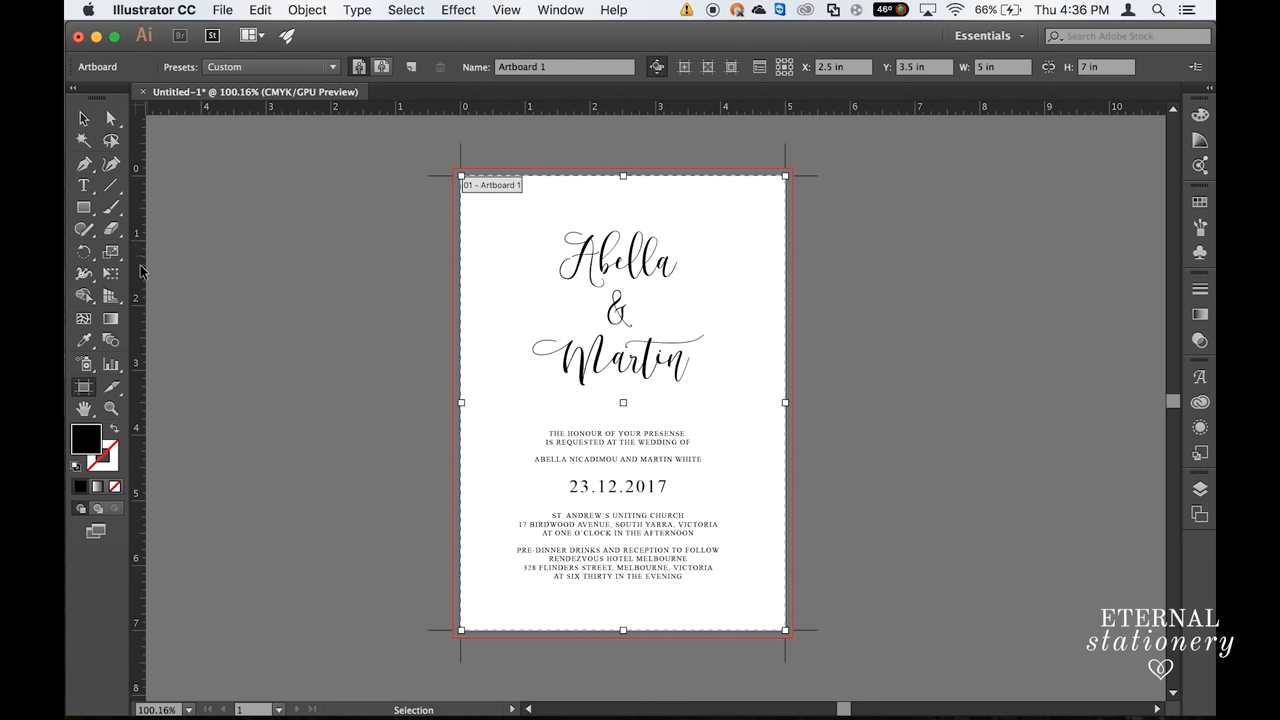
pyautogui.moveTo(140, 356)
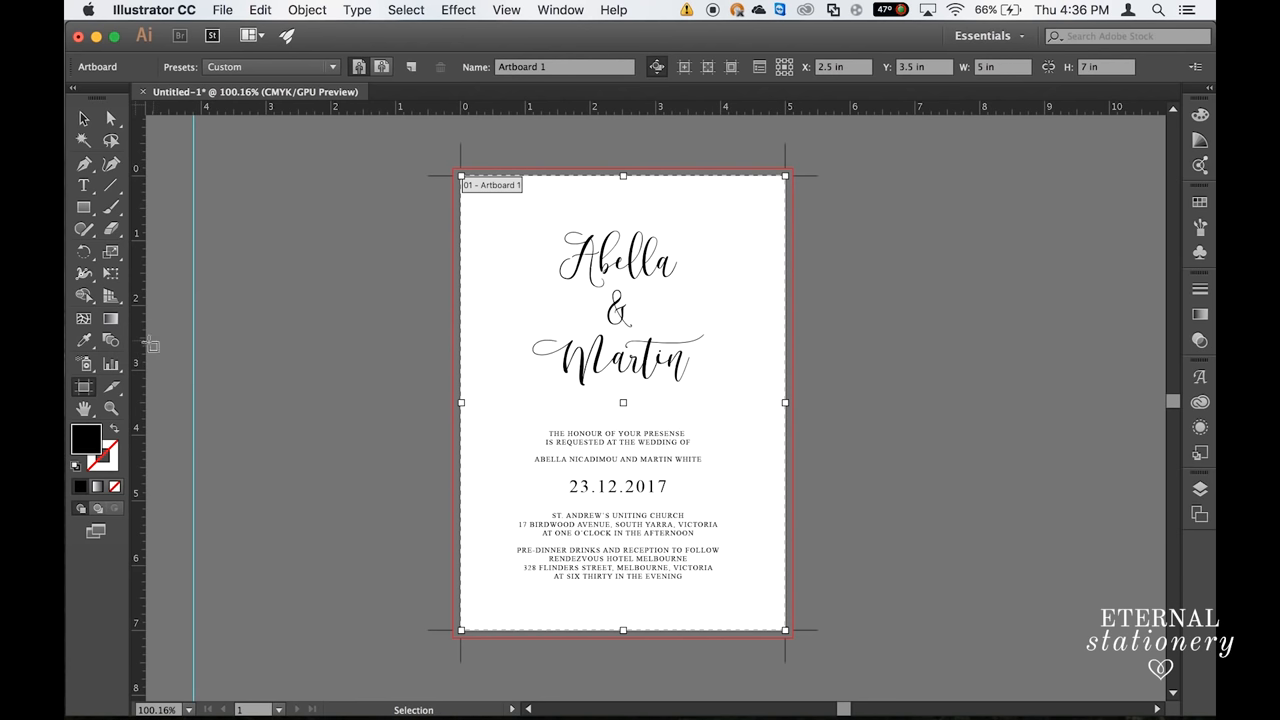
pyautogui.moveTo(144, 344)
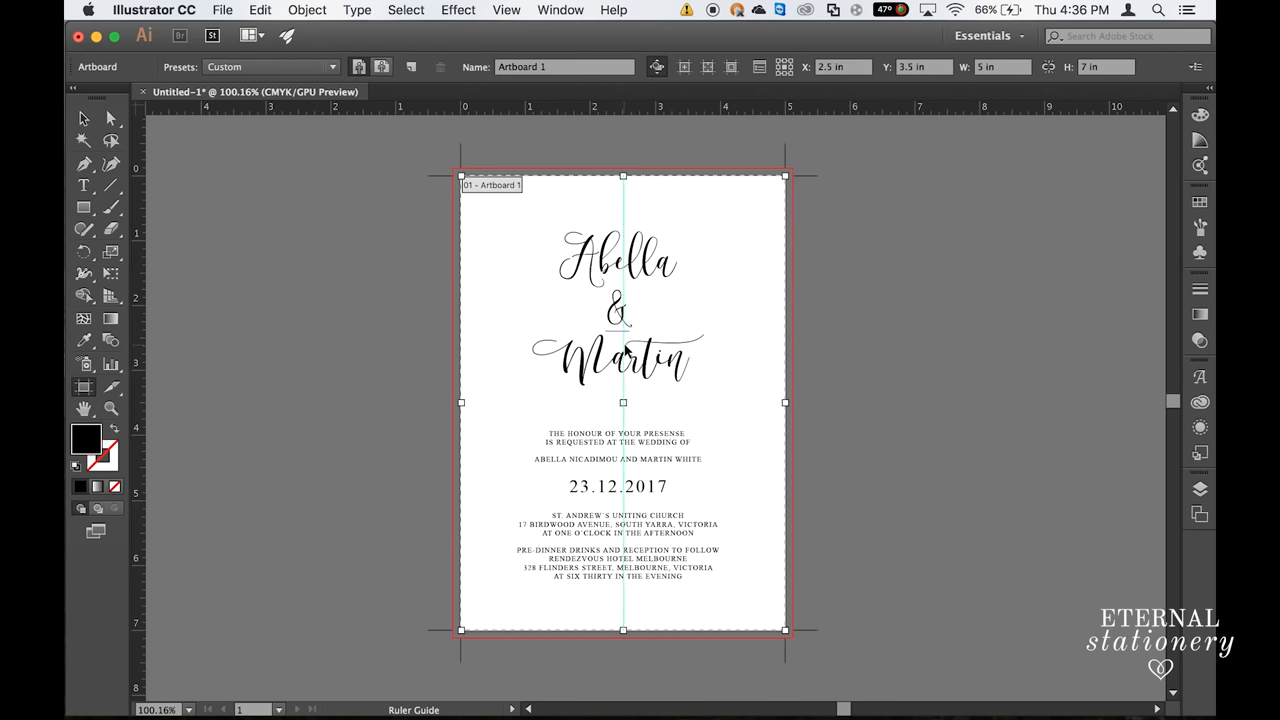
pyautogui.moveTo(924, 288)
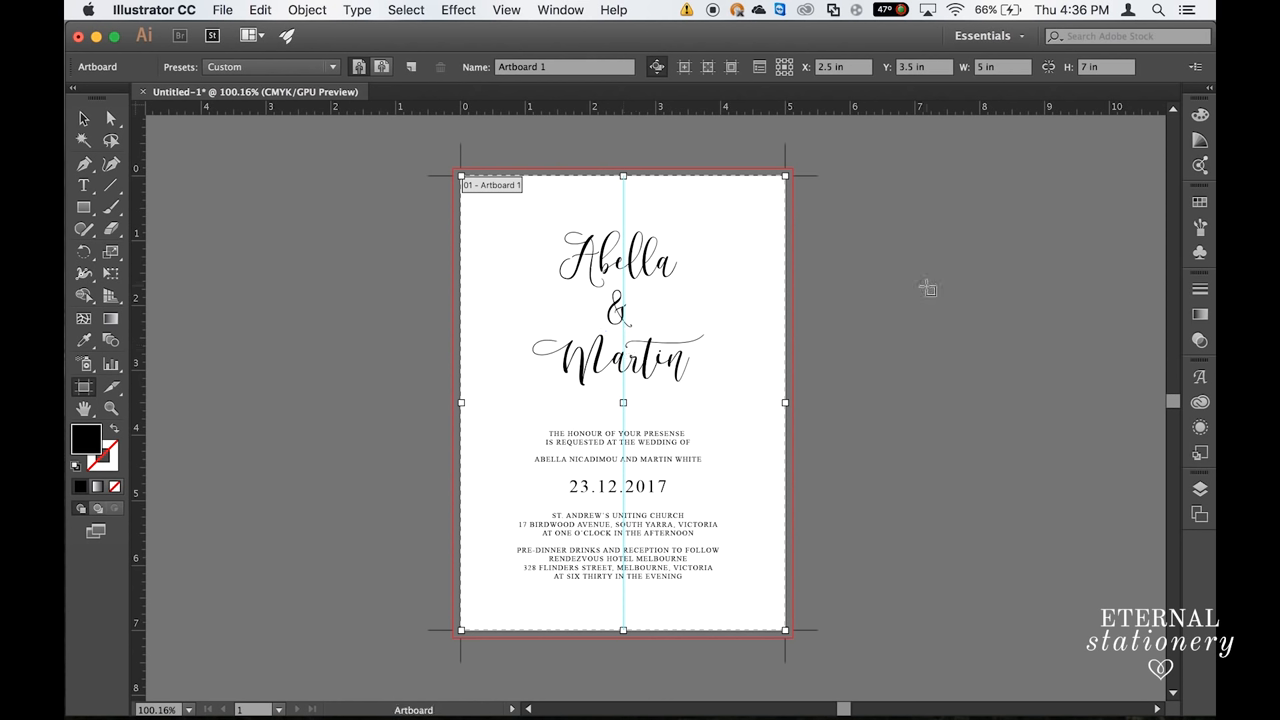
pyautogui.moveTo(494, 128)
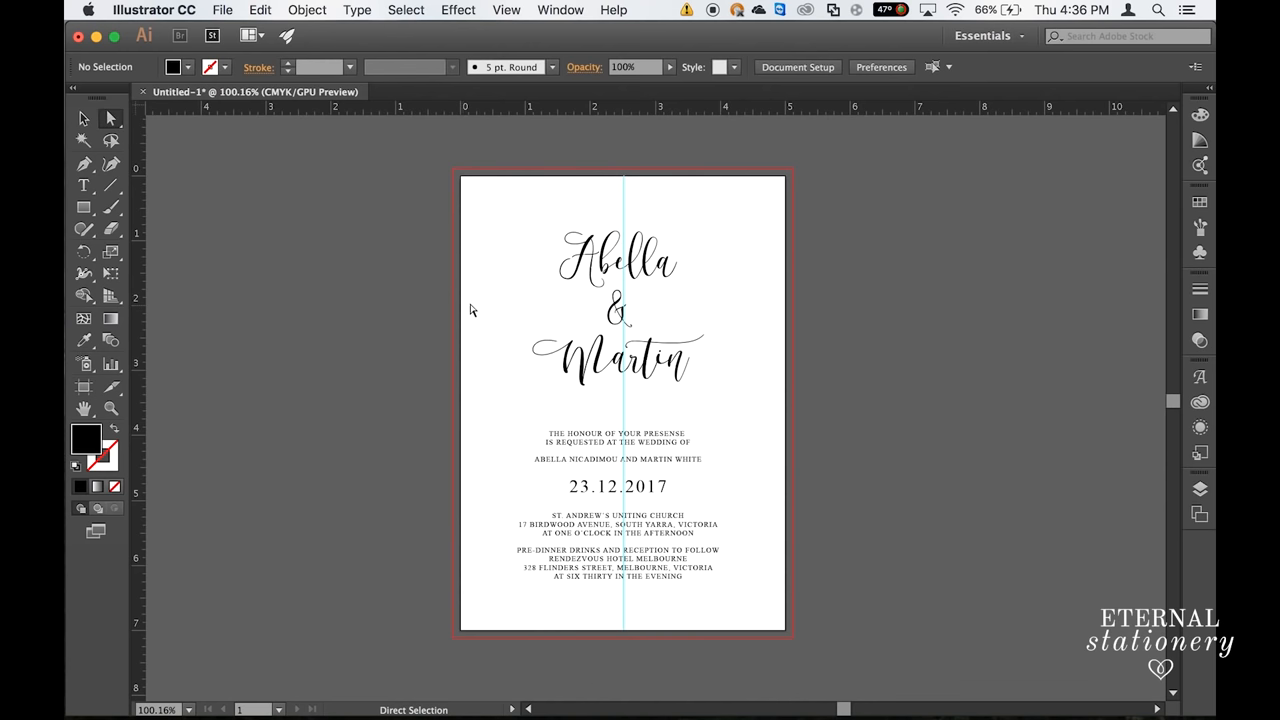
pyautogui.moveTo(764, 482)
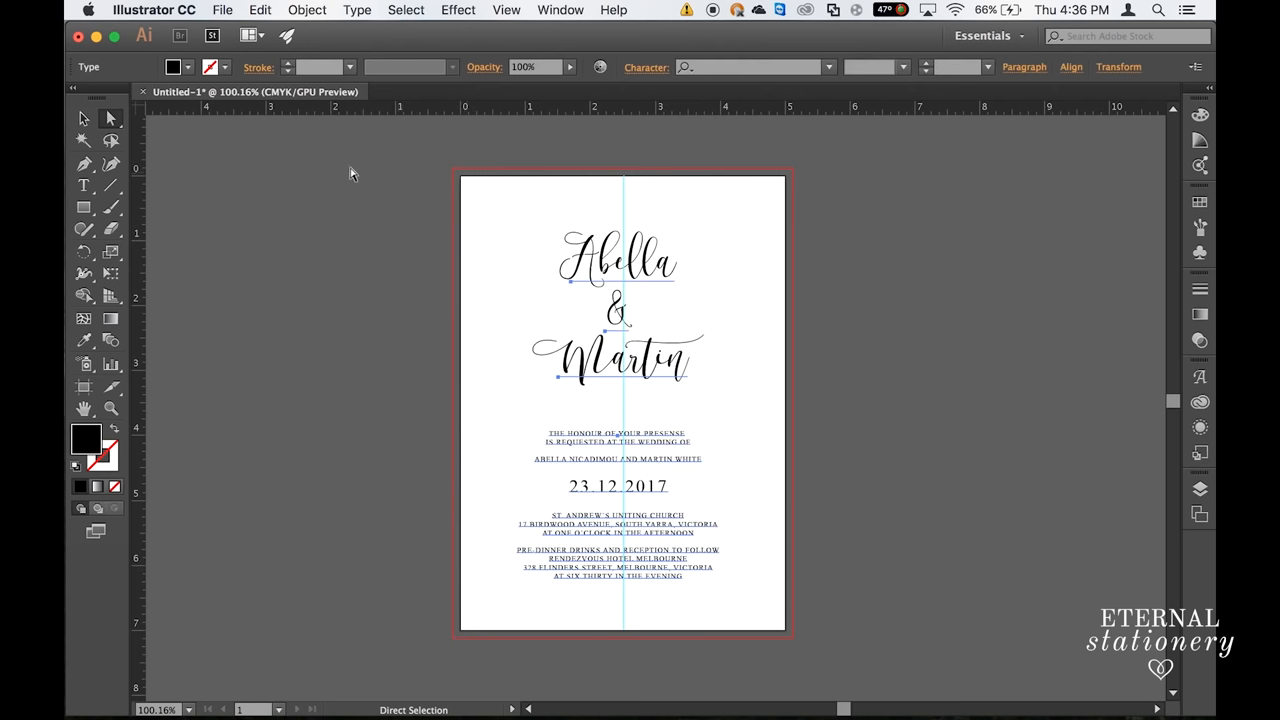
pyautogui.moveTo(84, 120)
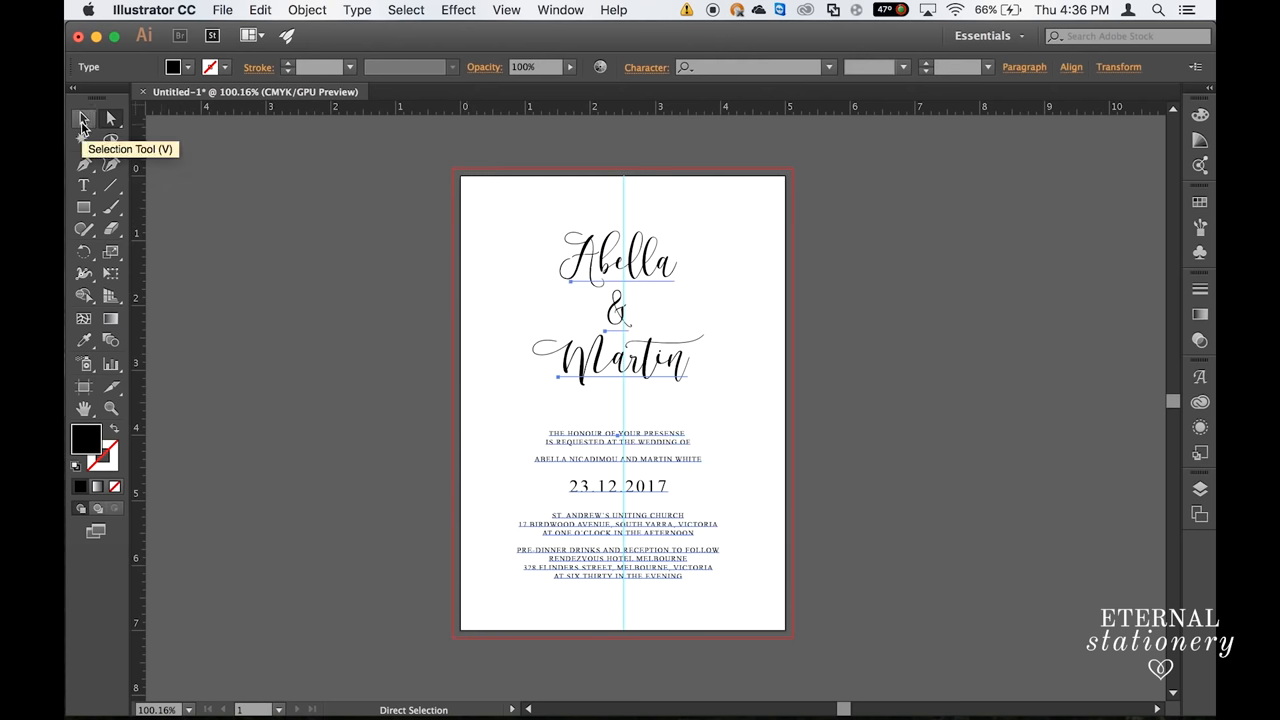
# Step: Move the text blocks so they sit centred on the vertical guide, realigning the details block
pyautogui.click(84, 118)
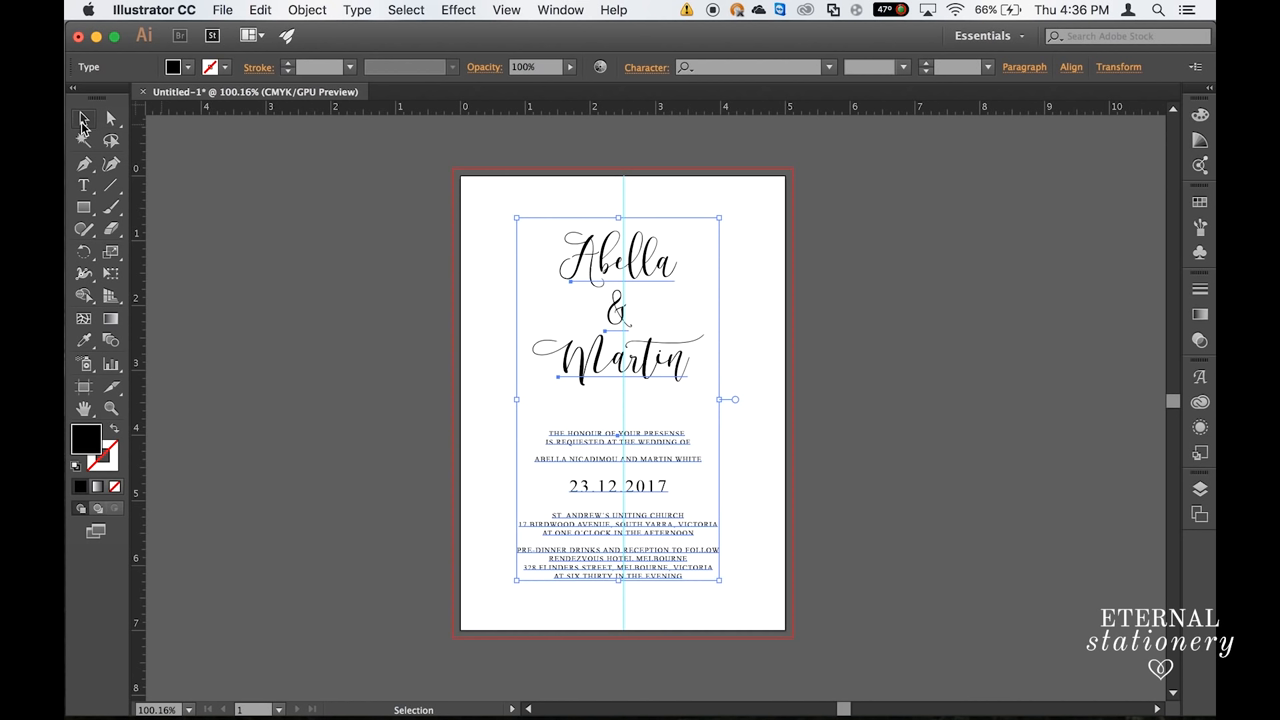
pyautogui.moveTo(538, 224)
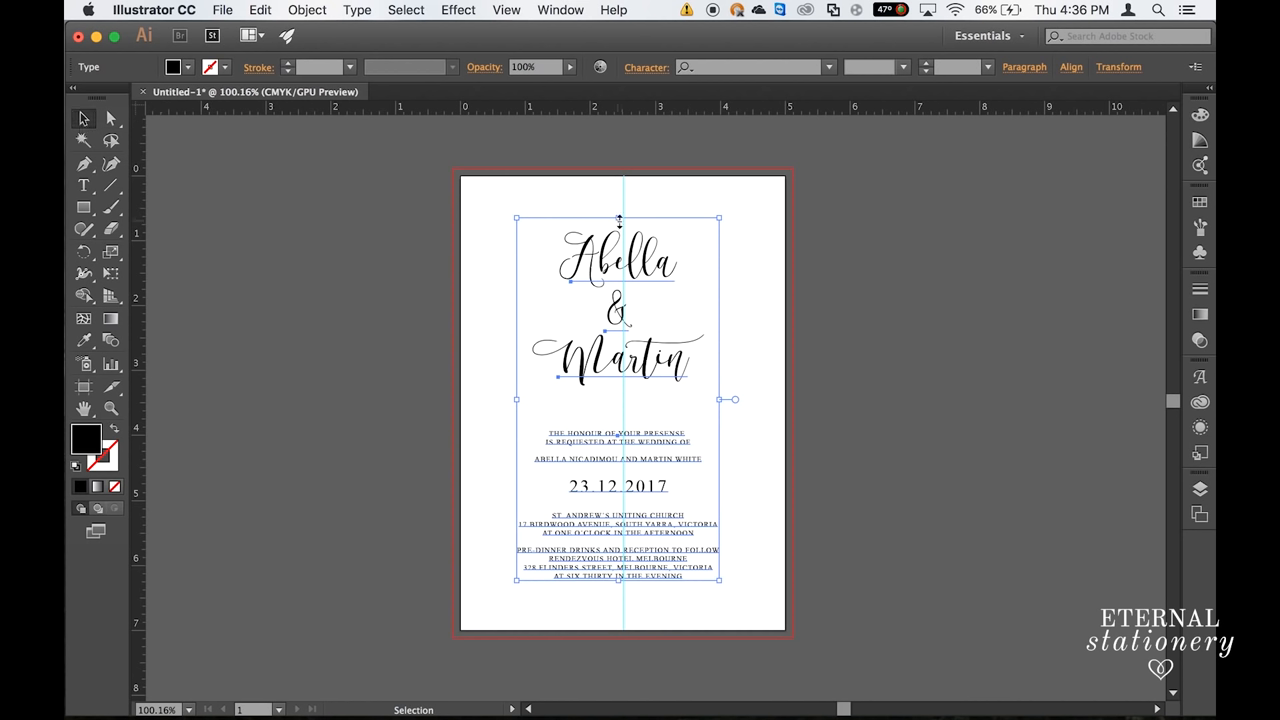
pyautogui.moveTo(624, 204)
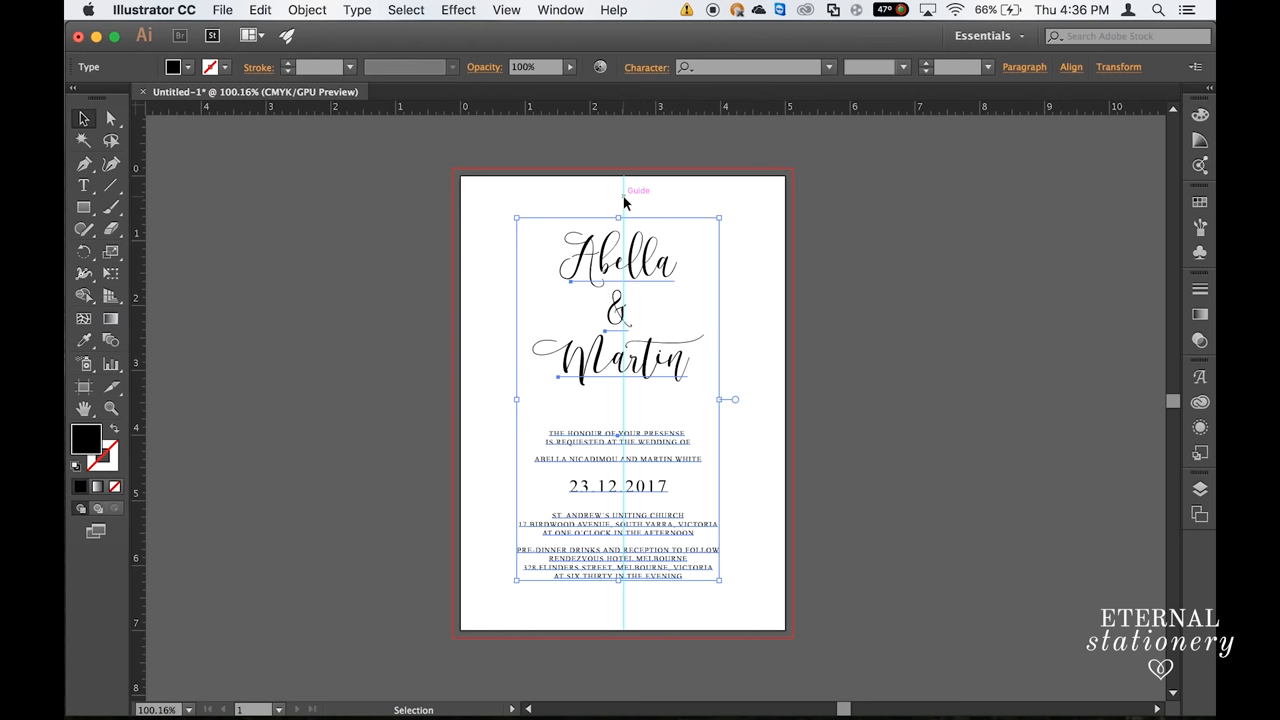
pyautogui.moveTo(648, 198)
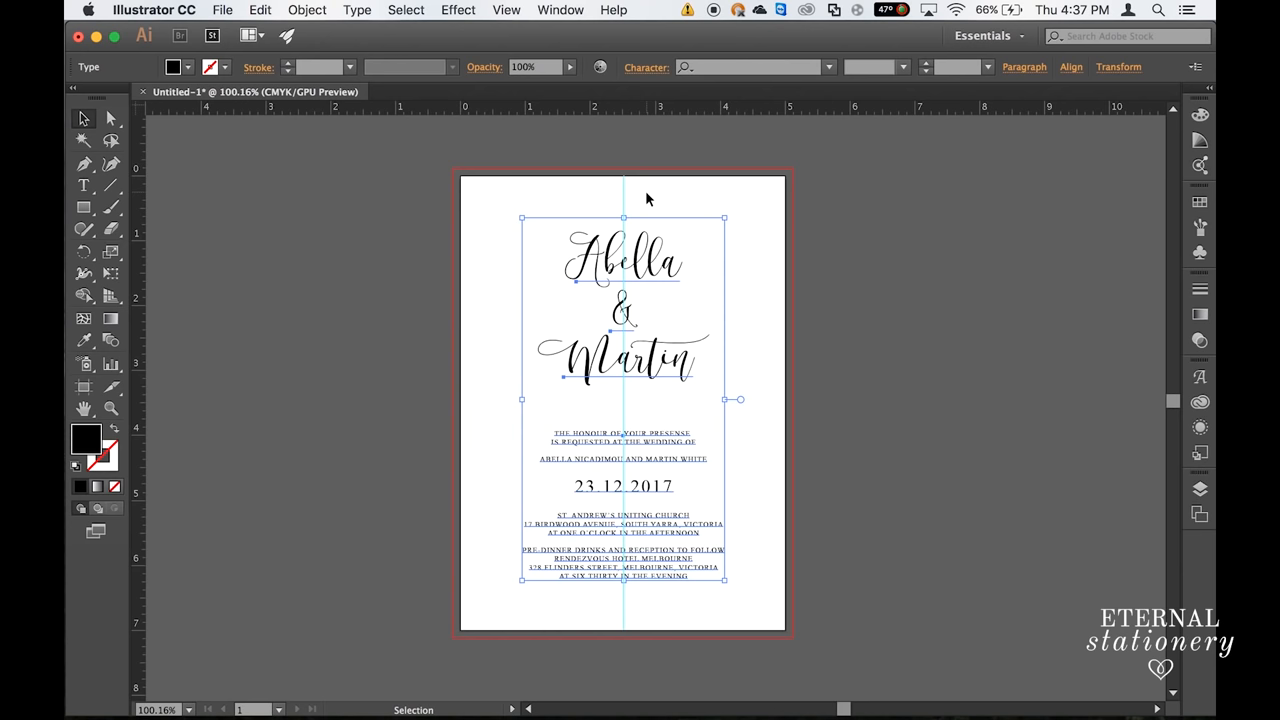
pyautogui.click(796, 290)
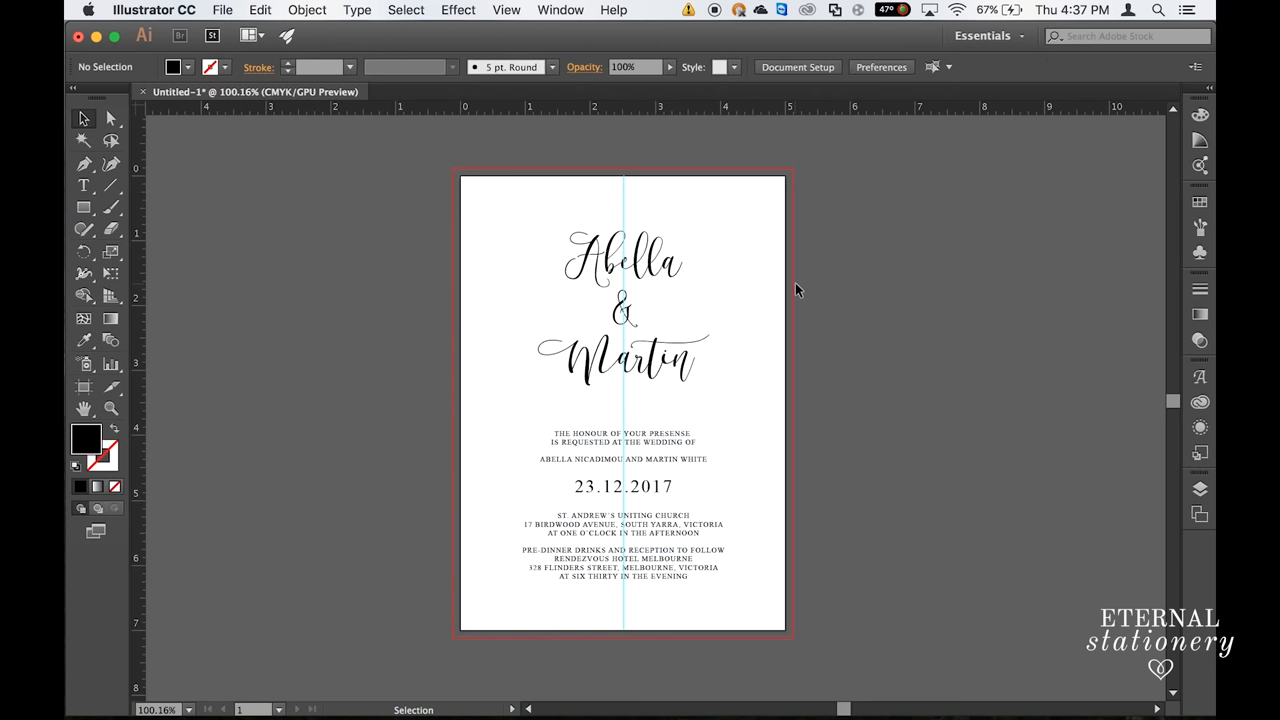
pyautogui.moveTo(808, 432)
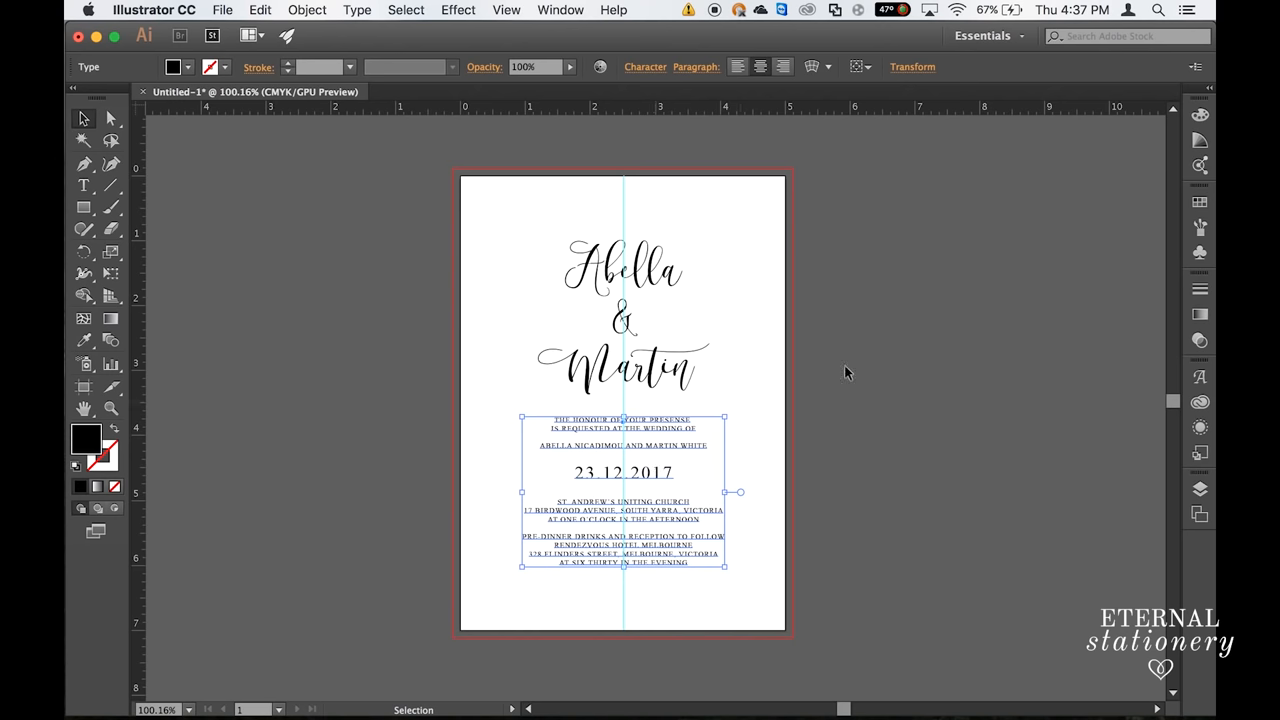
pyautogui.click(844, 372)
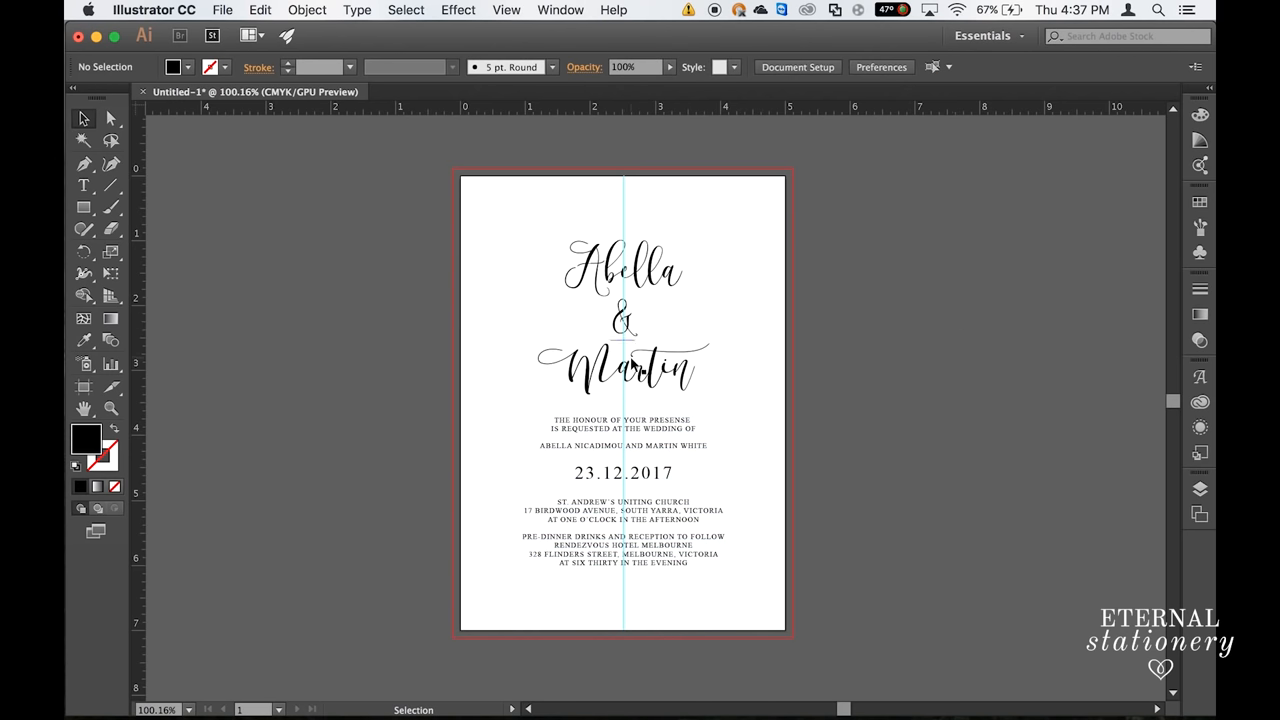
pyautogui.moveTo(716, 416)
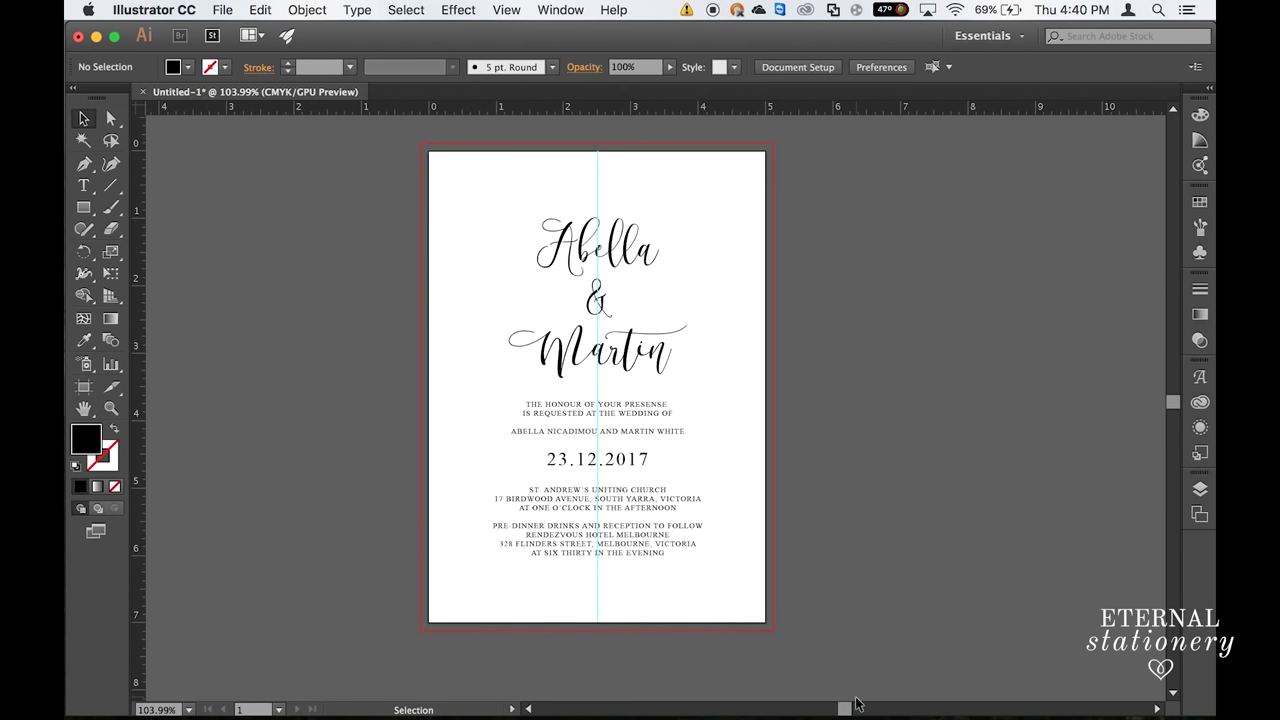
# Step: Save the invitation as Watercolourinvitation.ai, accepting the Illustrator Options
pyautogui.click(222, 8)
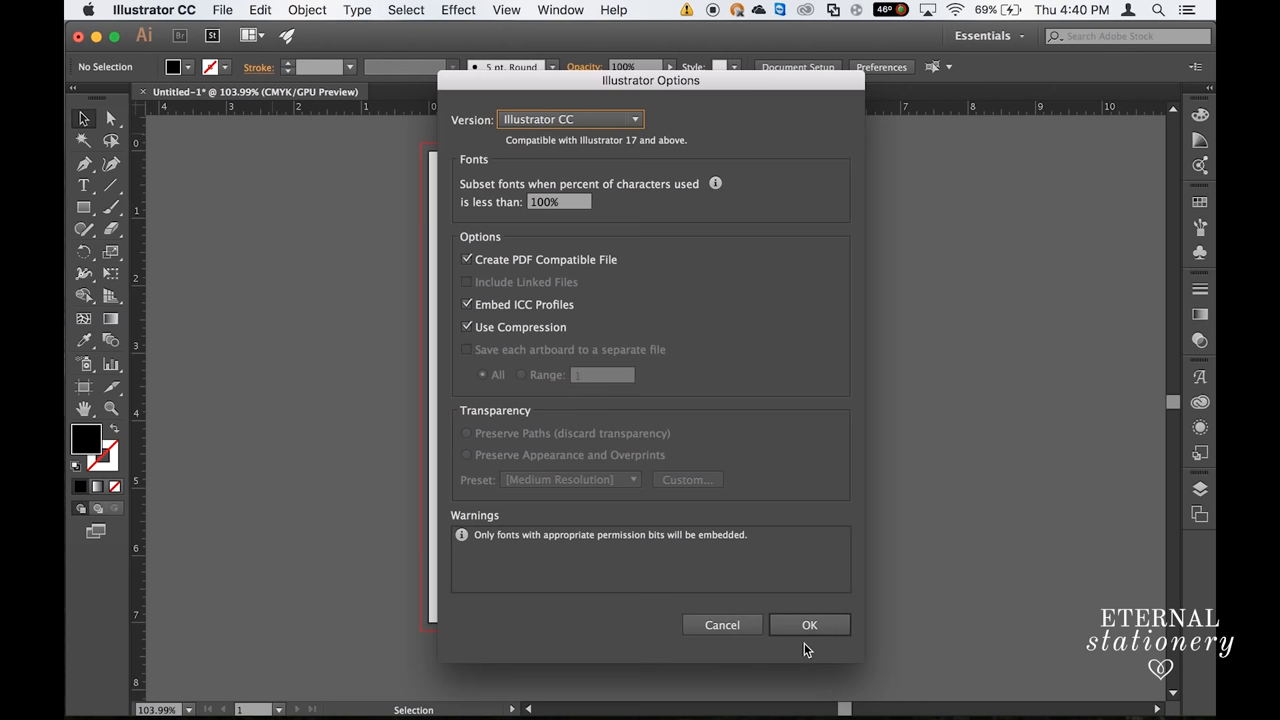
pyautogui.click(808, 624)
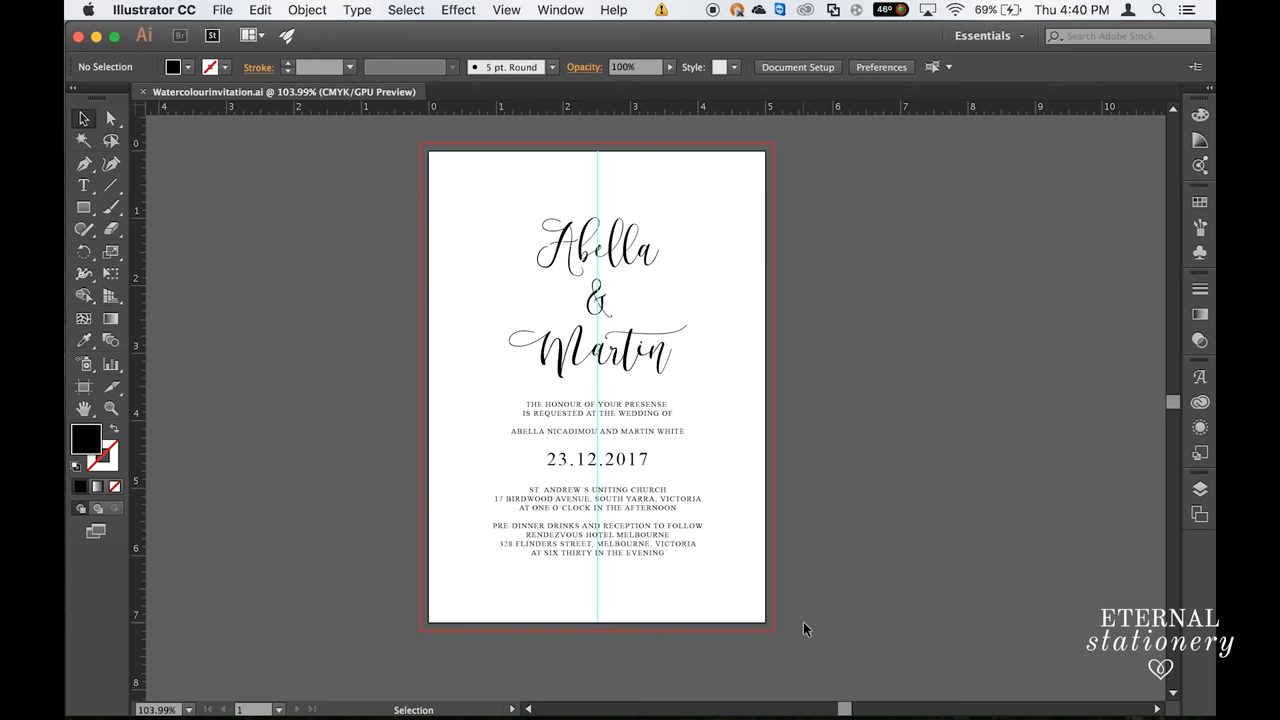
pyautogui.moveTo(144, 96)
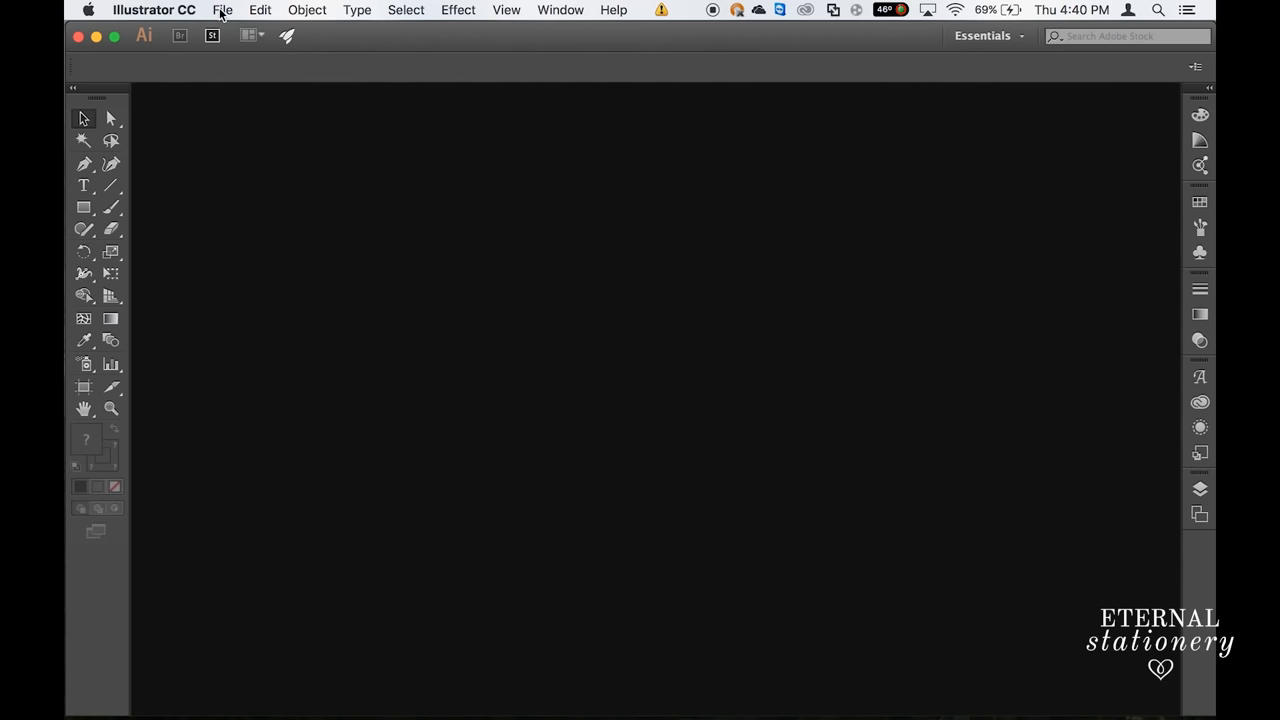
# Step: Create a new blank A4 CMYK document from the File > New dialog
pyautogui.click(222, 10)
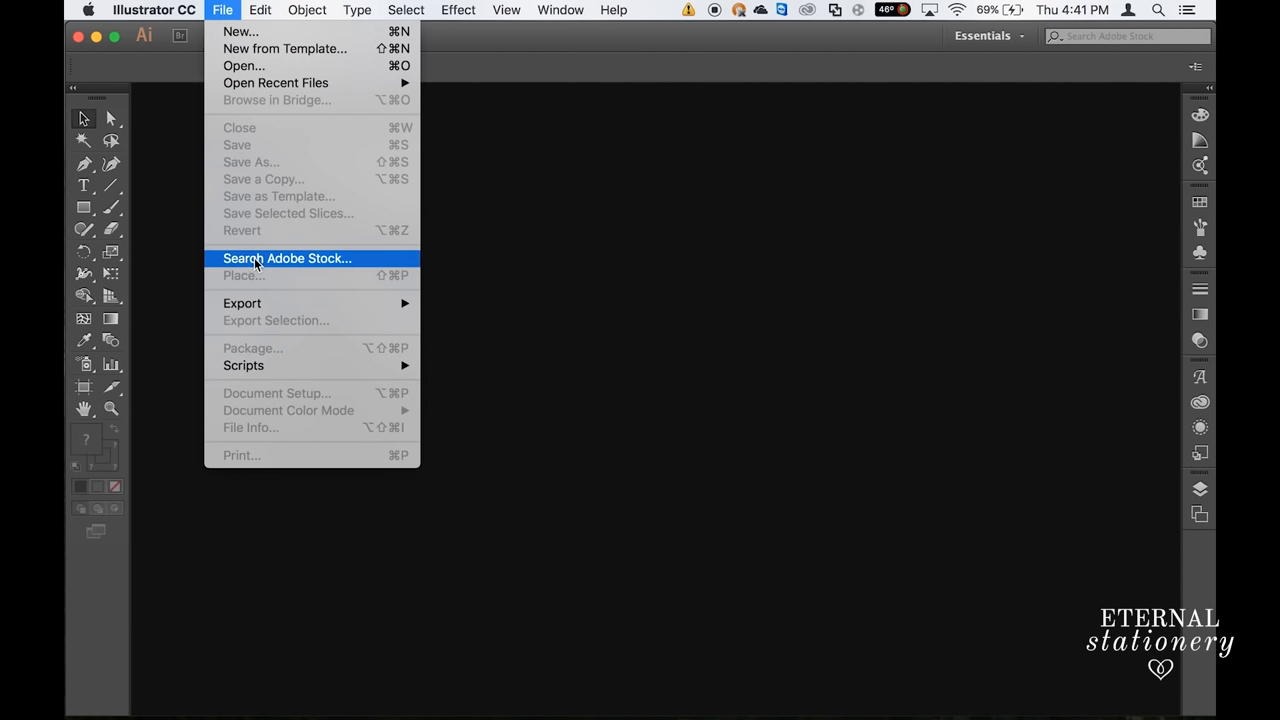
pyautogui.moveTo(296, 32)
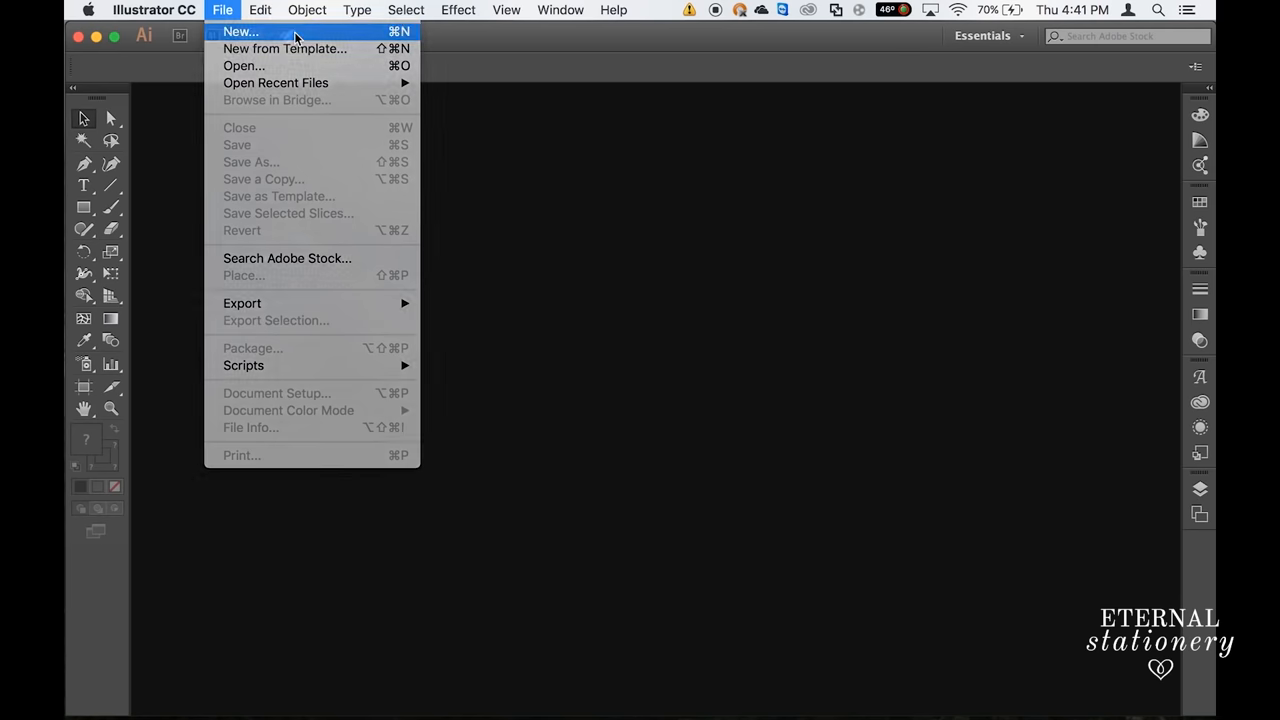
pyautogui.click(240, 32)
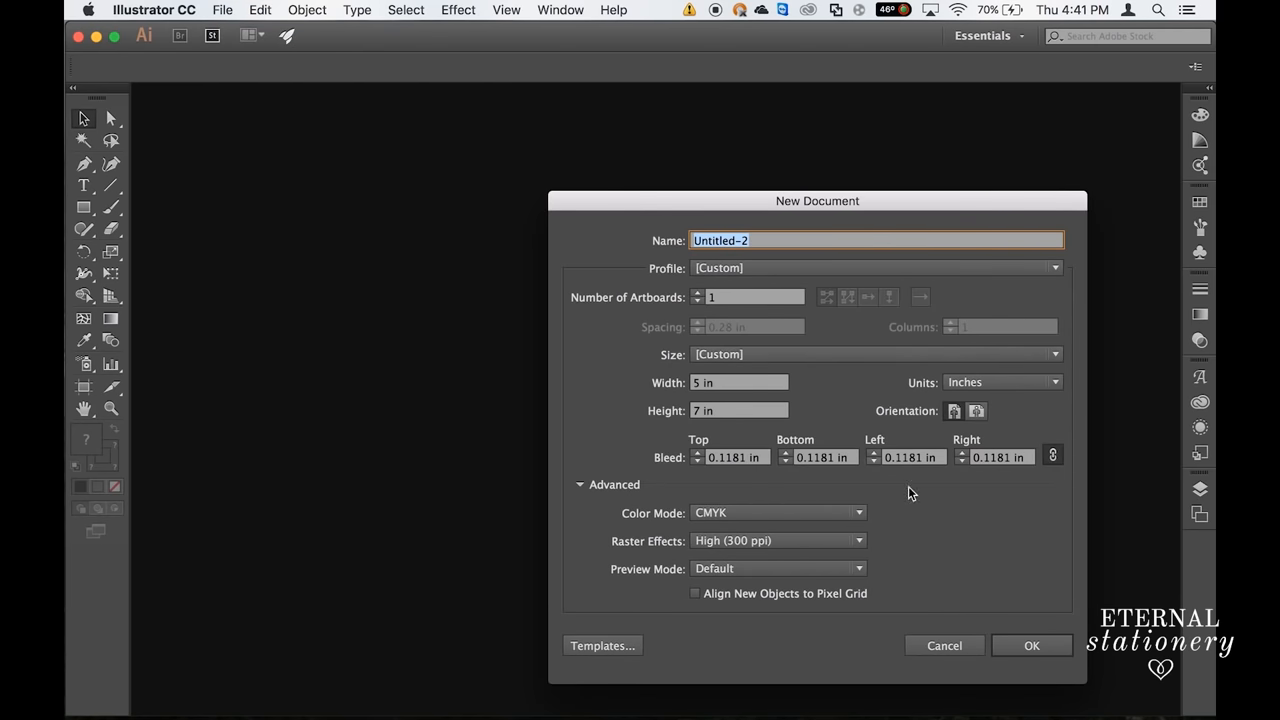
pyautogui.click(1054, 354)
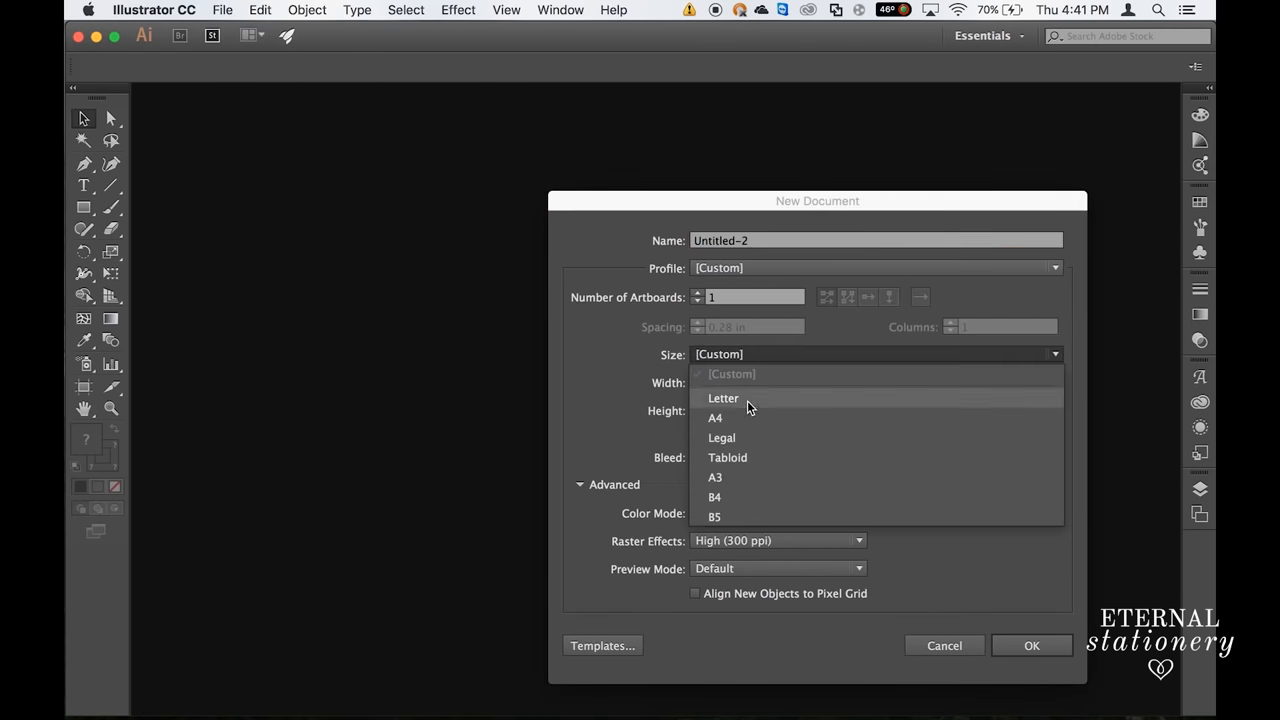
pyautogui.click(716, 418)
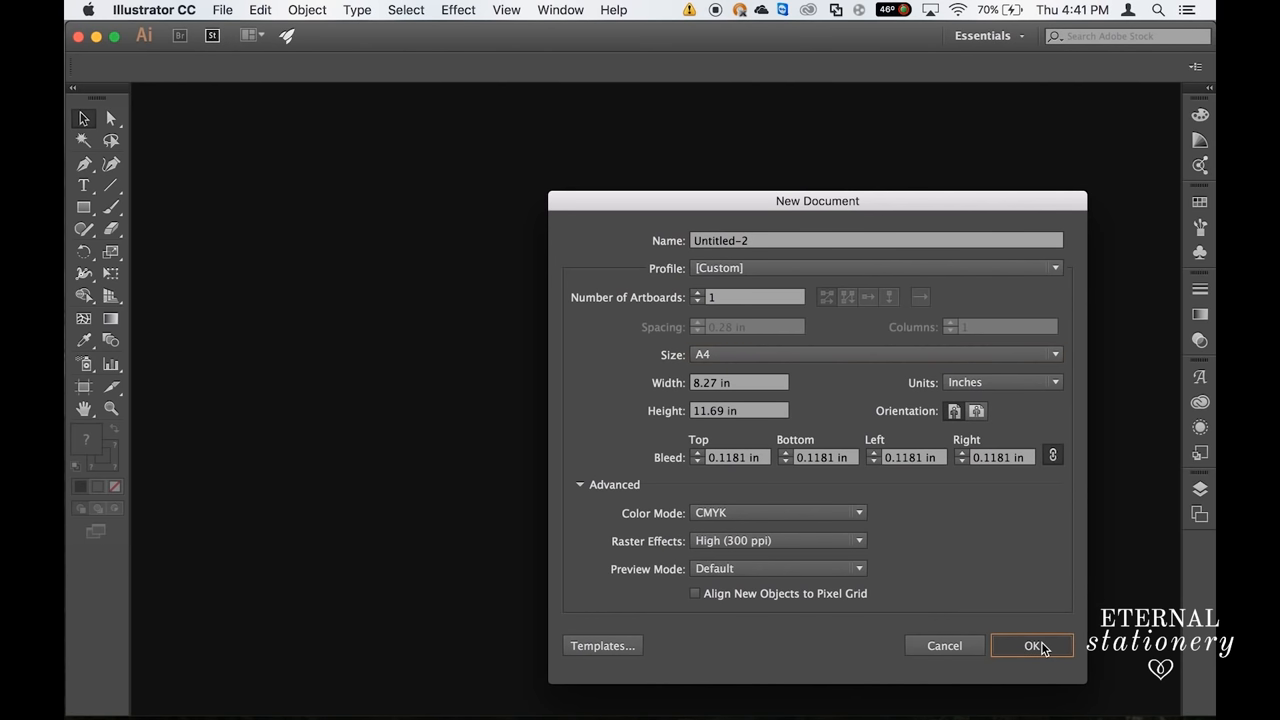
pyautogui.click(1032, 644)
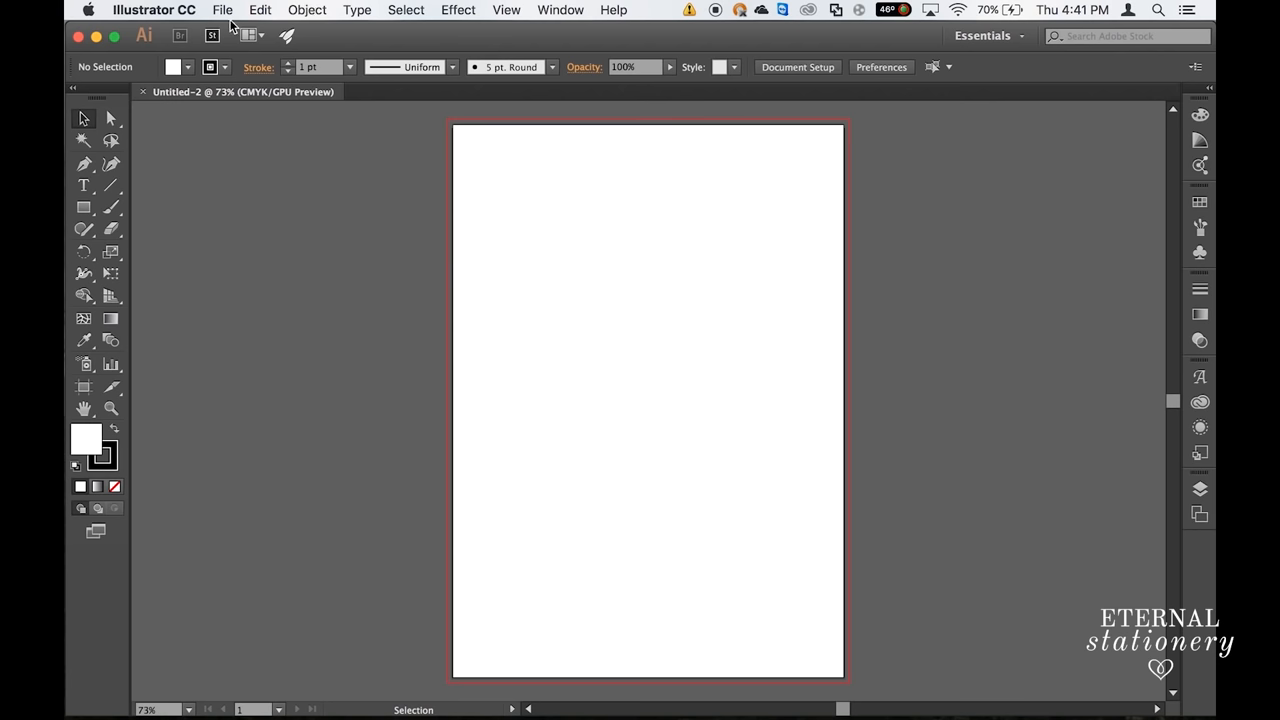
pyautogui.click(222, 8)
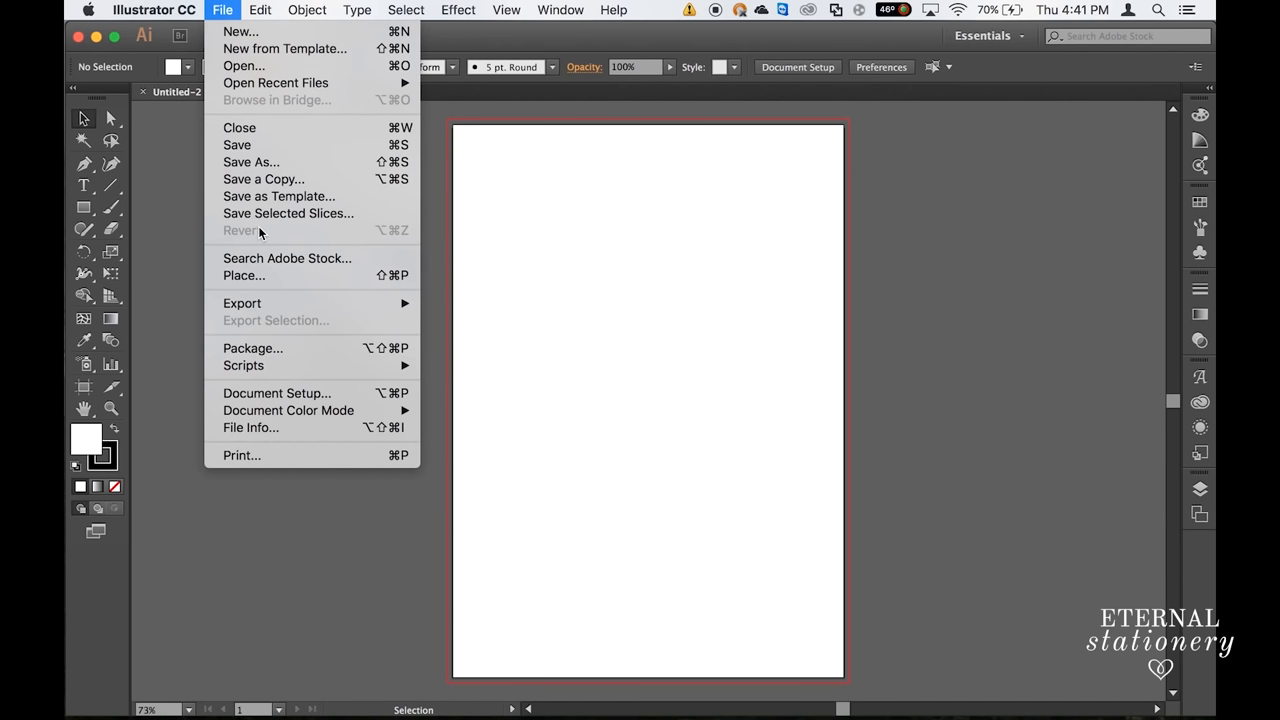
# Step: Place Corner flower bouquet4.png as a linked image on the A4 page
pyautogui.click(244, 276)
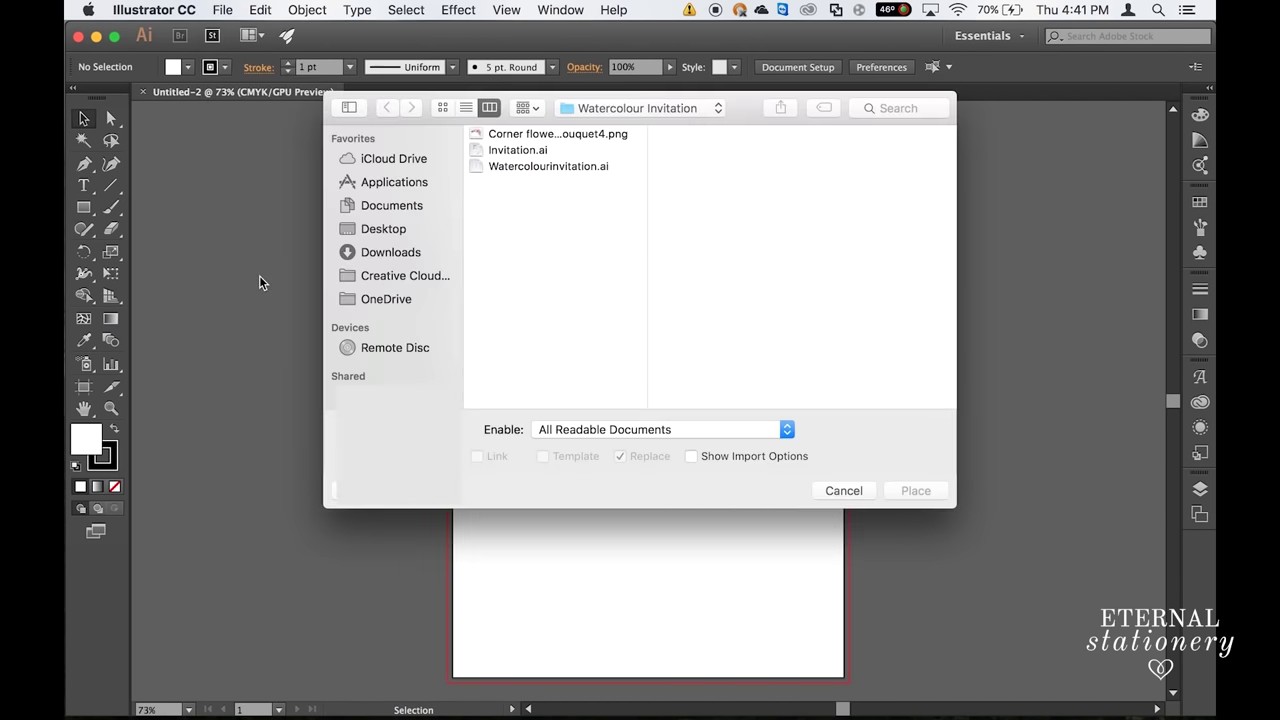
pyautogui.click(556, 132)
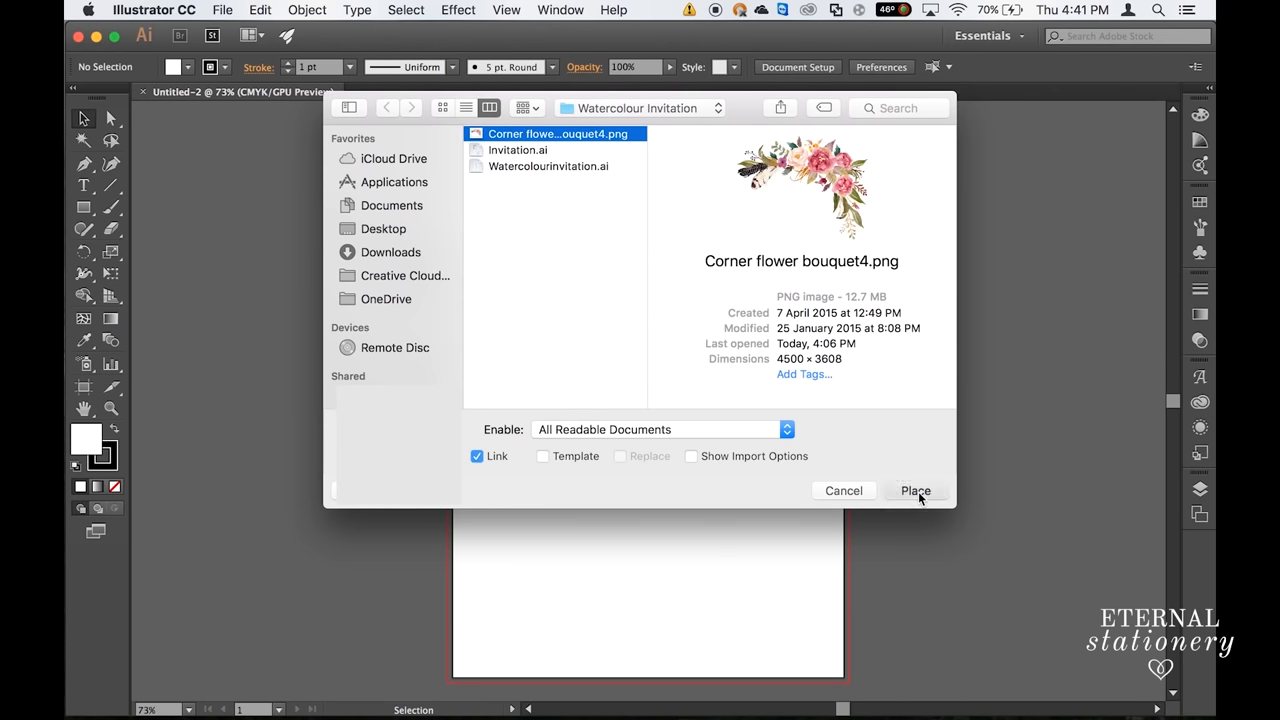
pyautogui.click(916, 490)
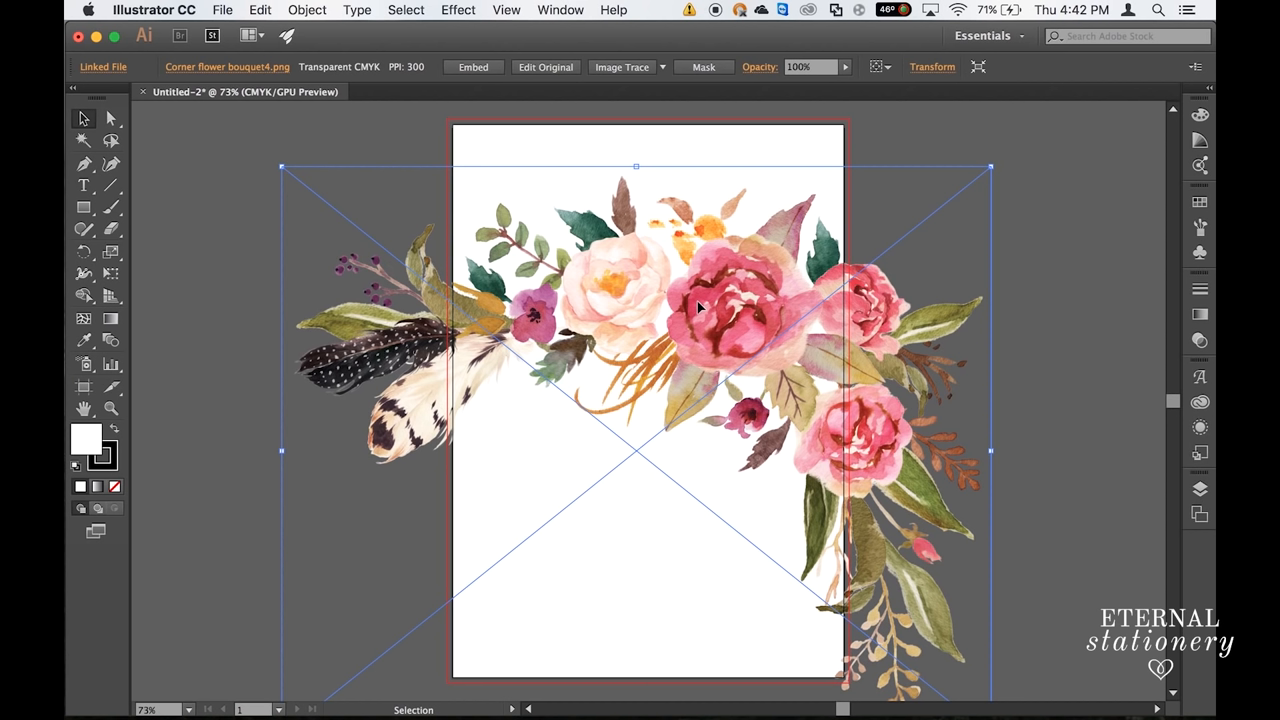
pyautogui.moveTo(882, 296)
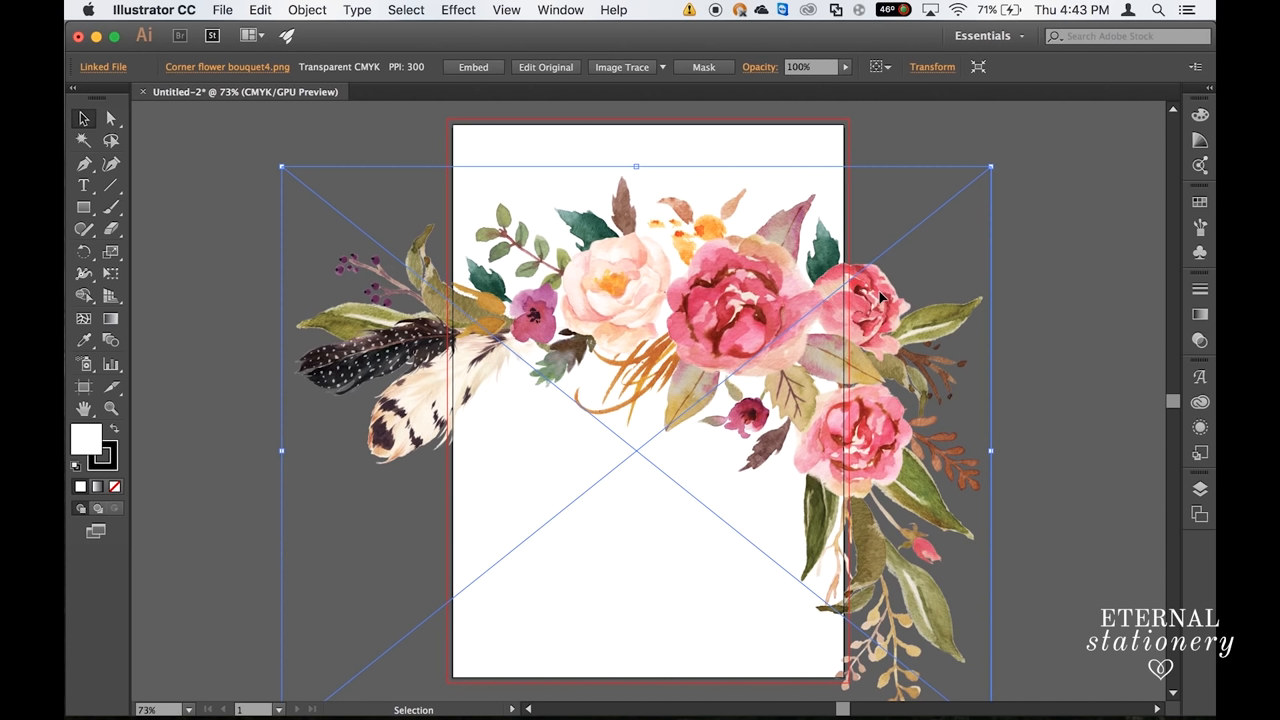
pyautogui.moveTo(628, 100)
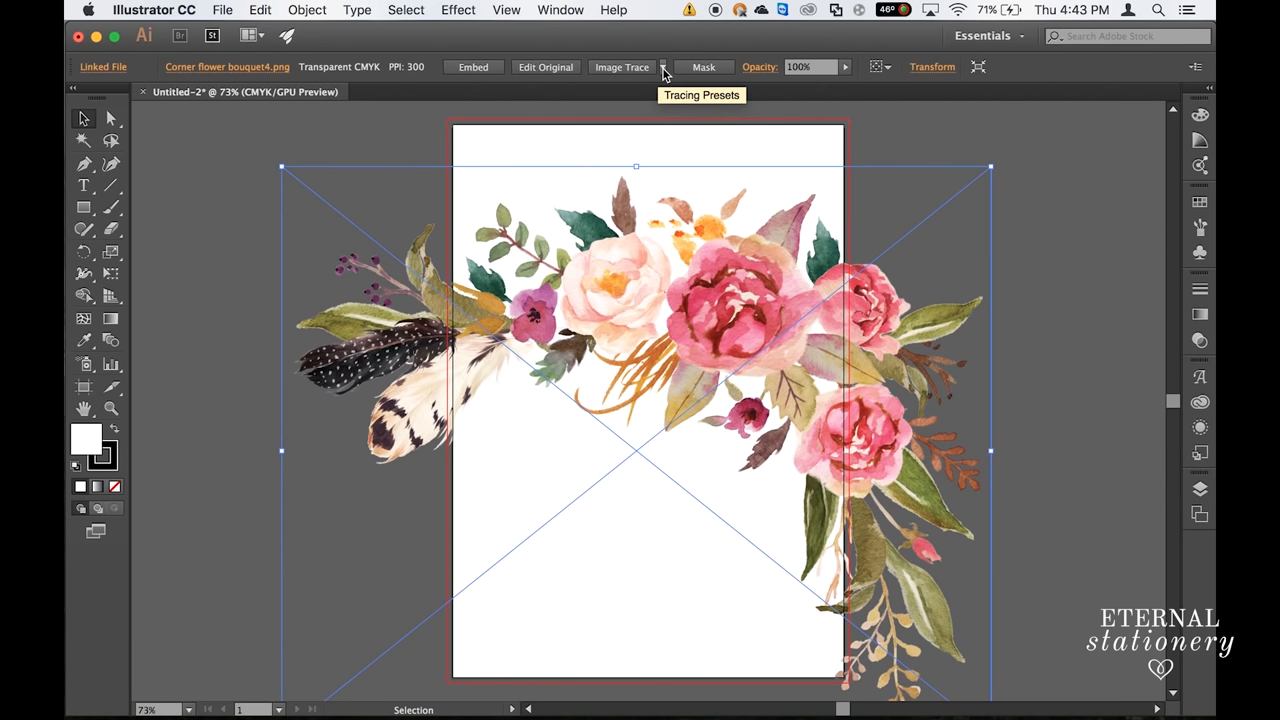
# Step: Image Trace the bouquet with the High Fidelity Photo preset, accepting the large-image warning
pyautogui.click(664, 68)
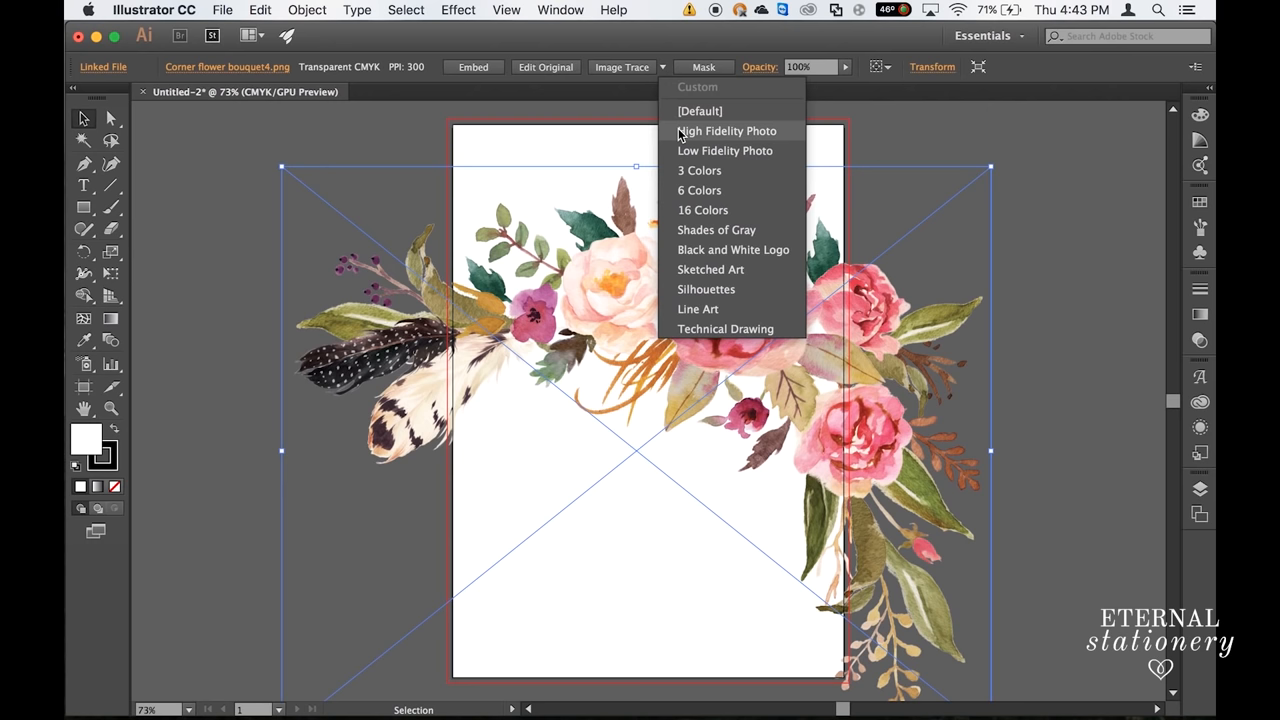
pyautogui.click(726, 130)
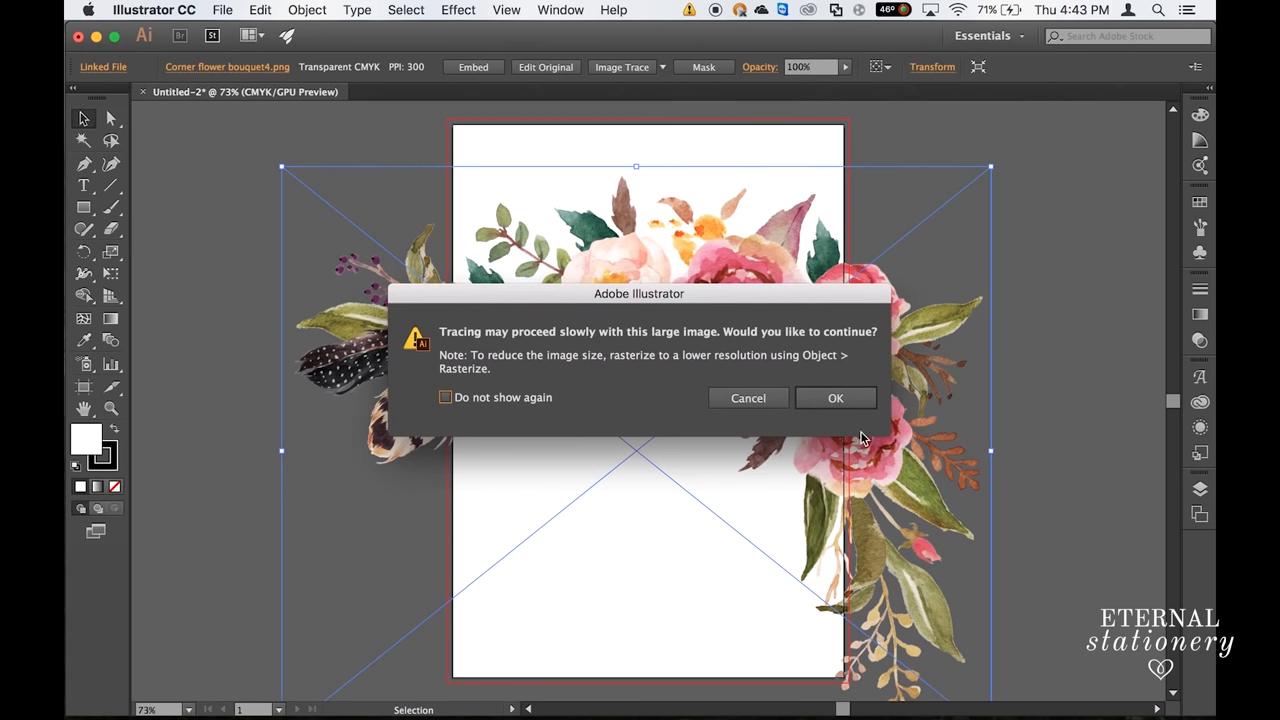
pyautogui.moveTo(836, 398)
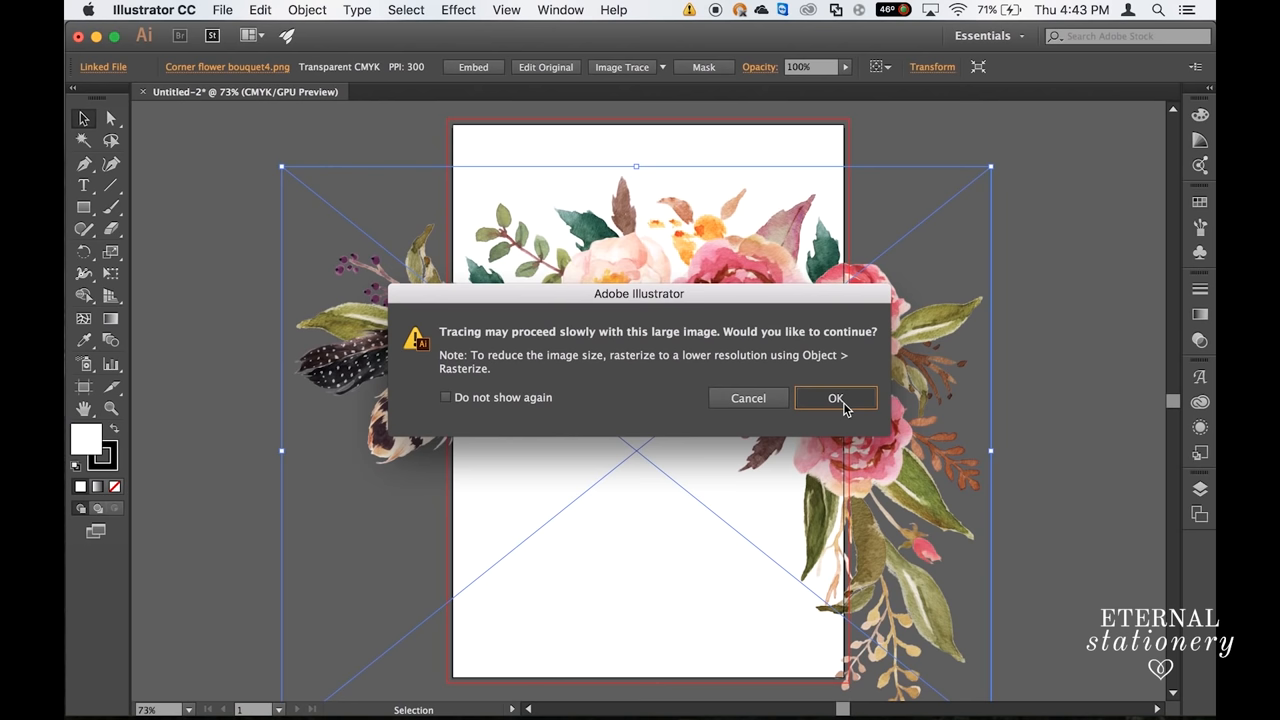
pyautogui.click(836, 398)
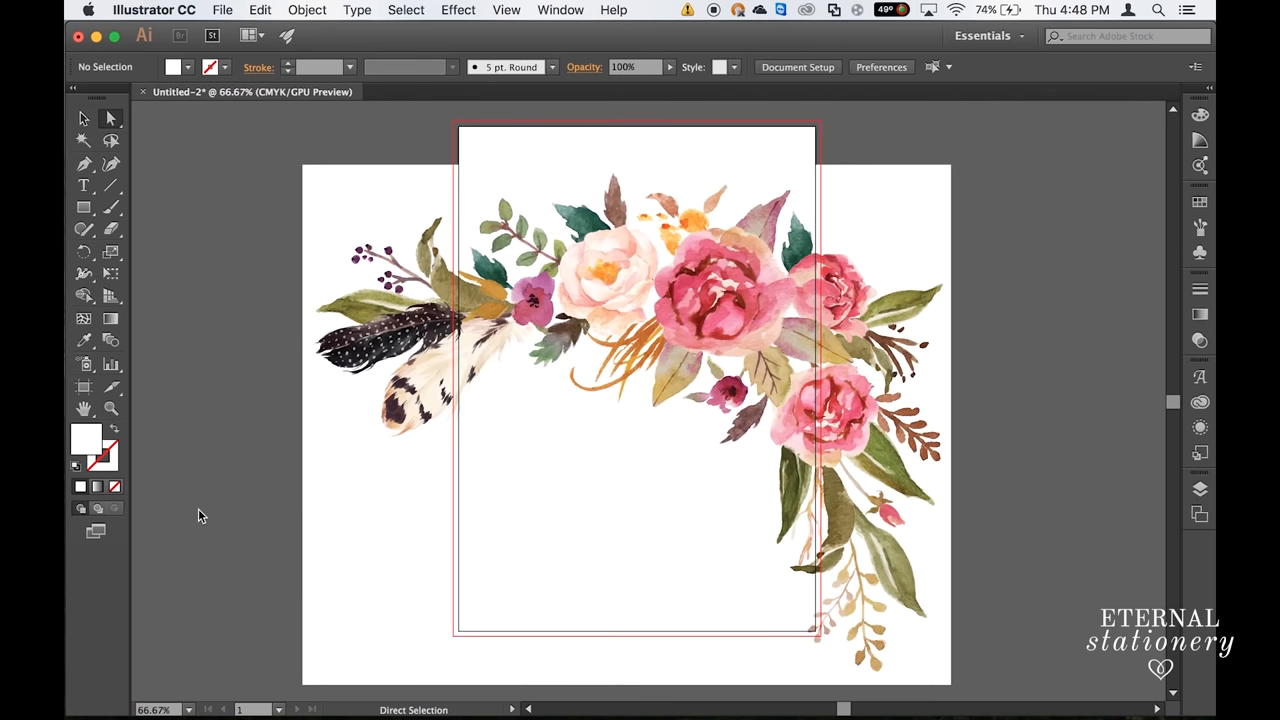
pyautogui.moveTo(248, 516)
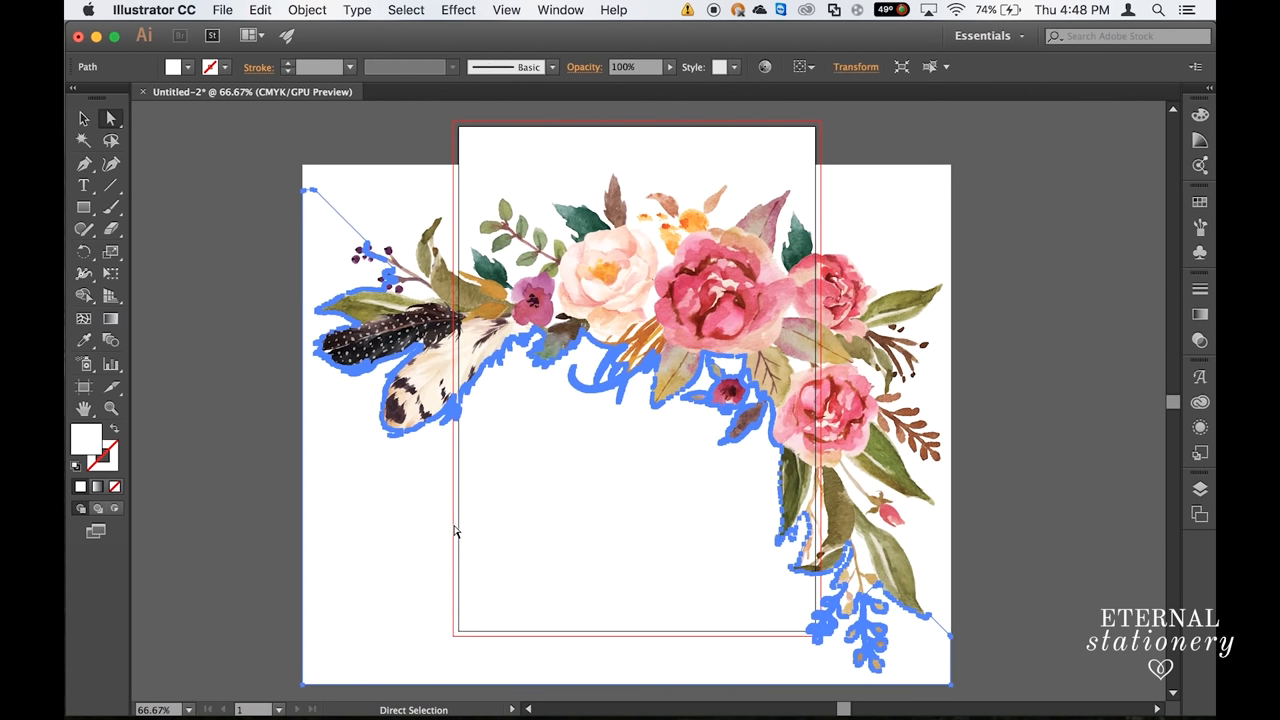
# Step: Select the traced white background shape and delete it, leaving only flowers and feathers
pyautogui.click(390, 204)
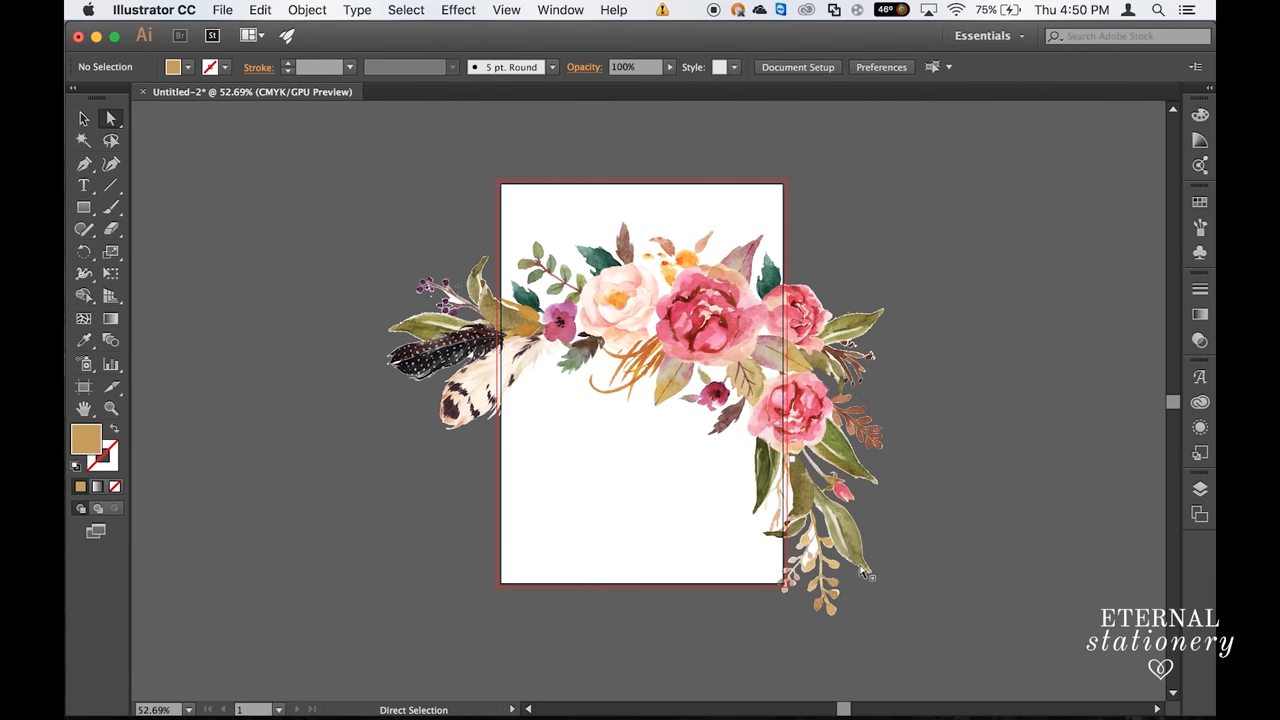
pyautogui.moveTo(918, 640)
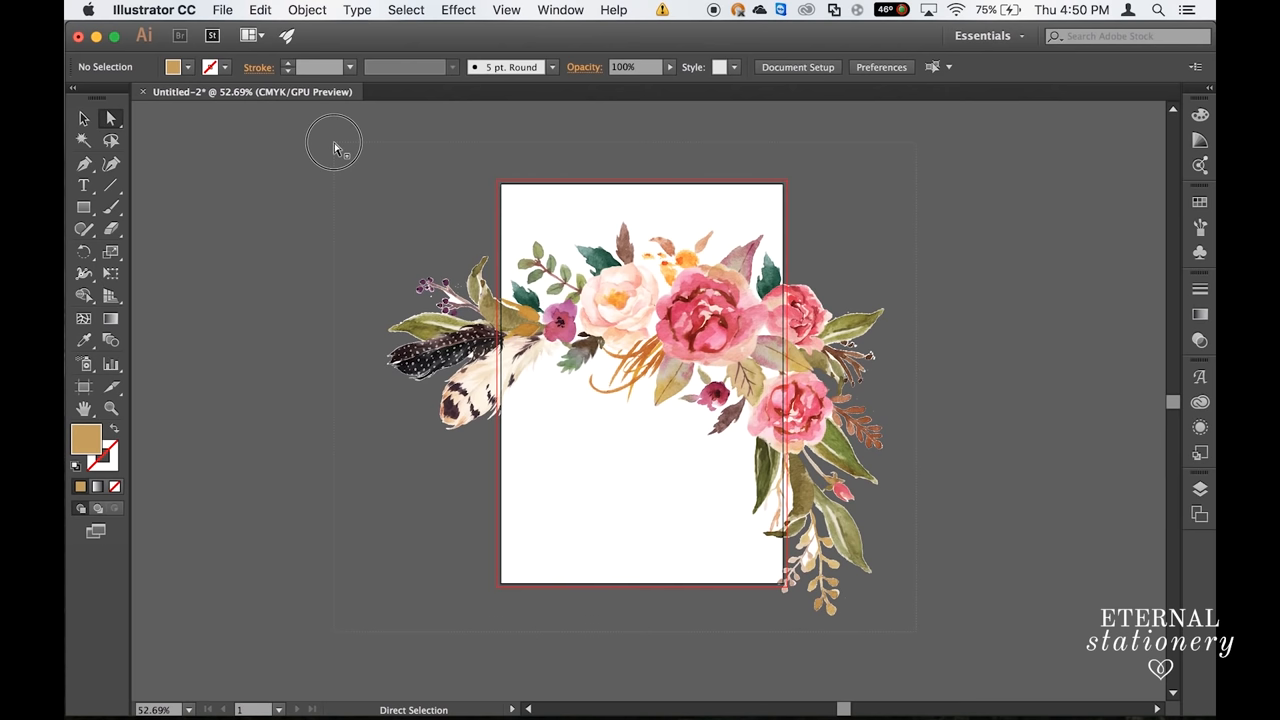
pyautogui.moveTo(336, 148)
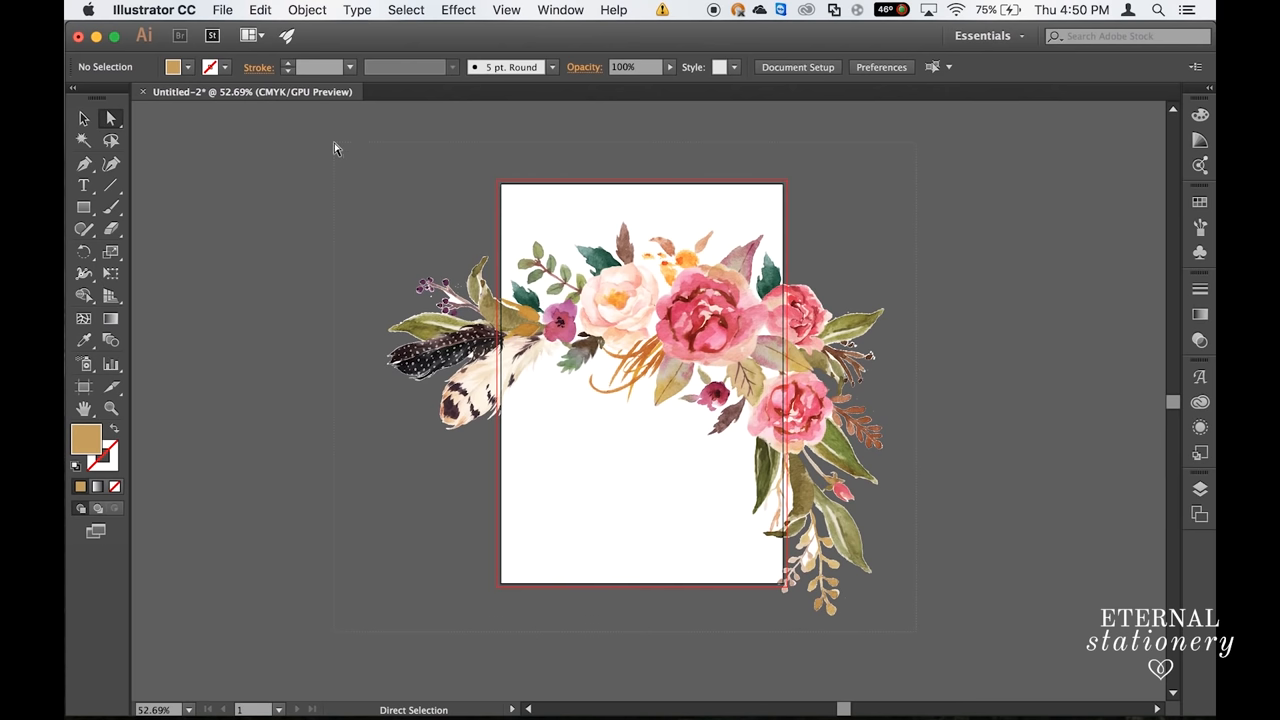
# Step: Select the bouquet artwork and choose Watercolourinvitation.ai to open
pyautogui.click(222, 8)
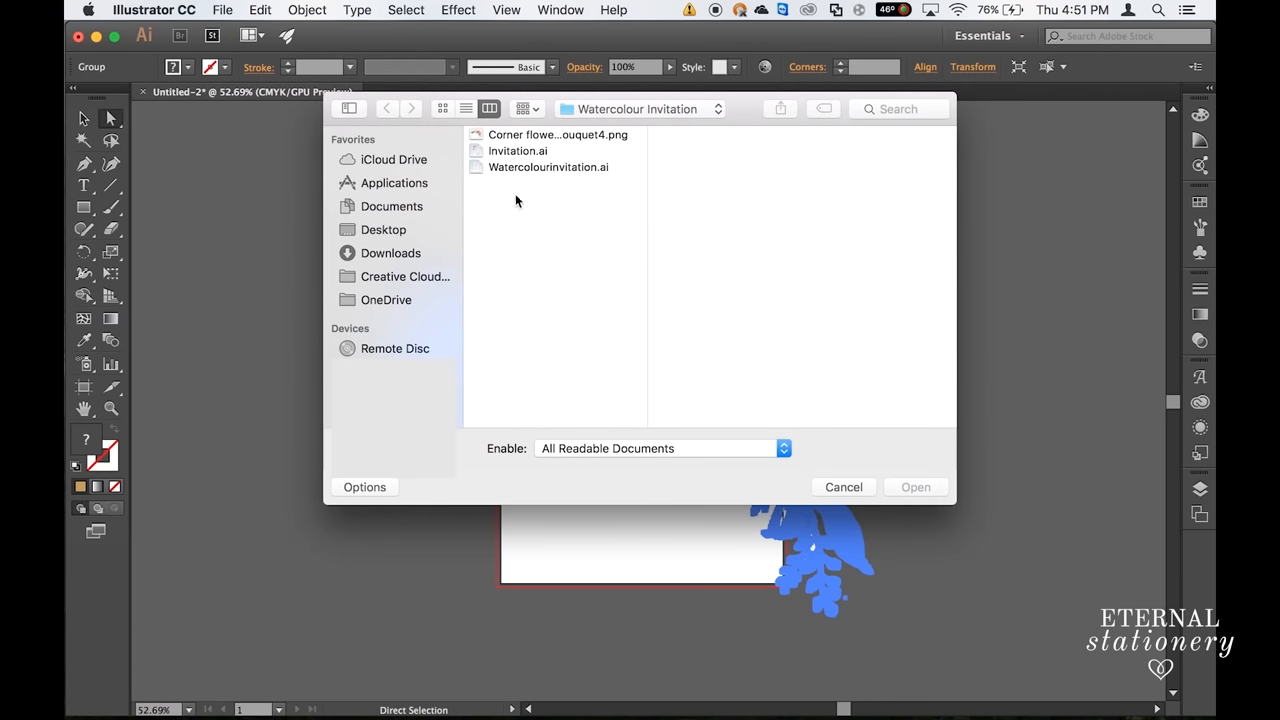
pyautogui.click(548, 168)
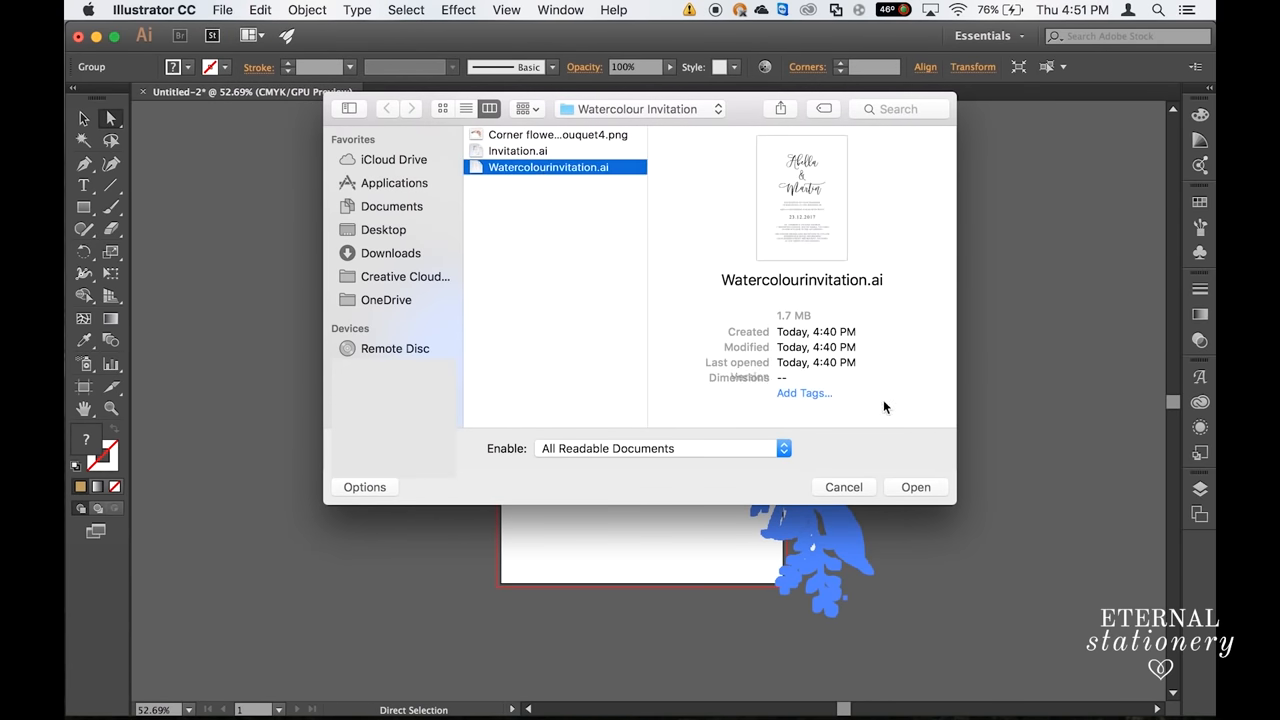
pyautogui.moveTo(916, 488)
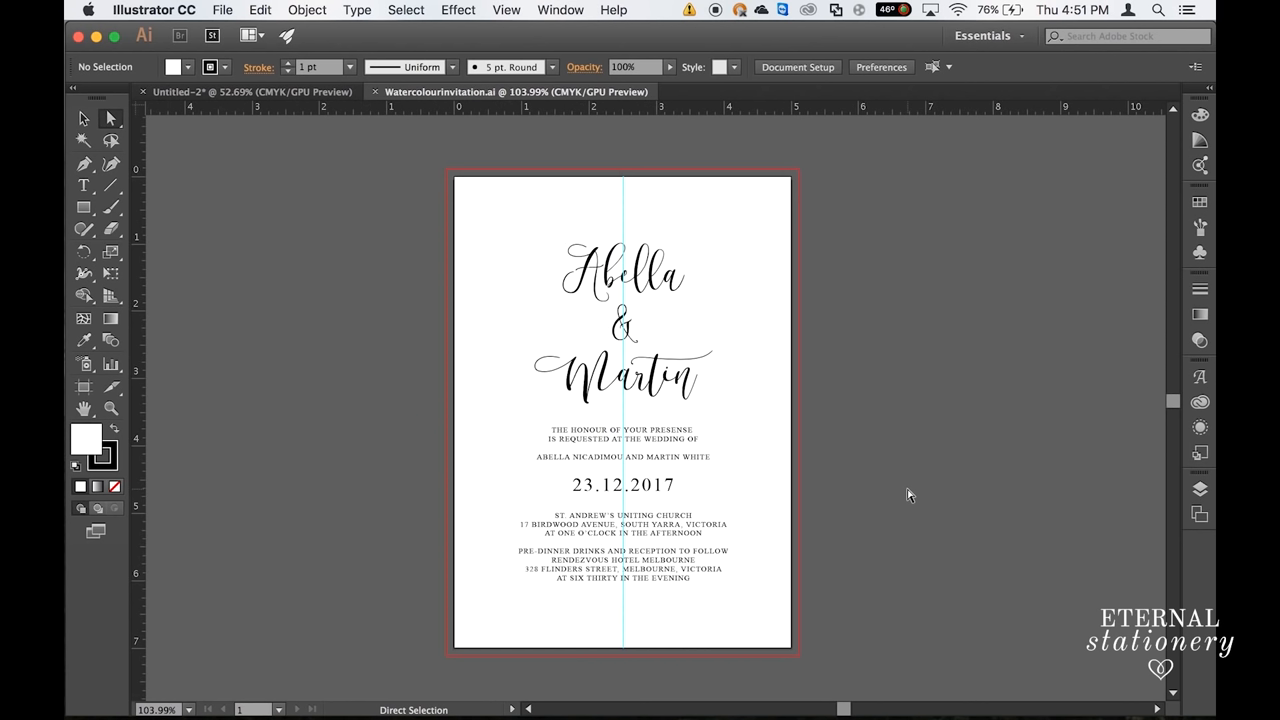
pyautogui.moveTo(872, 456)
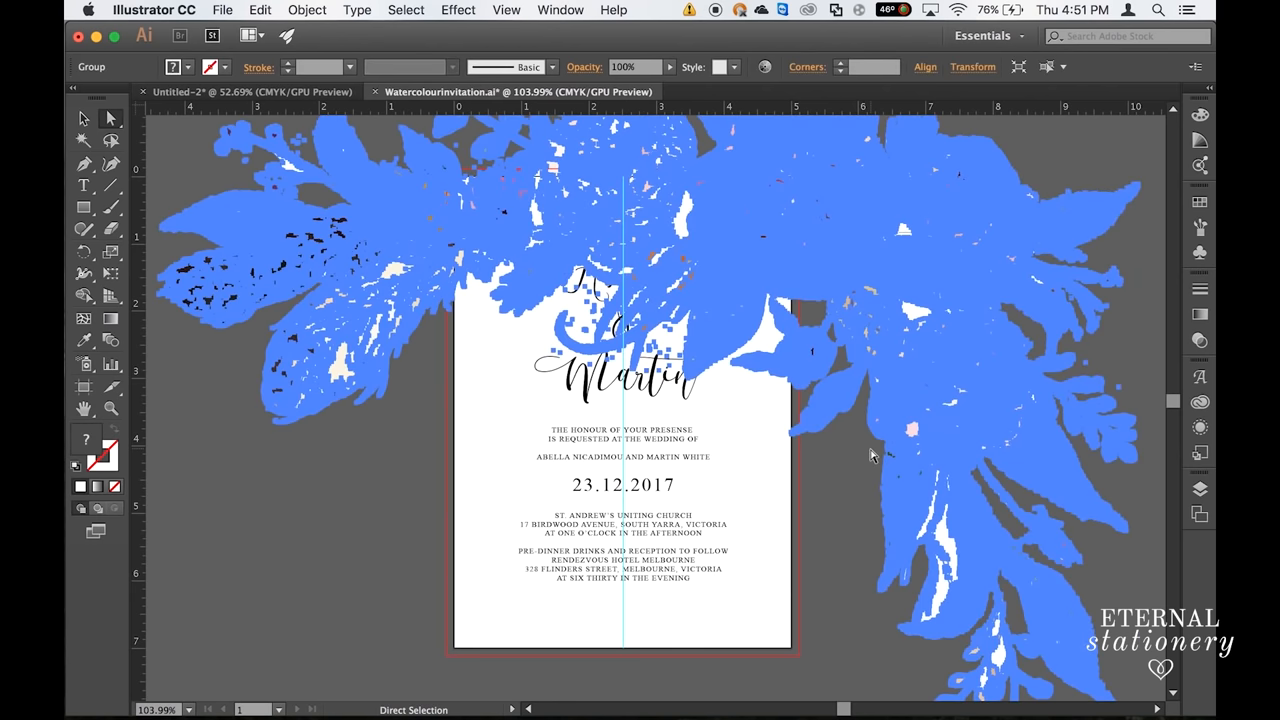
pyautogui.moveTo(896, 430)
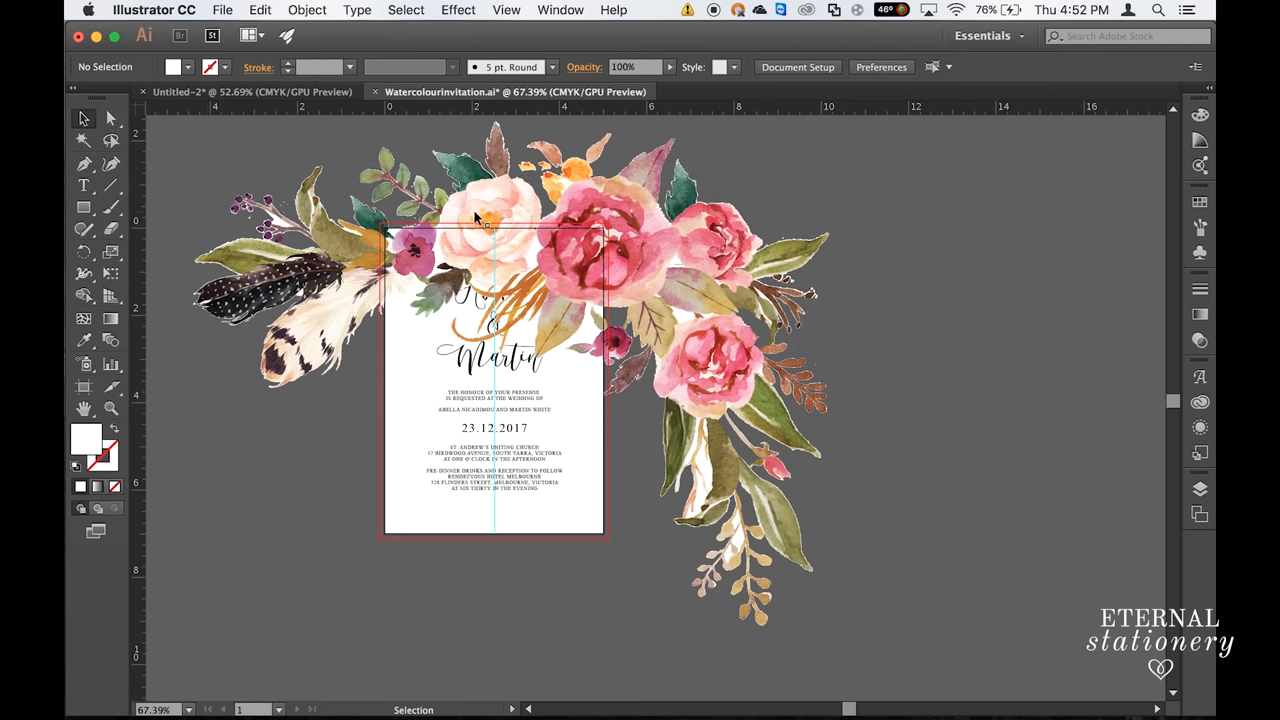
# Step: Scale the pasted bouquet down, tilt it and move it into the card's top-left corner
pyautogui.click(476, 216)
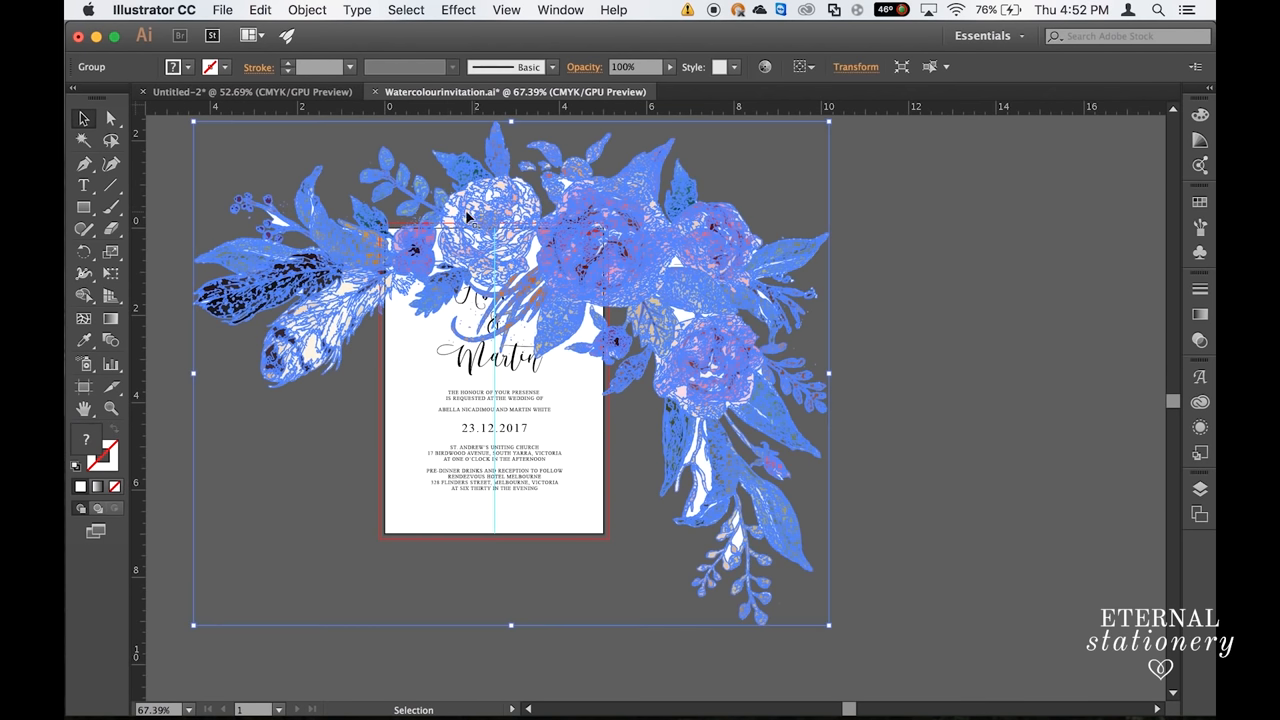
pyautogui.moveTo(840, 552)
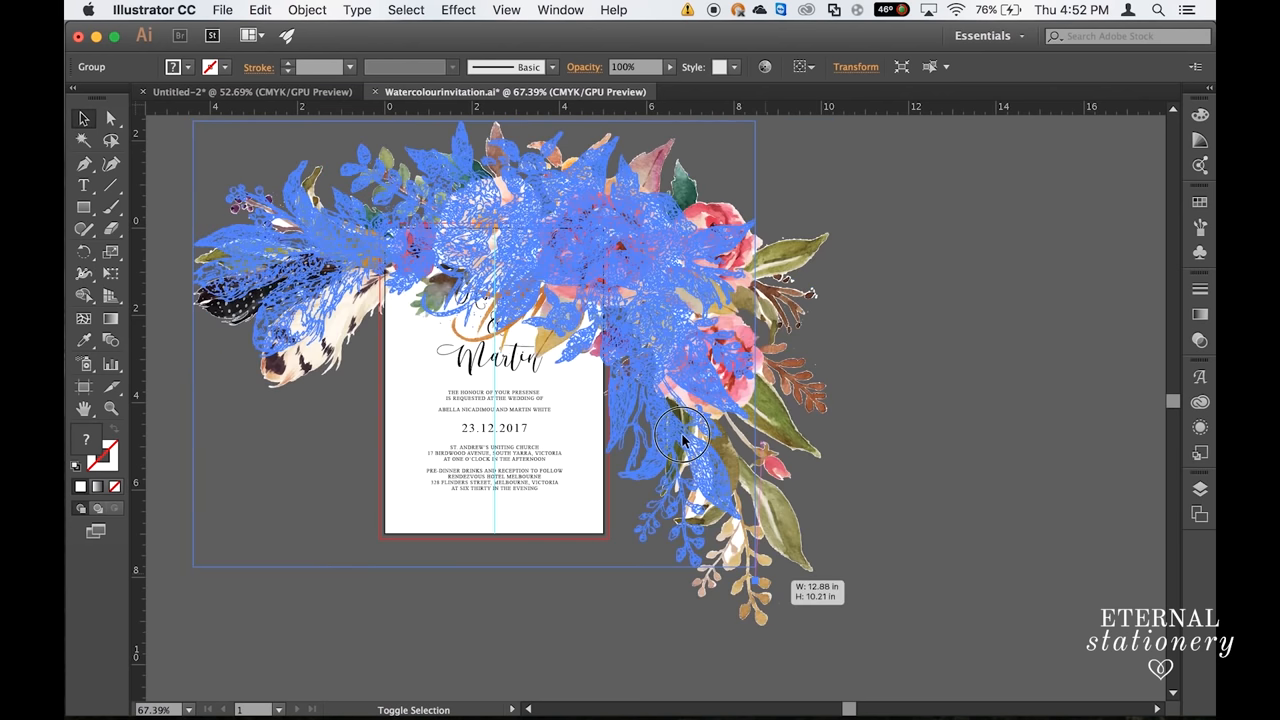
pyautogui.moveTo(684, 440); pyautogui.dragTo(576, 320)
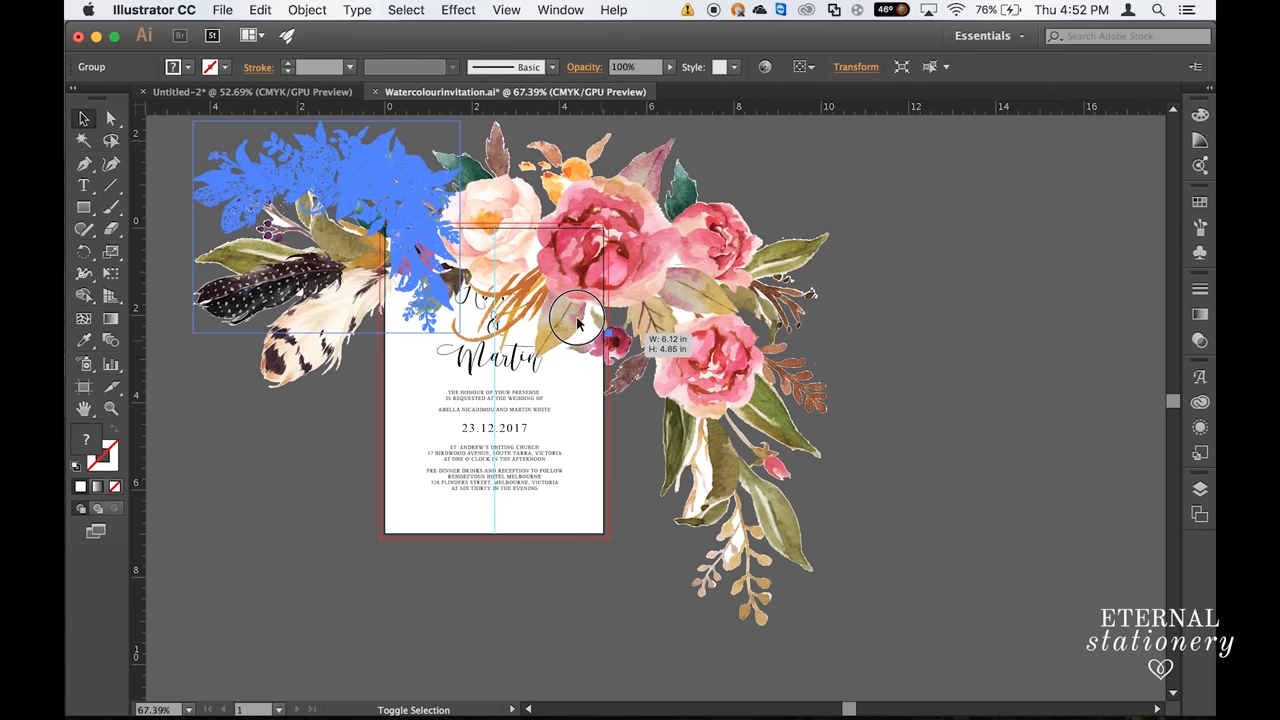
pyautogui.moveTo(590, 318); pyautogui.dragTo(576, 320)
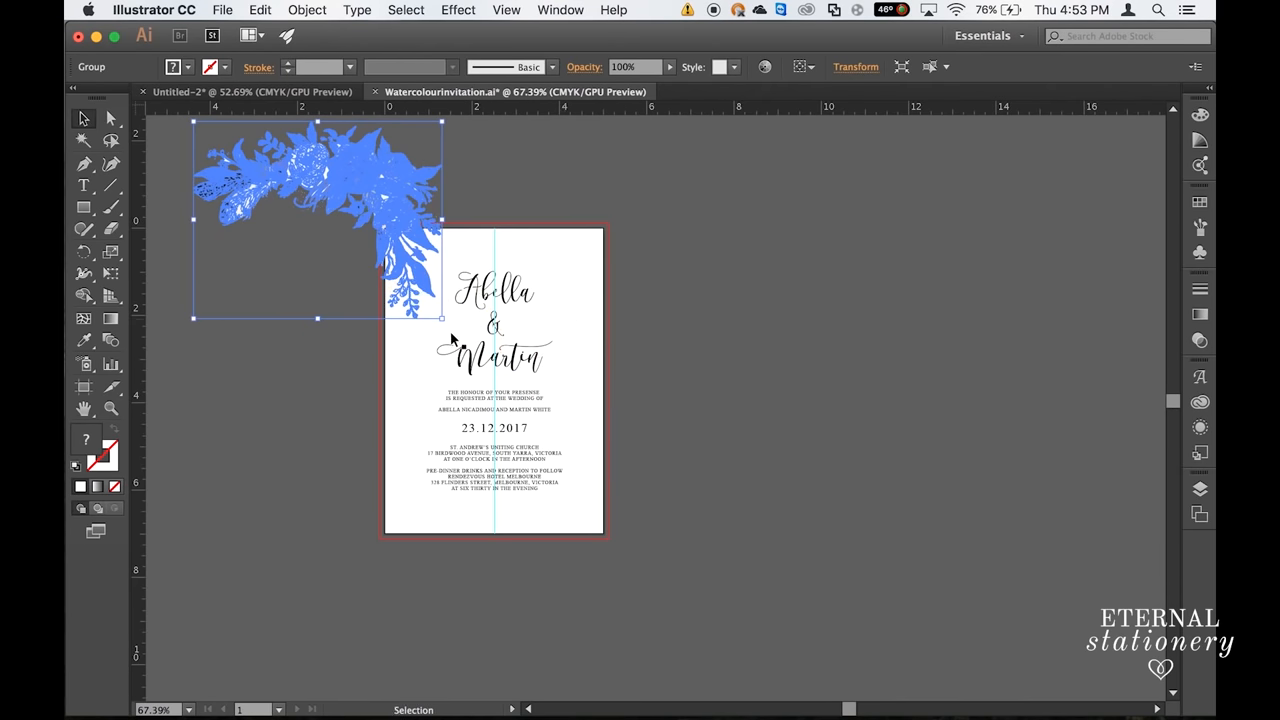
pyautogui.moveTo(450, 324)
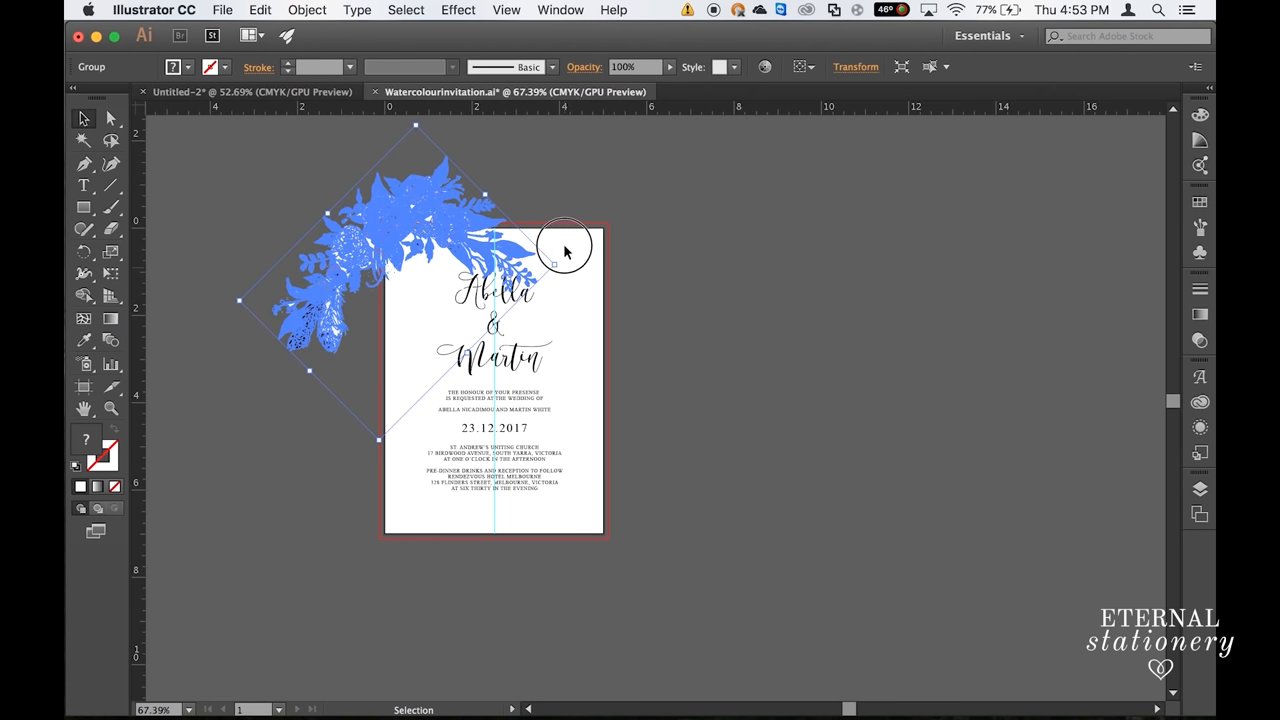
pyautogui.moveTo(556, 250); pyautogui.dragTo(550, 216)
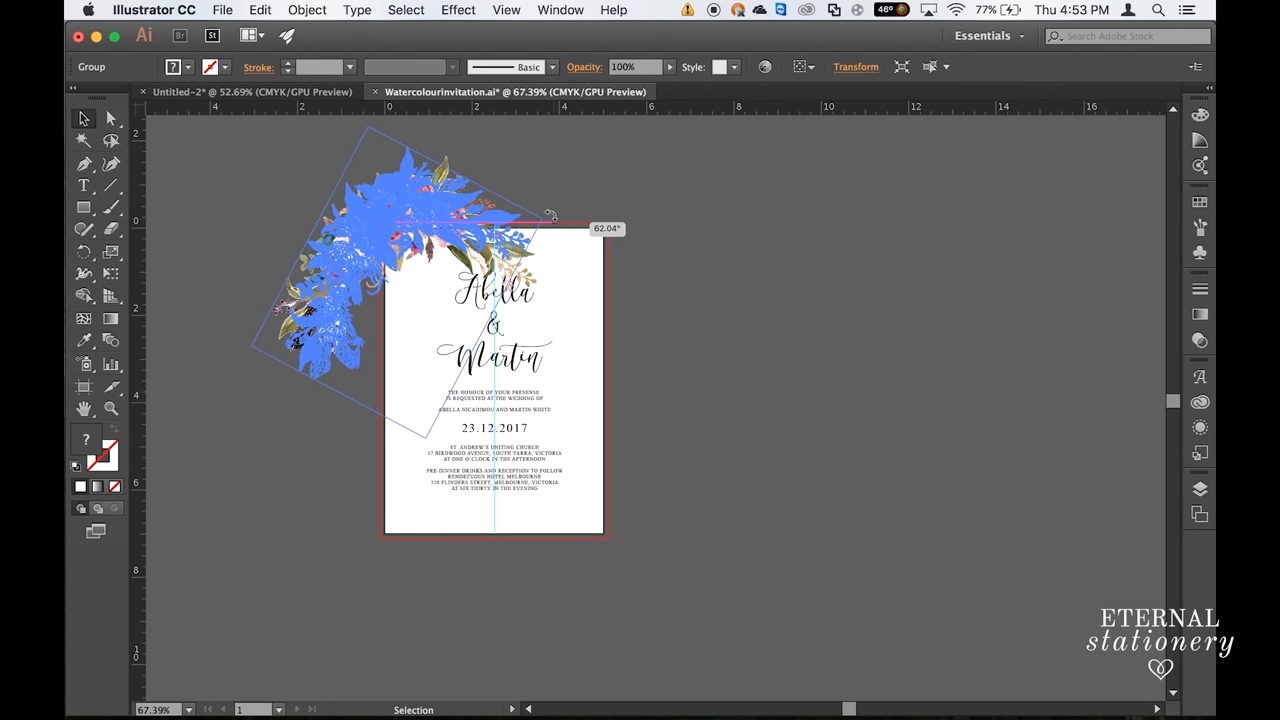
pyautogui.moveTo(550, 216); pyautogui.dragTo(364, 224)
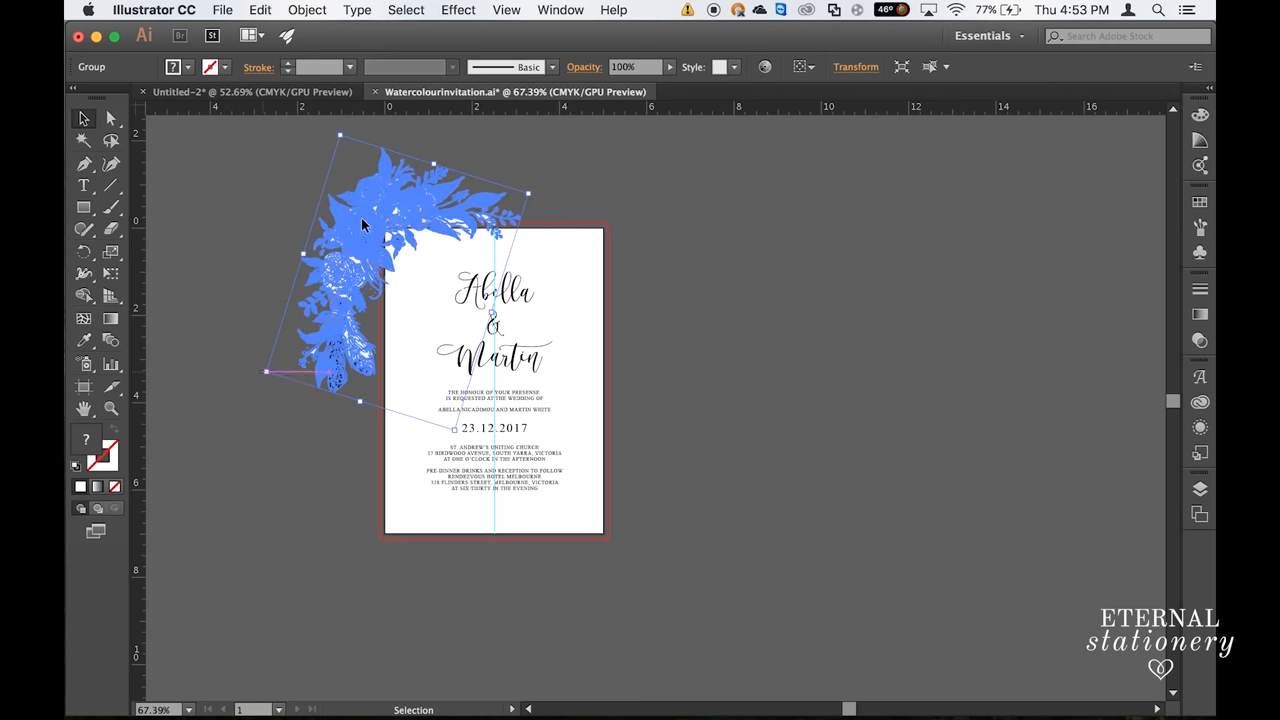
pyautogui.moveTo(364, 224); pyautogui.dragTo(460, 396)
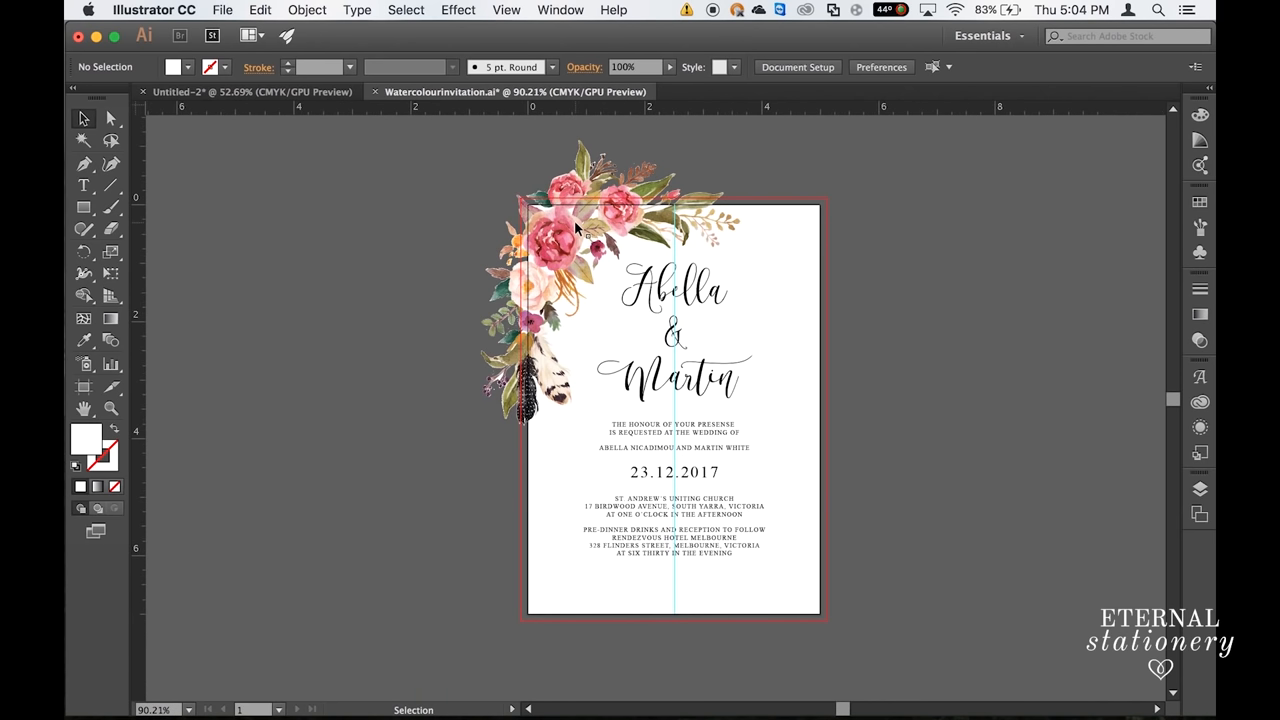
# Step: Position a second bouquet copy at the bottom-right corner and deselect everything
pyautogui.click(576, 228)
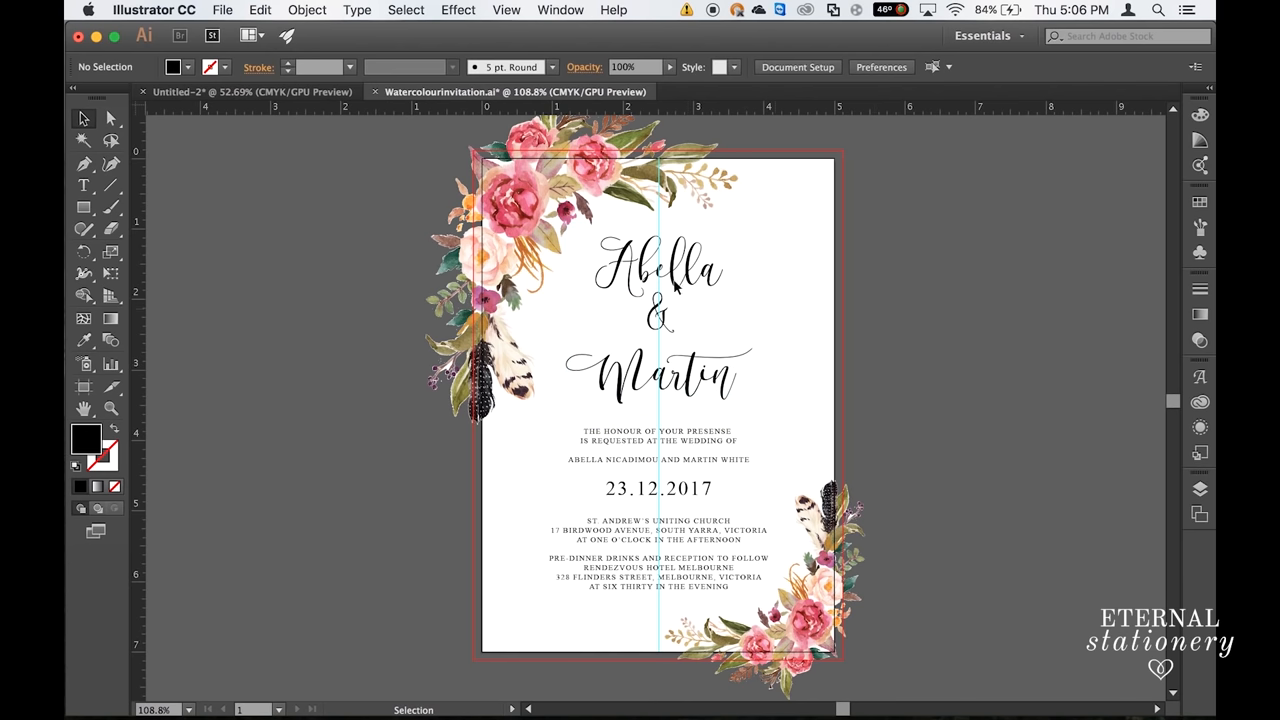
pyautogui.click(660, 322)
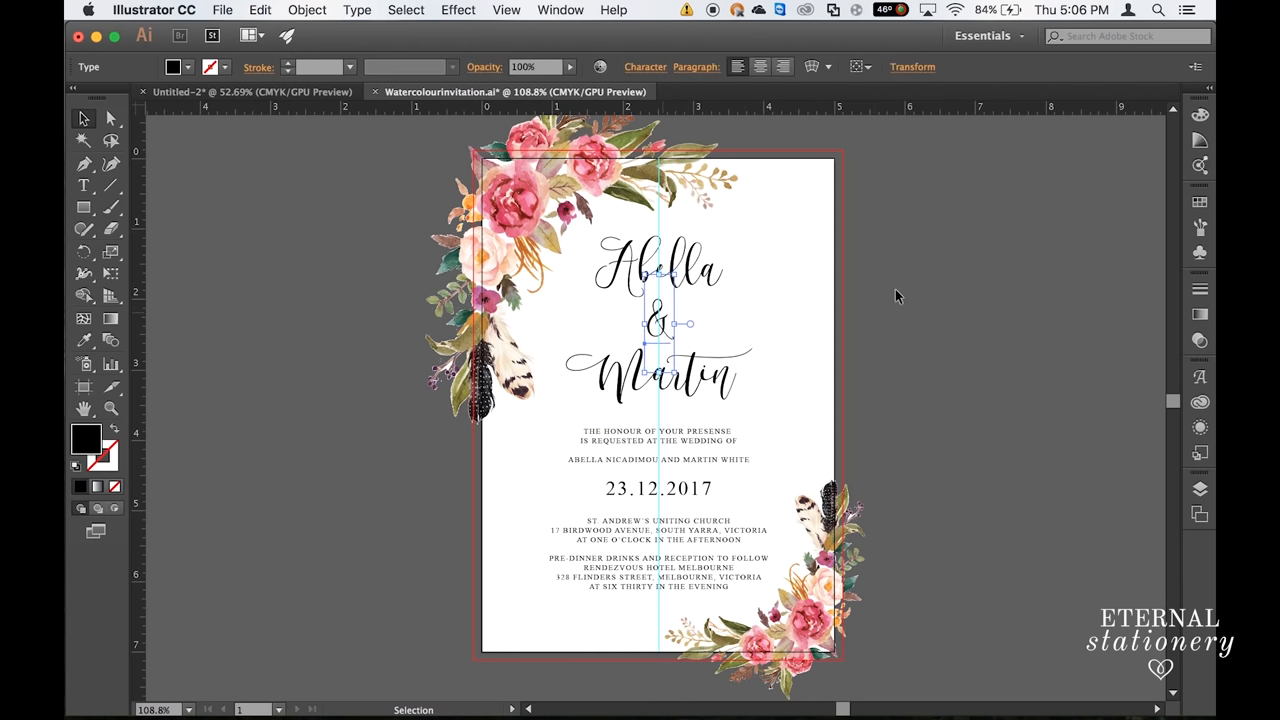
pyautogui.click(658, 504)
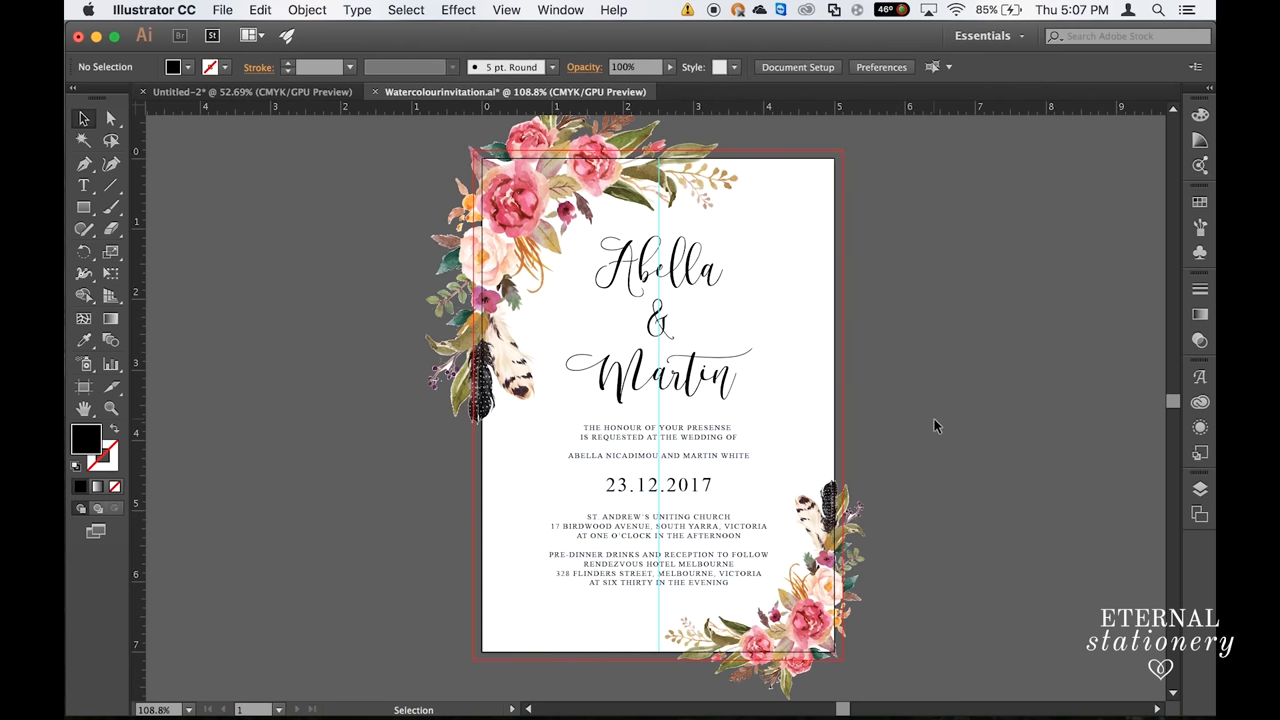
pyautogui.moveTo(448, 496)
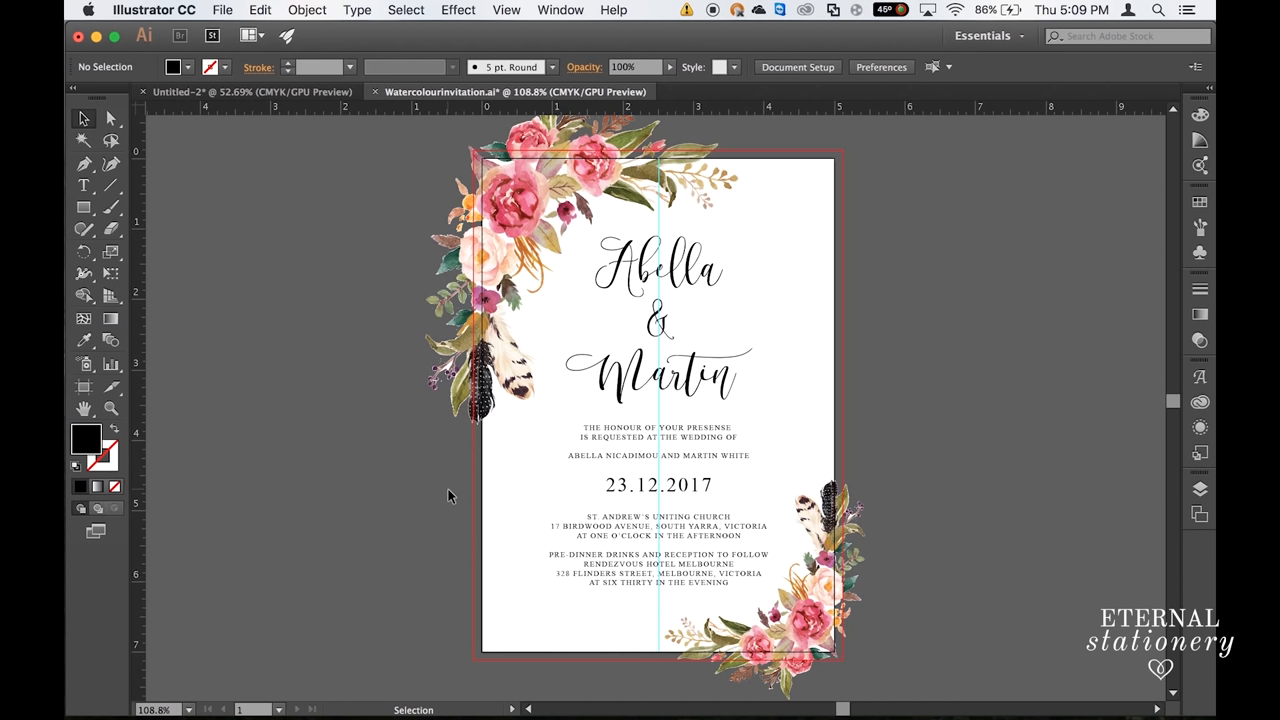
pyautogui.moveTo(192, 28)
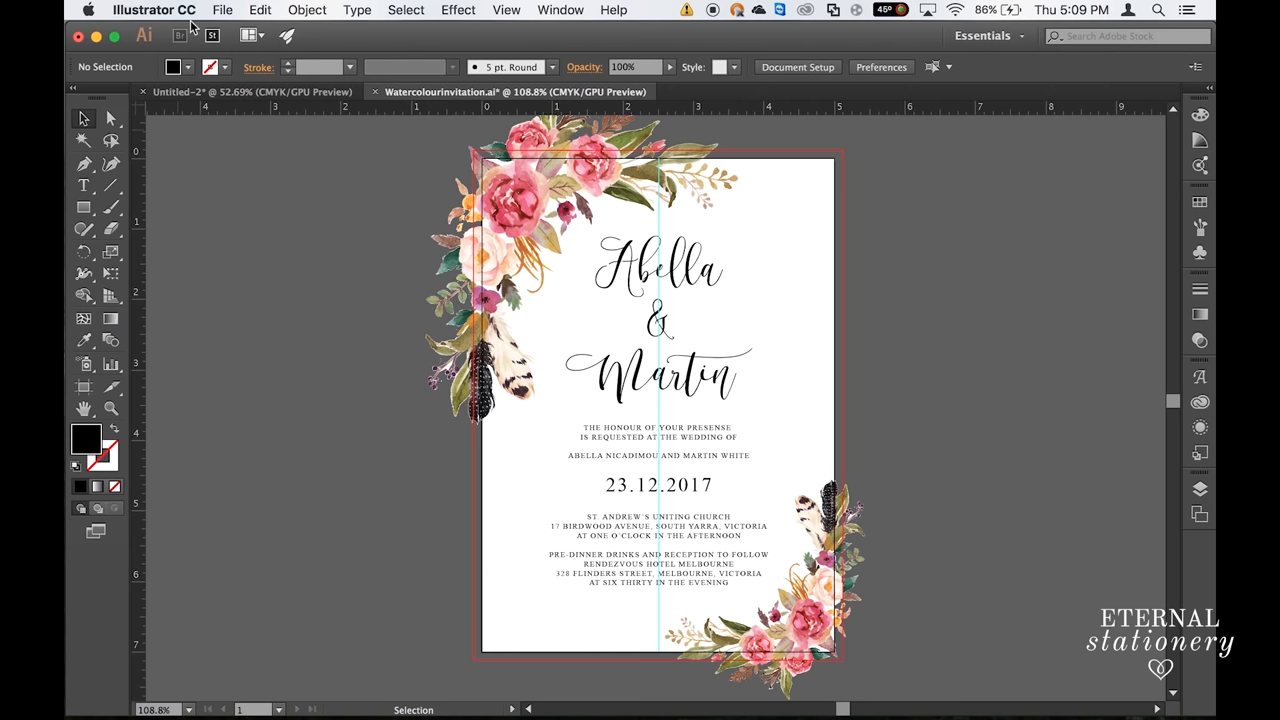
# Step: Save As in Adobe PDF format as Watercolourinvitation.pdf
pyautogui.click(222, 10)
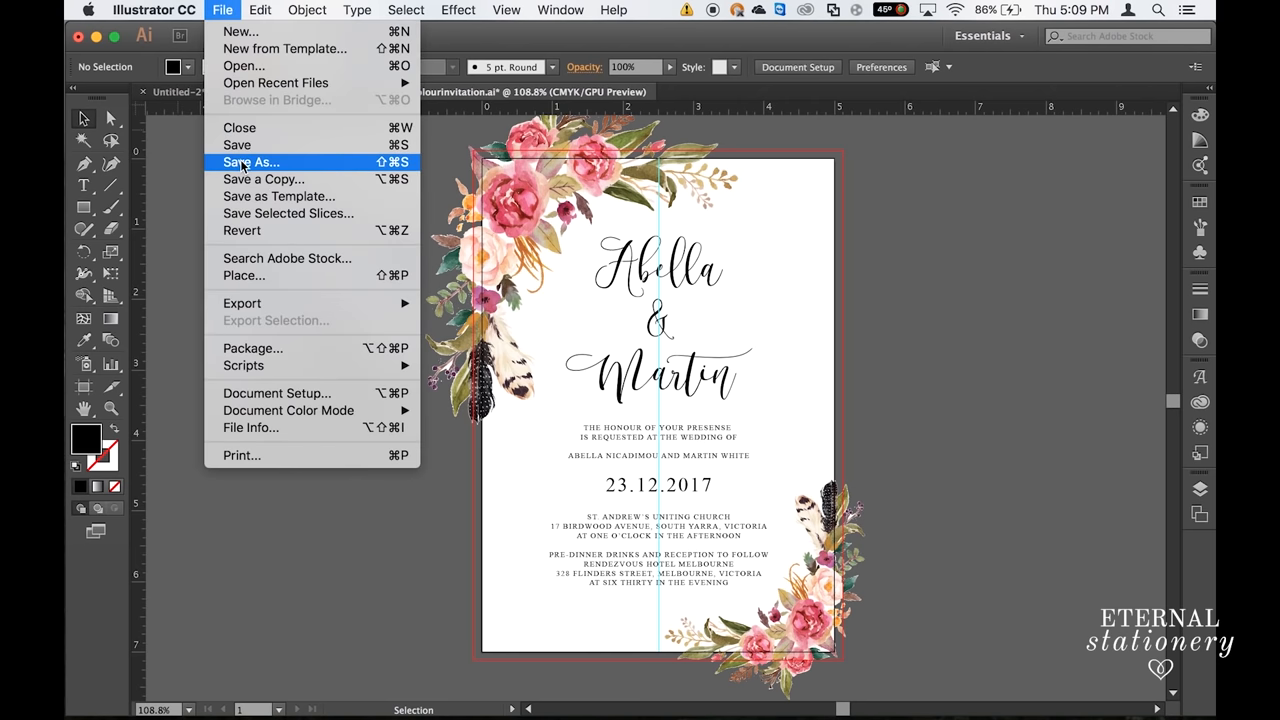
pyautogui.click(250, 162)
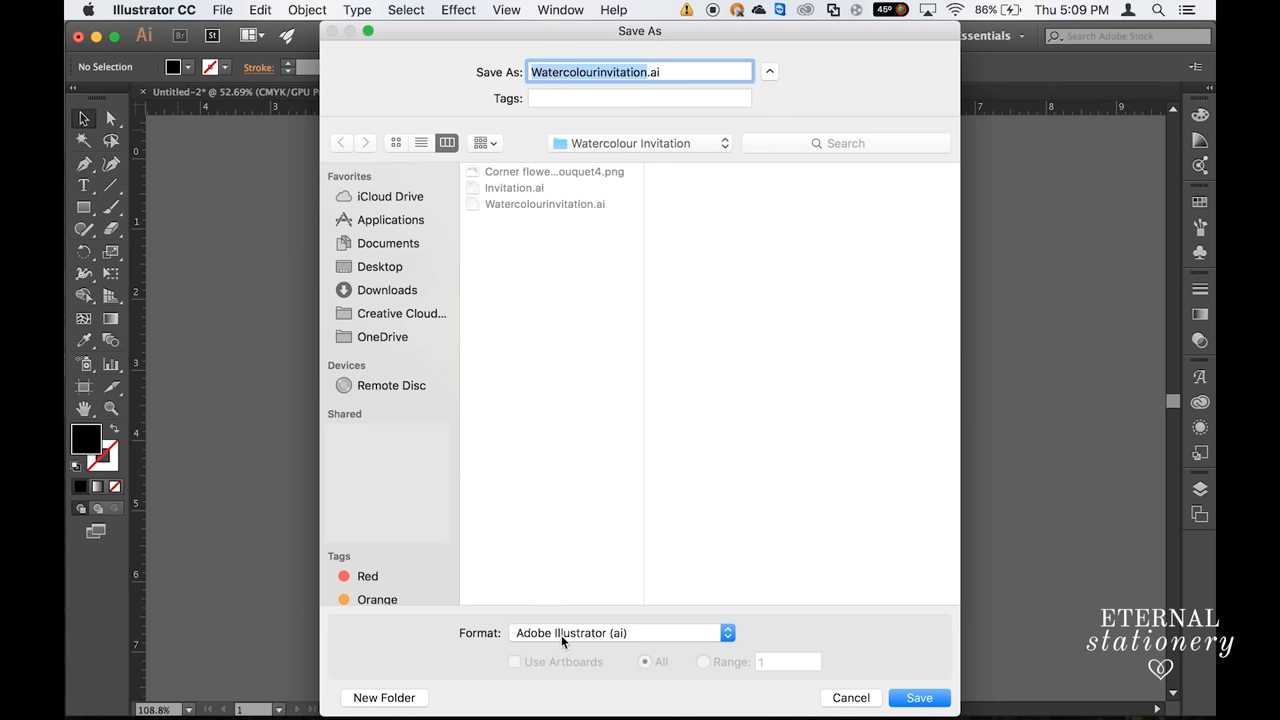
pyautogui.click(616, 632)
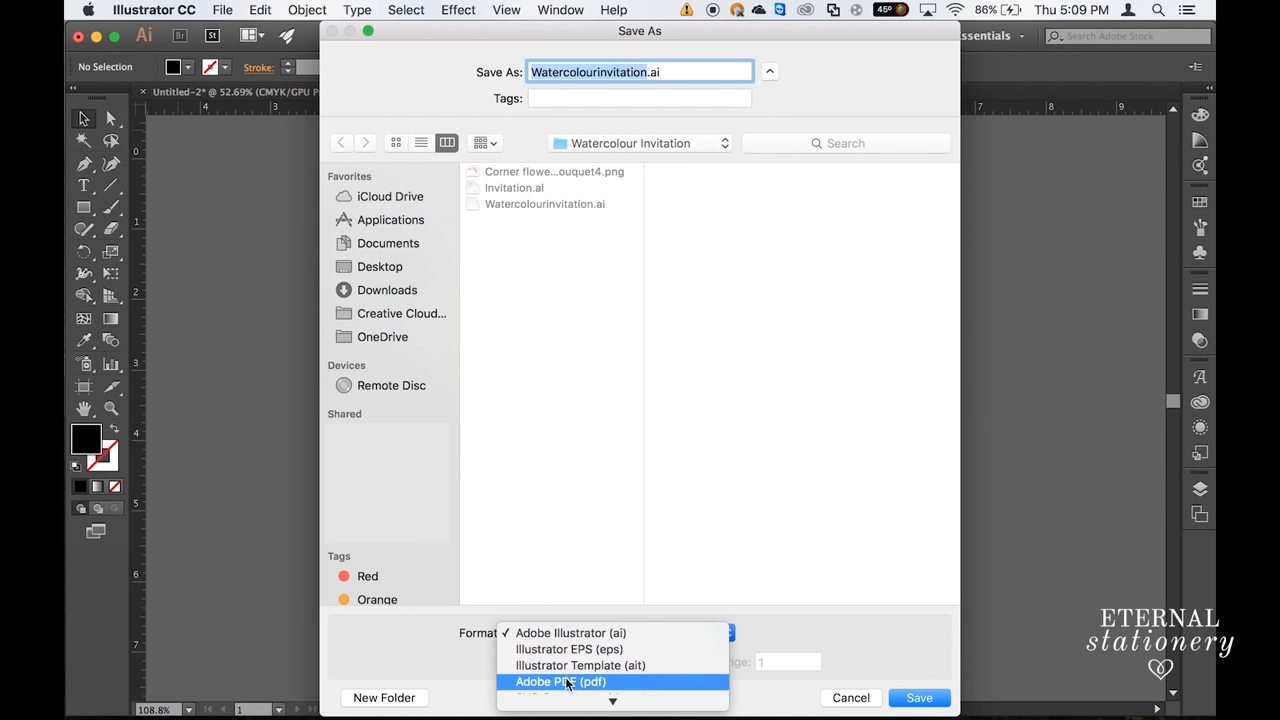
pyautogui.moveTo(570, 684)
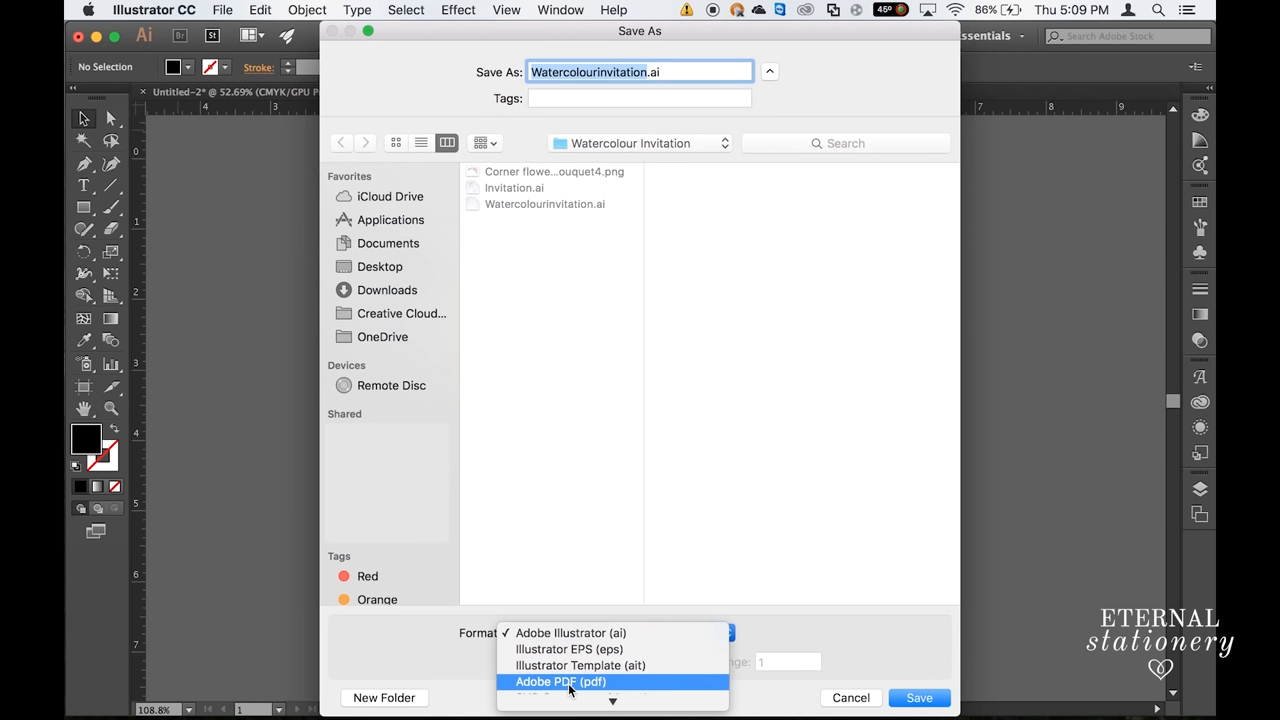
pyautogui.click(560, 680)
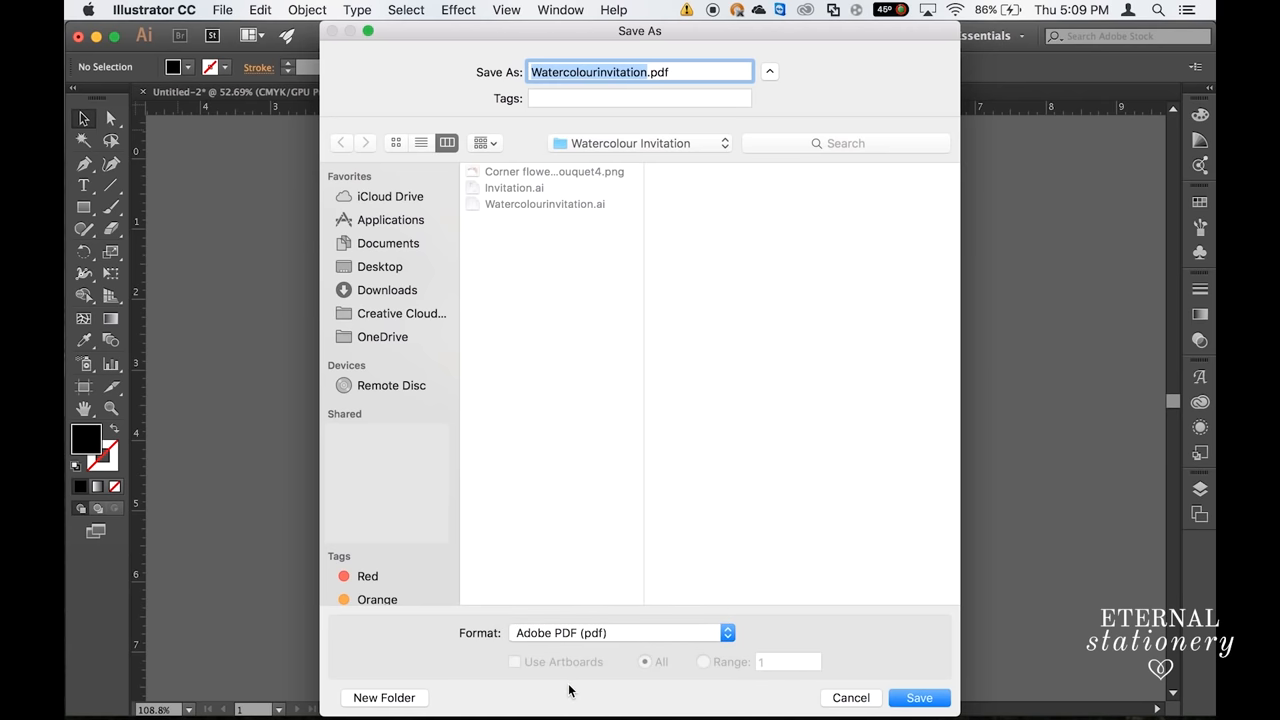
pyautogui.click(918, 696)
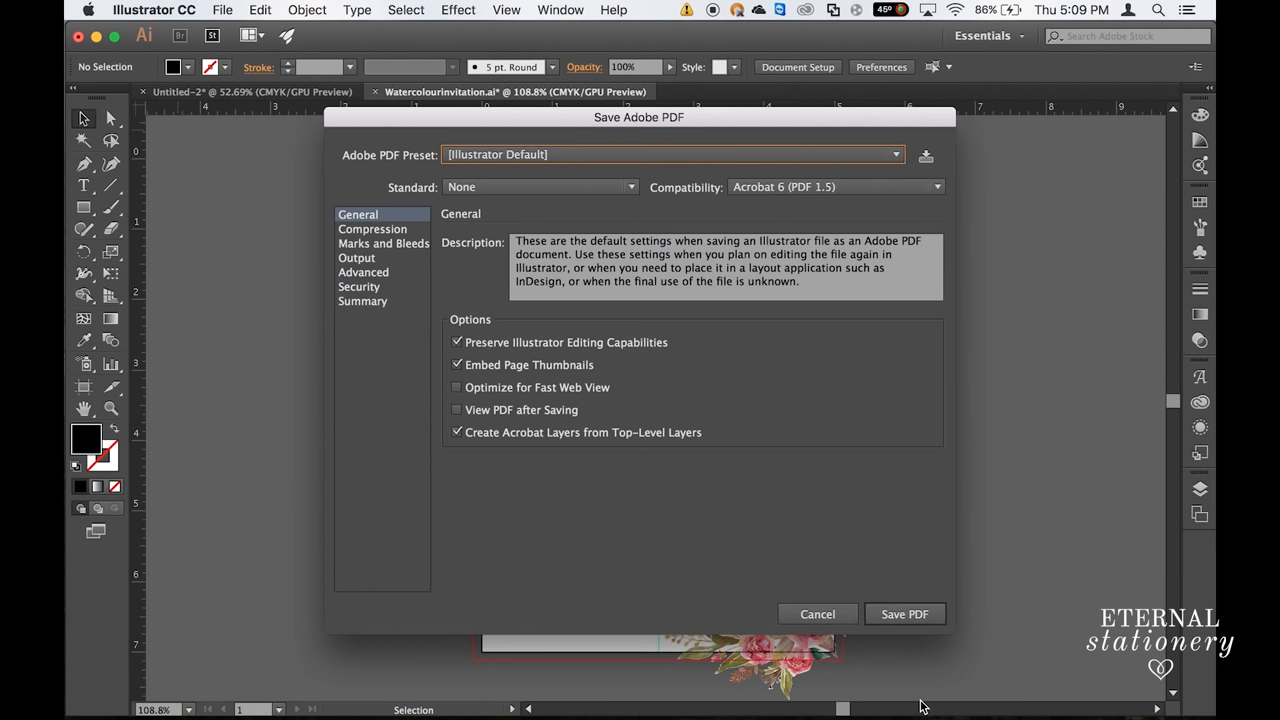
pyautogui.moveTo(836, 540)
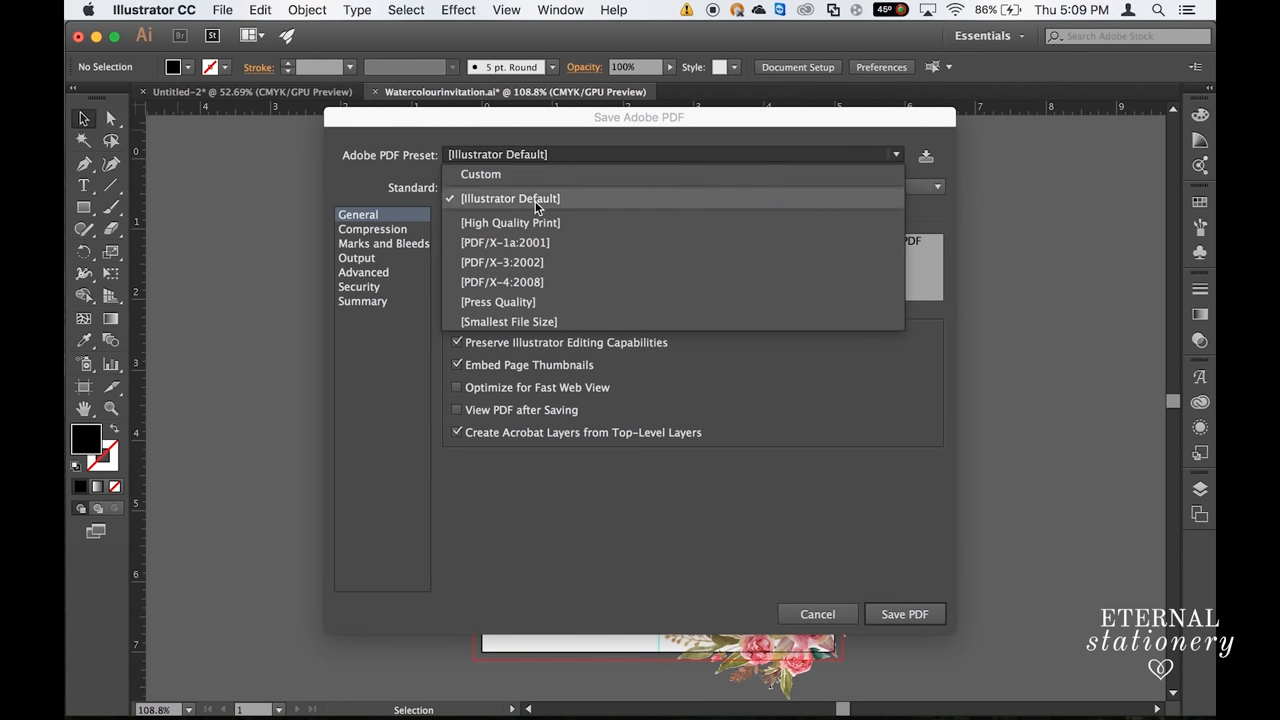
# Step: Apply the [High Quality Print] PDF preset with Optimize for Fast Web View turned off
pyautogui.click(510, 222)
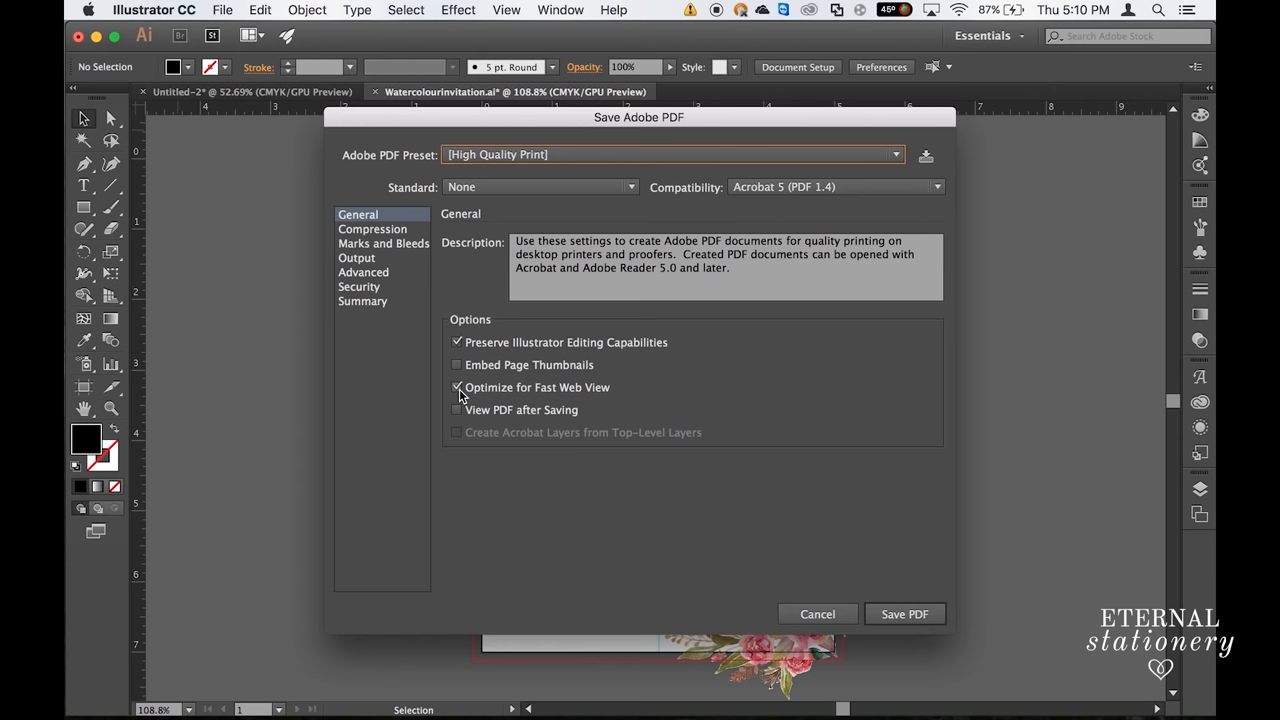
pyautogui.click(456, 388)
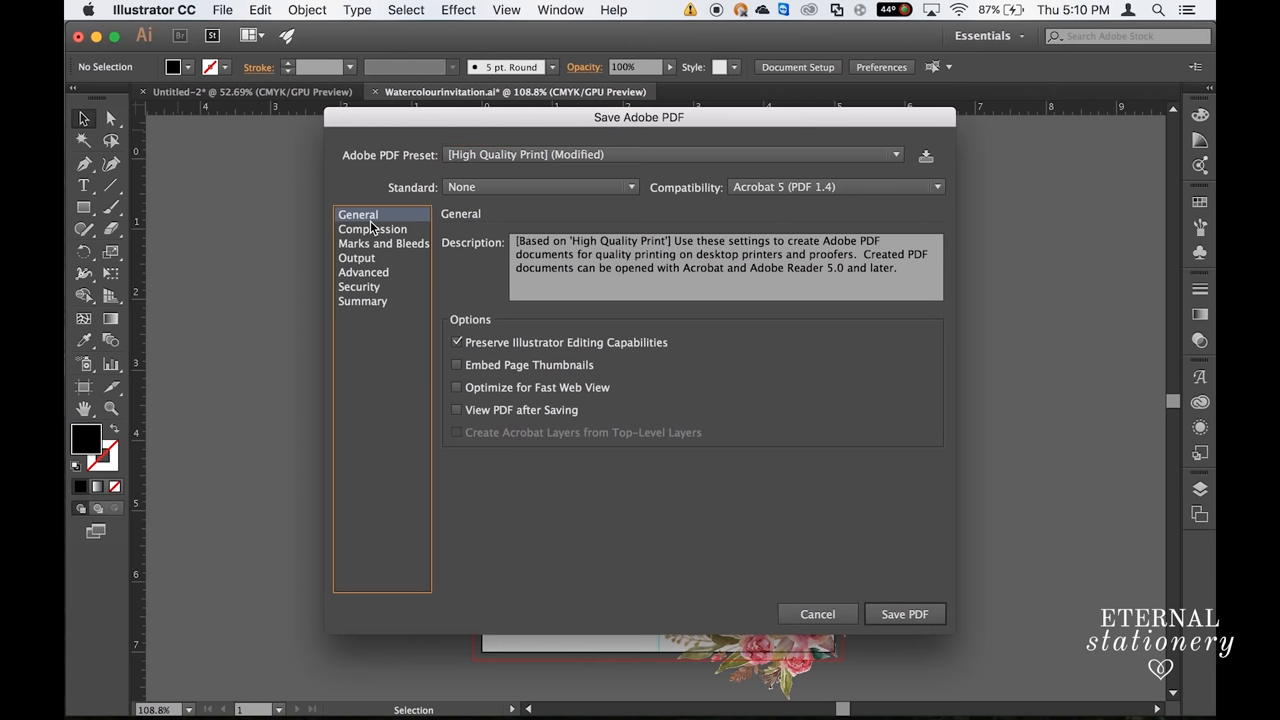
pyautogui.click(384, 244)
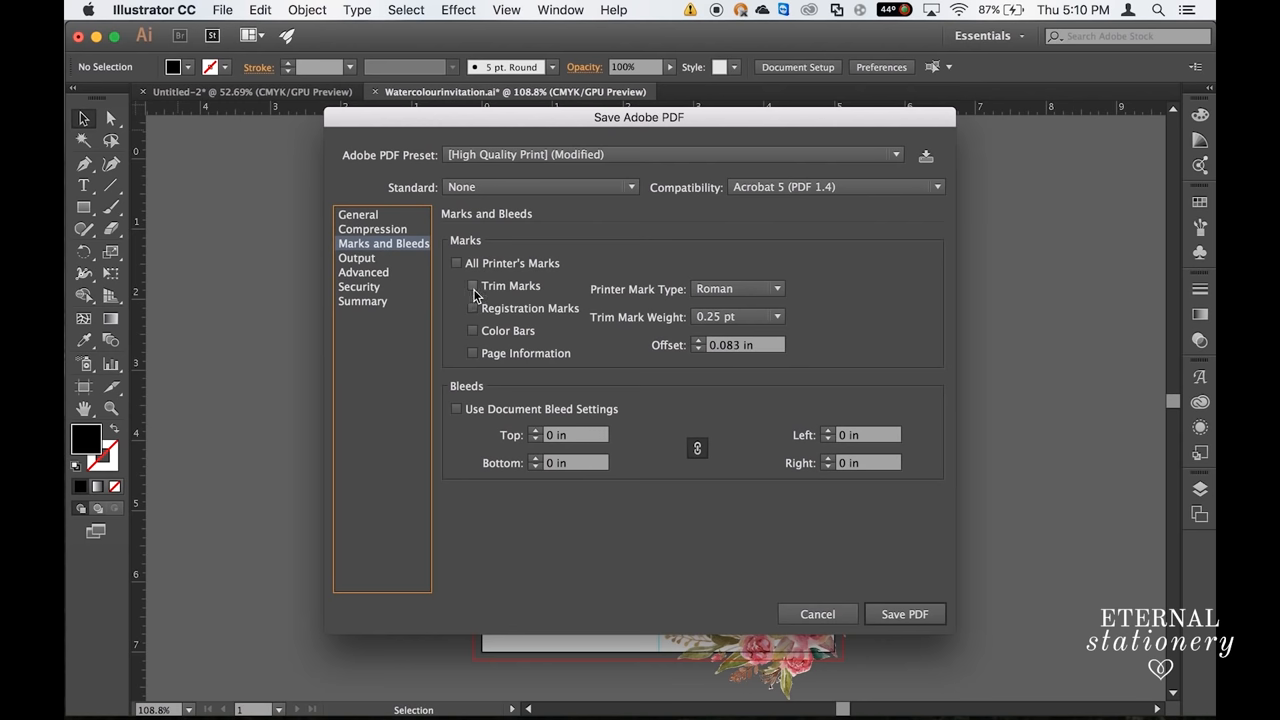
# Step: Enable Trim Marks and Use Document Bleed Settings in Marks and Bleeds
pyautogui.click(472, 284)
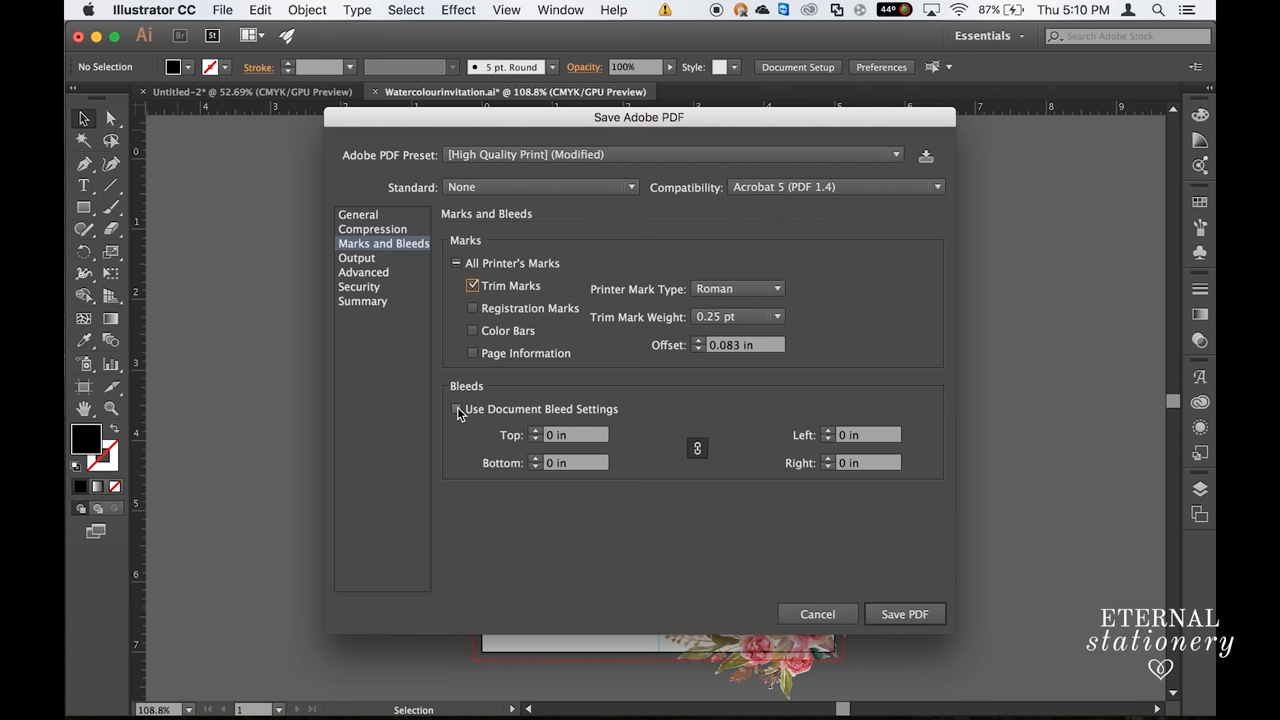
pyautogui.click(456, 408)
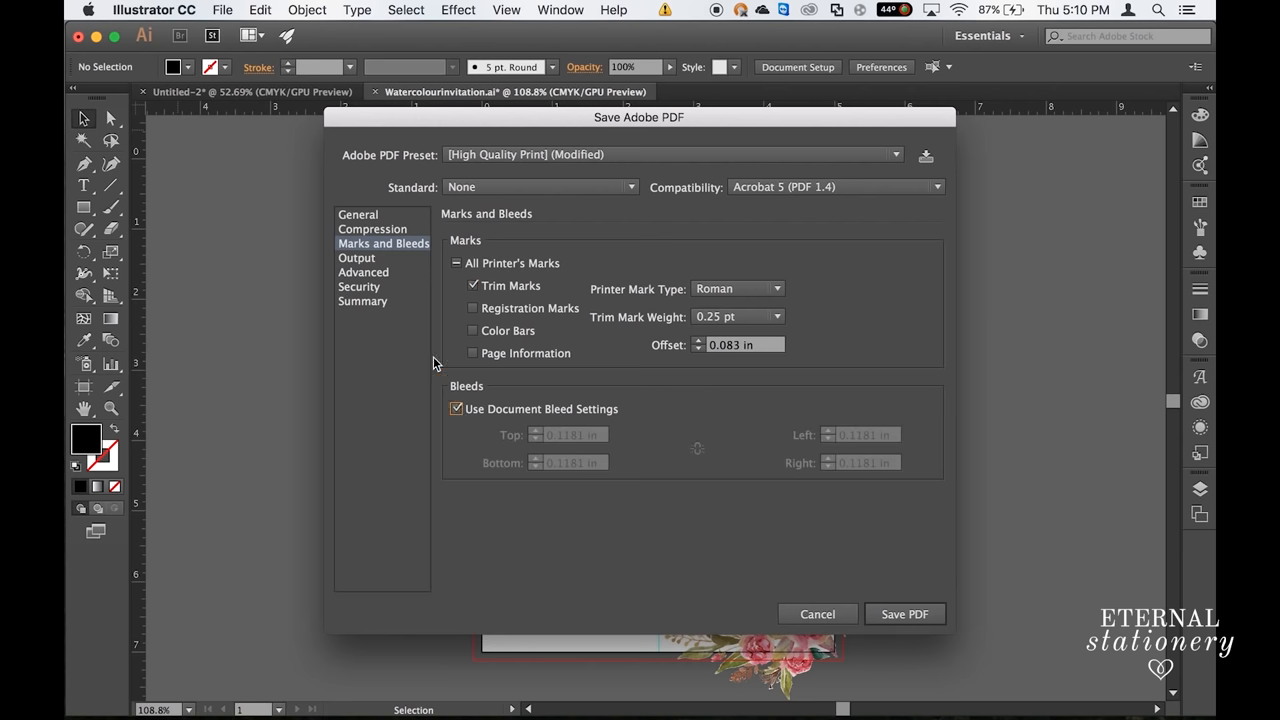
pyautogui.click(356, 258)
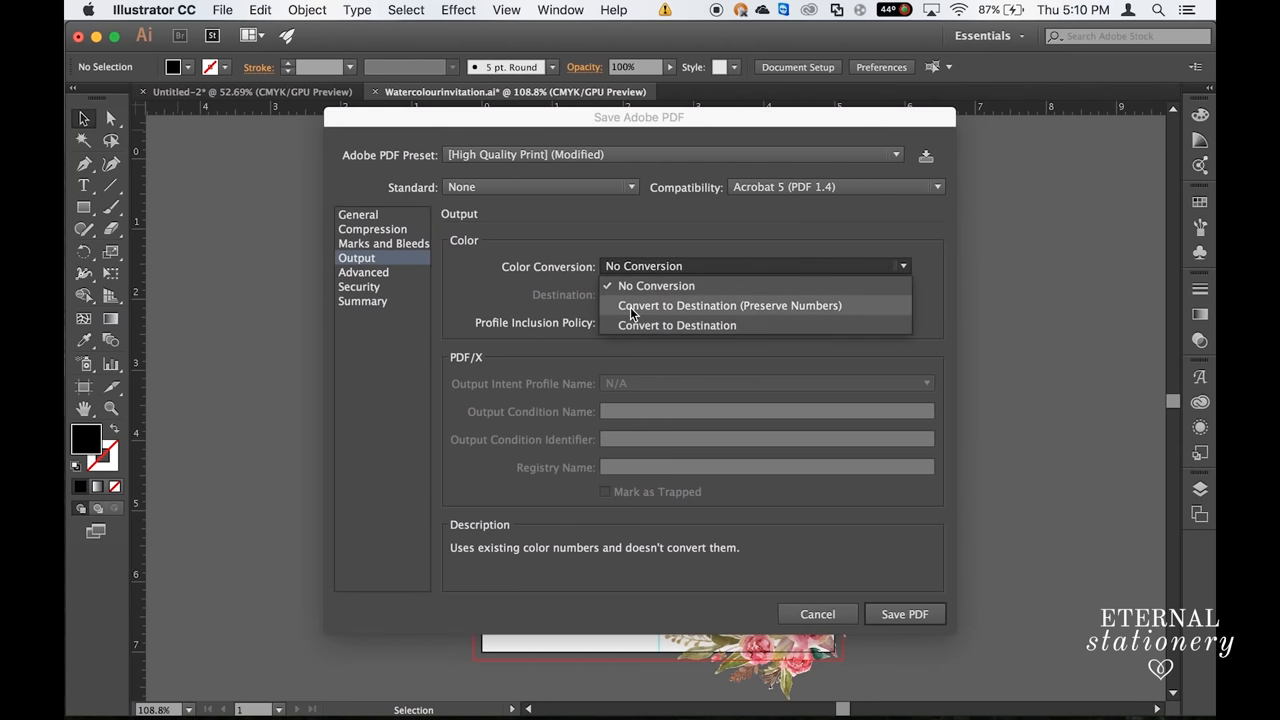
# Step: Set Output colour conversion to Convert to Destination (Preserve Numbers) with destination profiles included
pyautogui.click(728, 304)
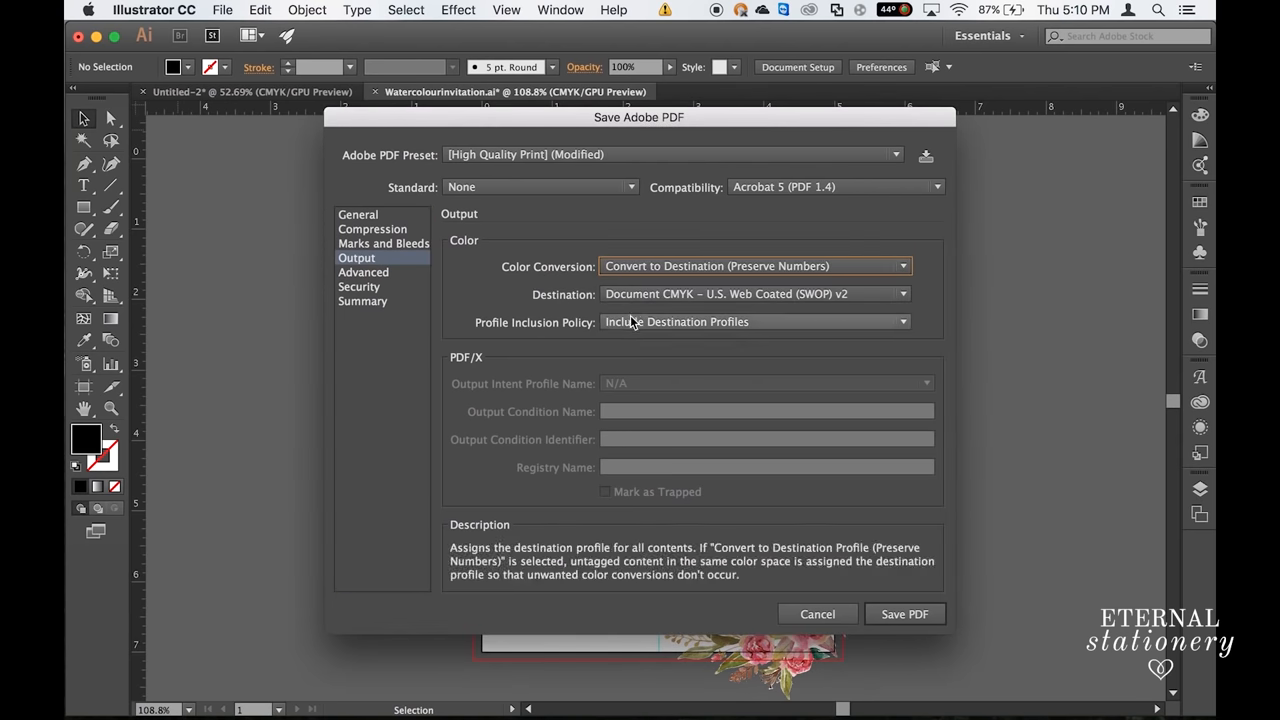
pyautogui.click(752, 320)
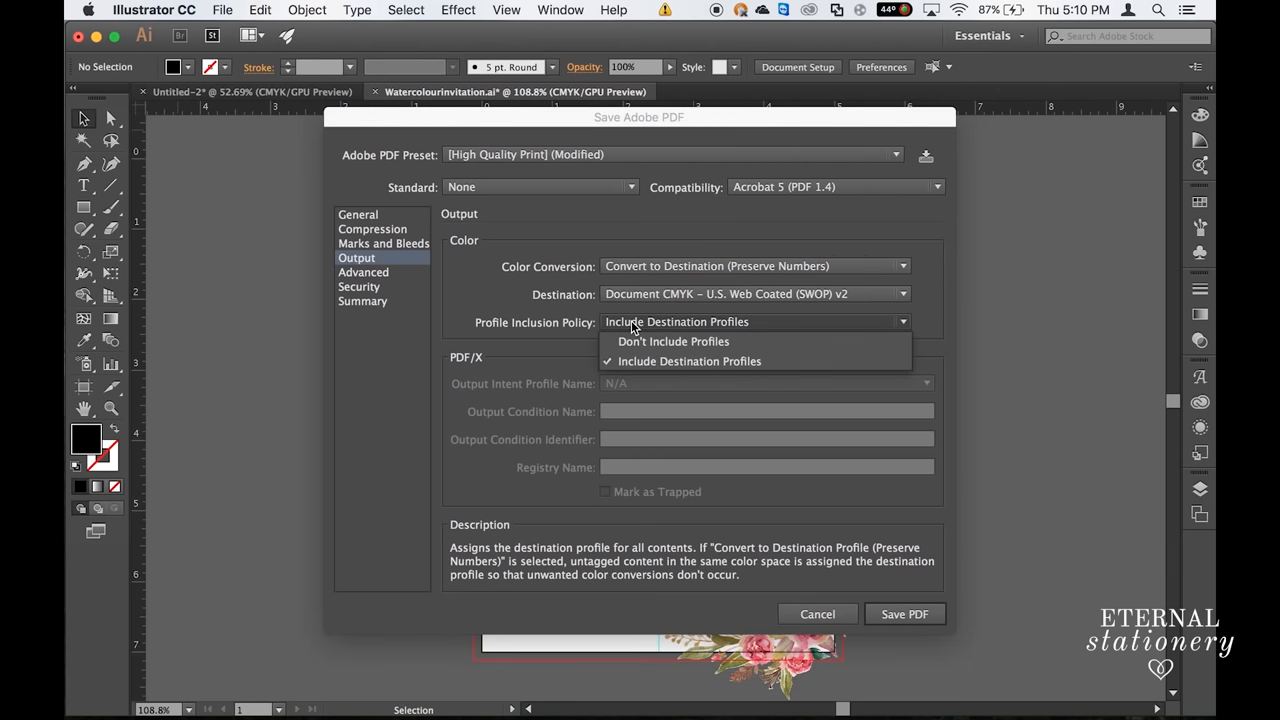
pyautogui.click(688, 360)
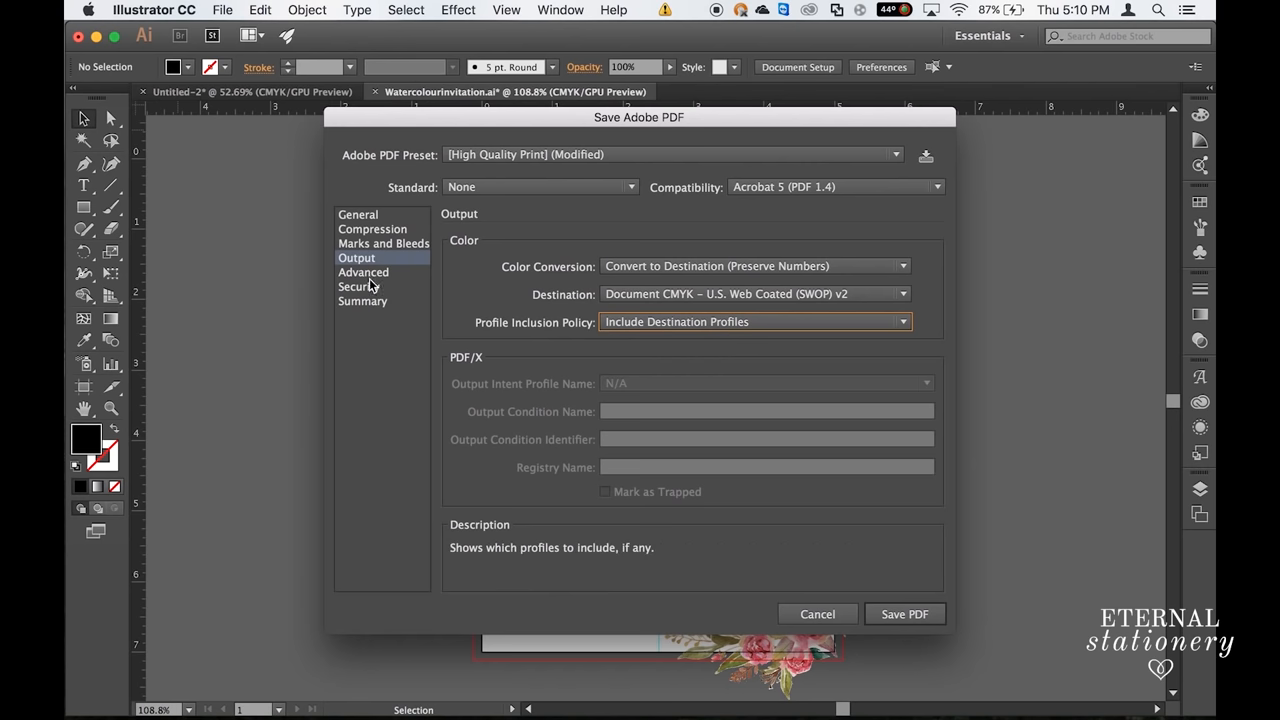
# Step: Check Advanced, Security, Summary and Compression panels, then save Watercolourinvitation.pdf for print
pyautogui.click(364, 272)
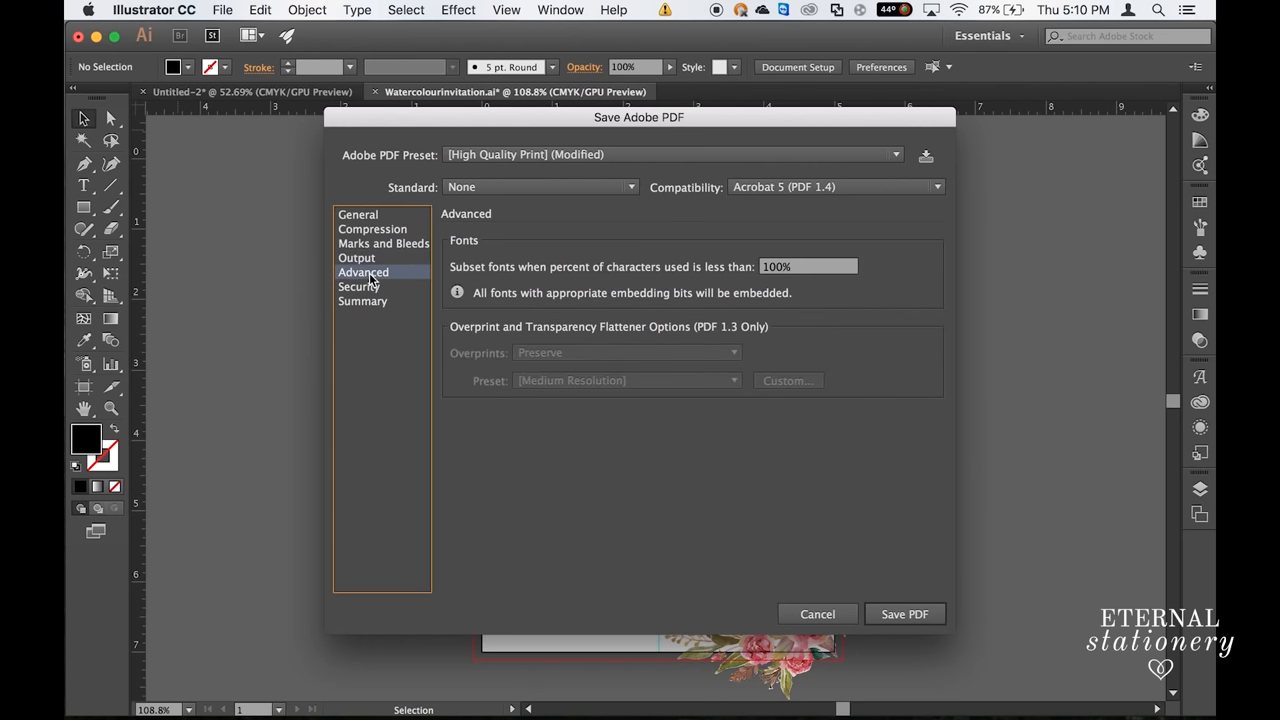
pyautogui.click(360, 288)
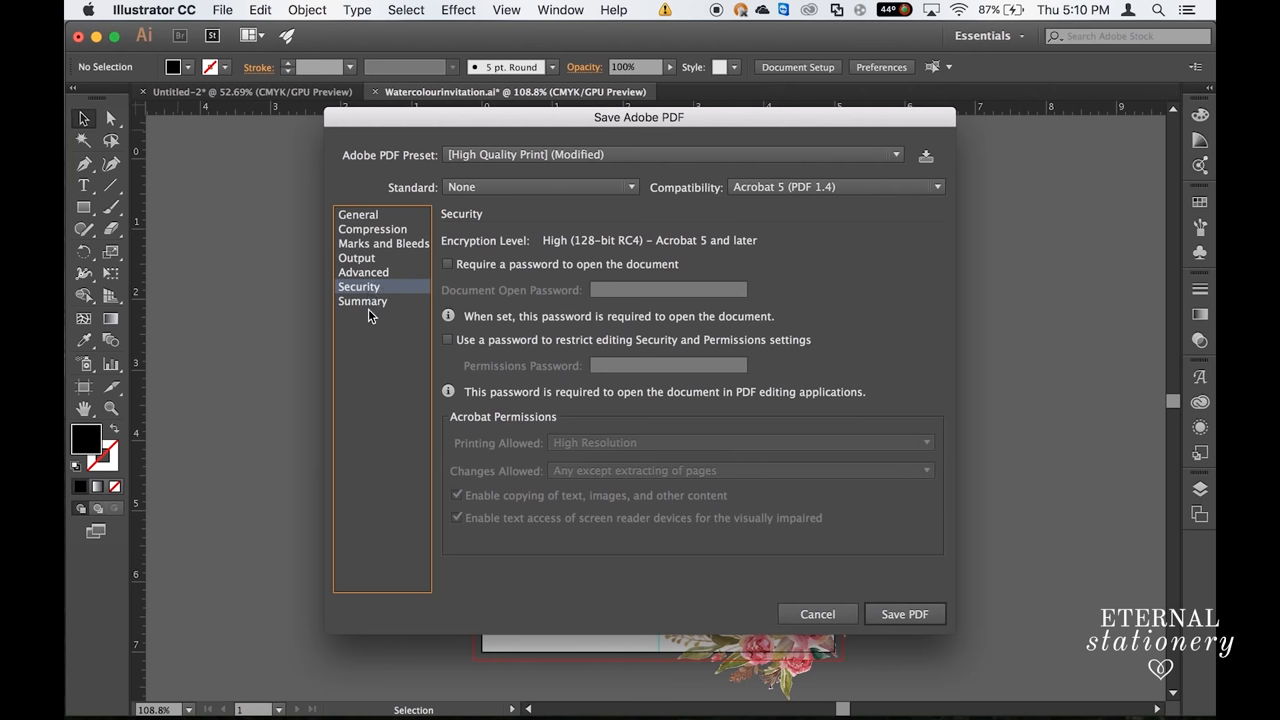
pyautogui.click(362, 300)
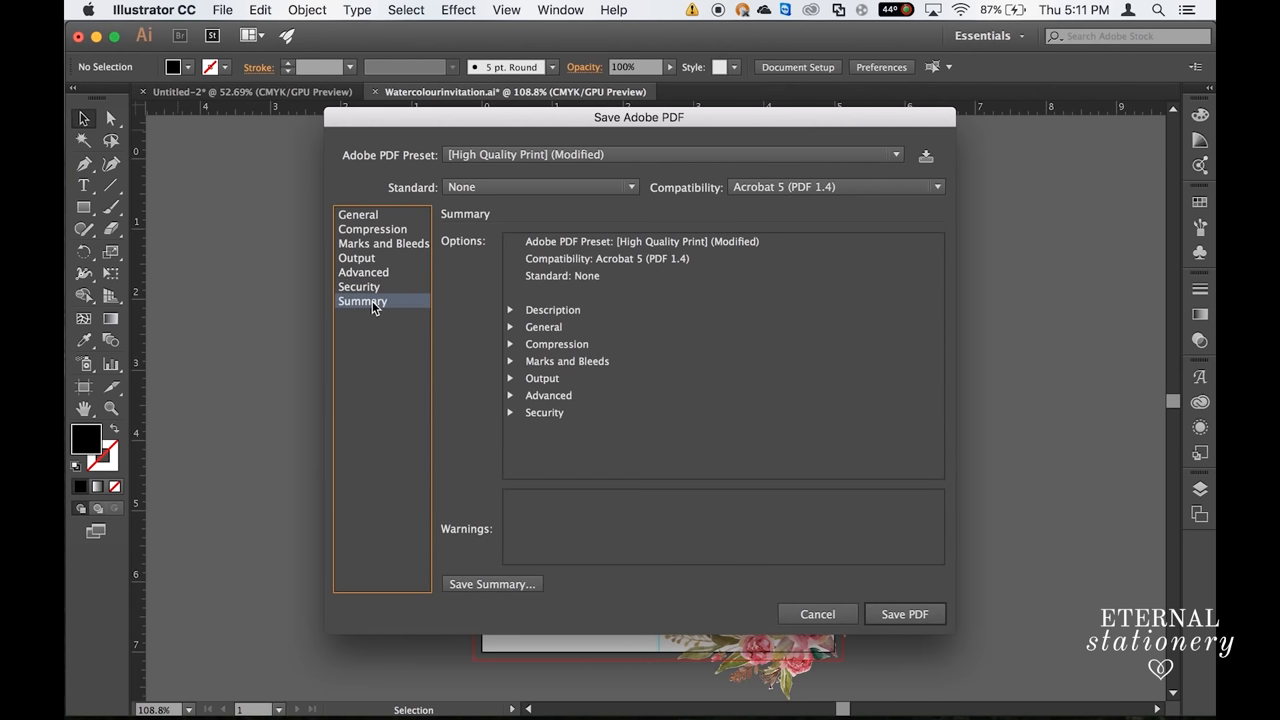
pyautogui.click(372, 228)
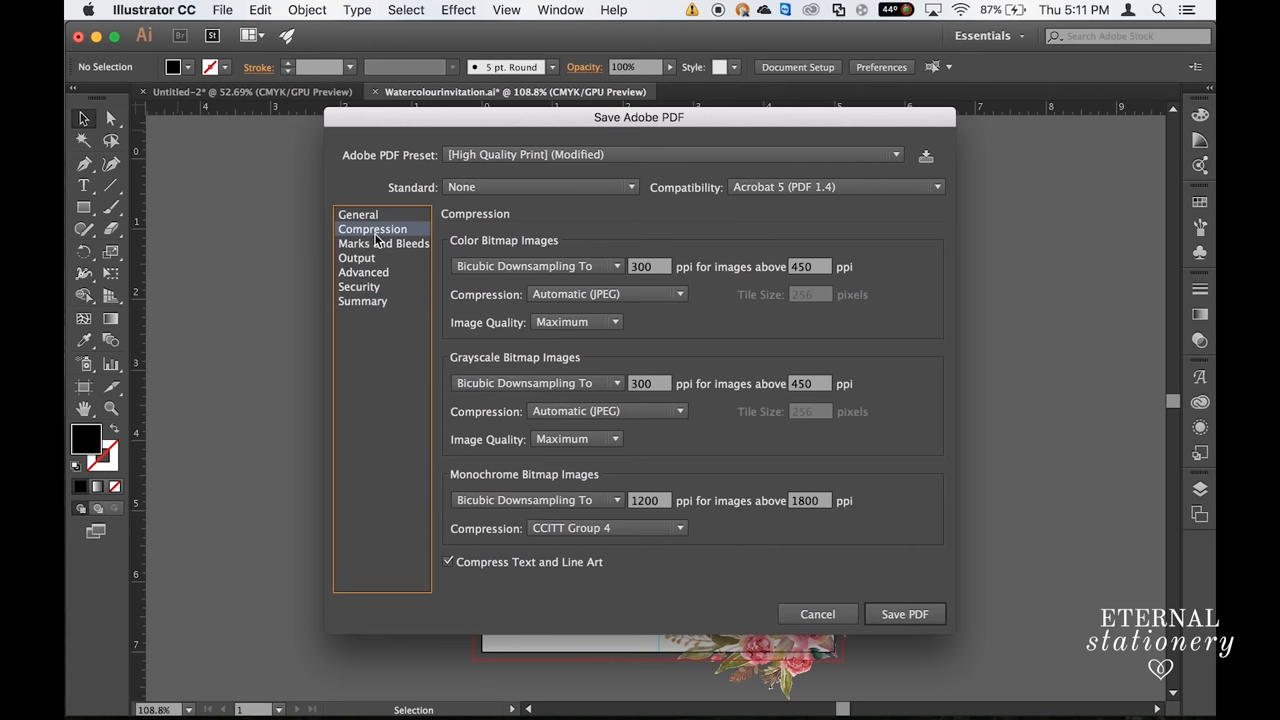
pyautogui.click(356, 214)
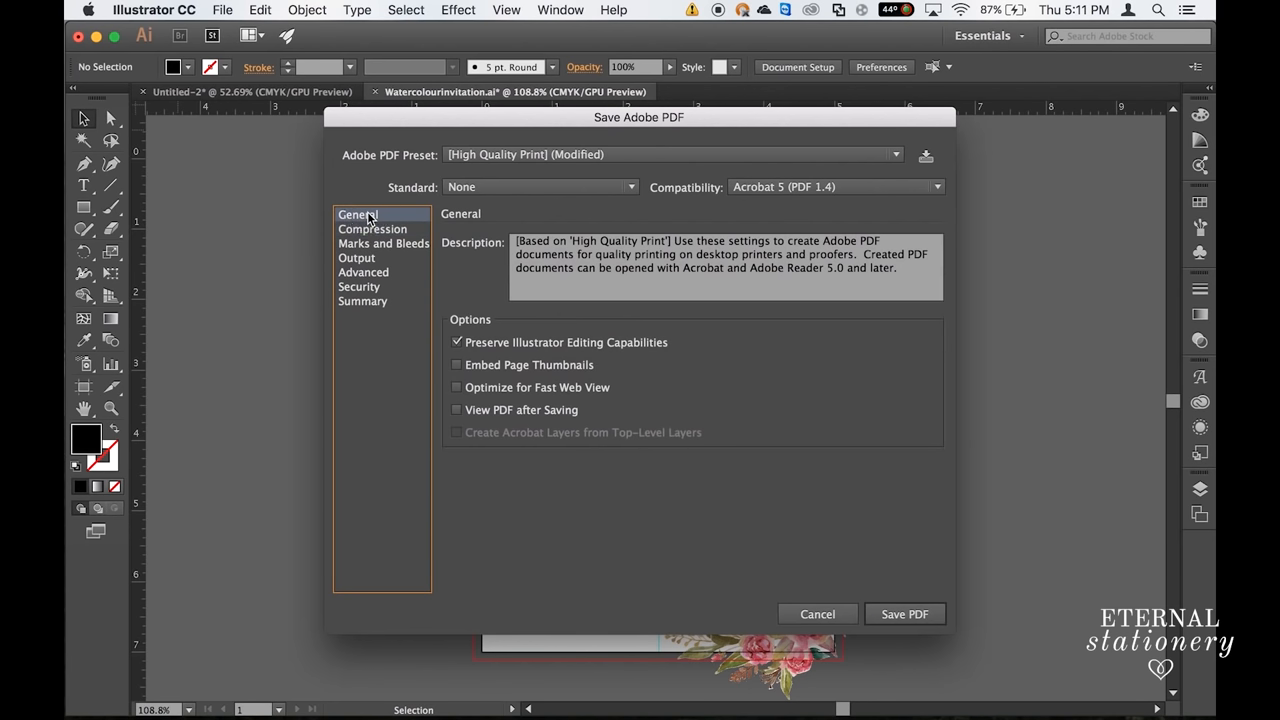
pyautogui.moveTo(788, 556)
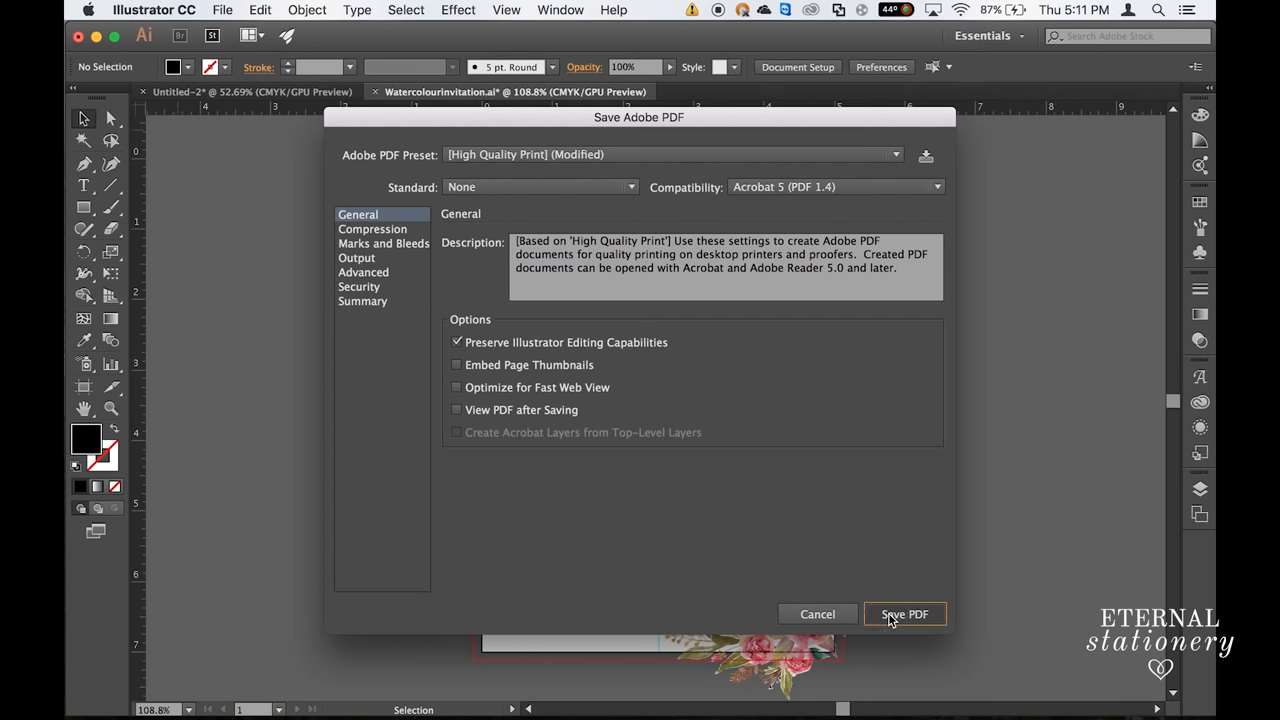
pyautogui.click(904, 612)
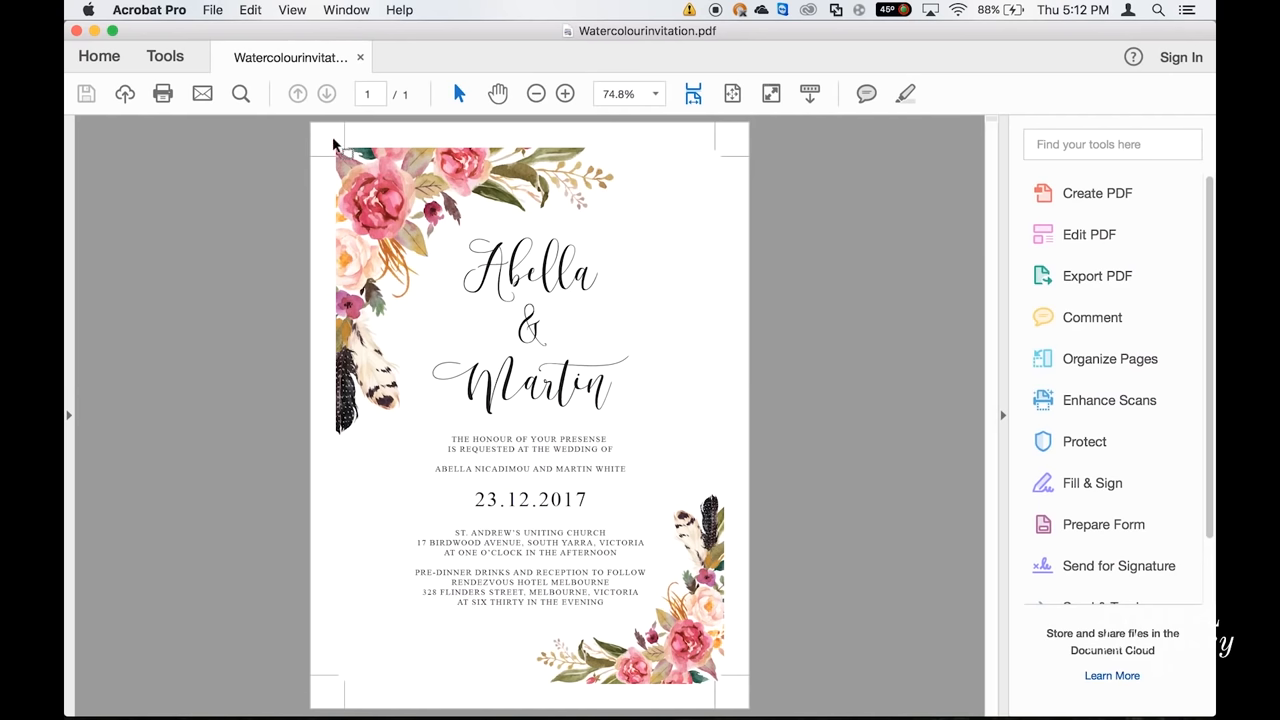
pyautogui.click(564, 94)
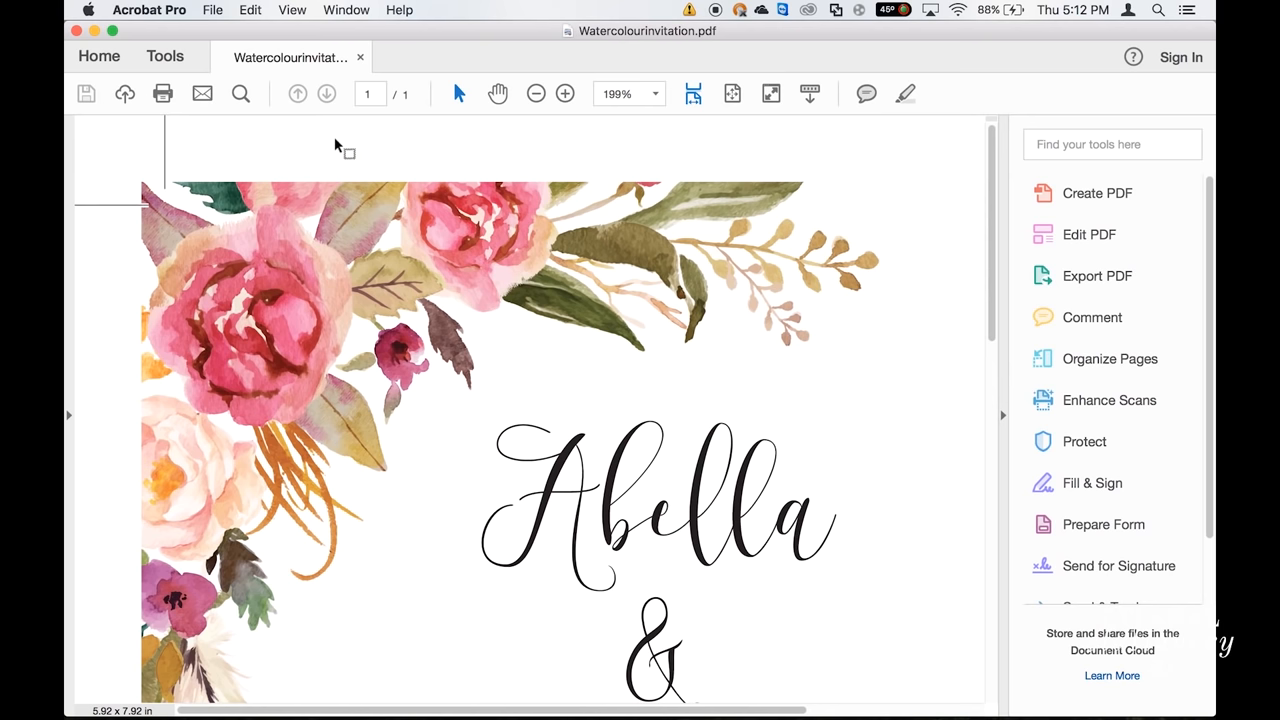
pyautogui.moveTo(118, 206)
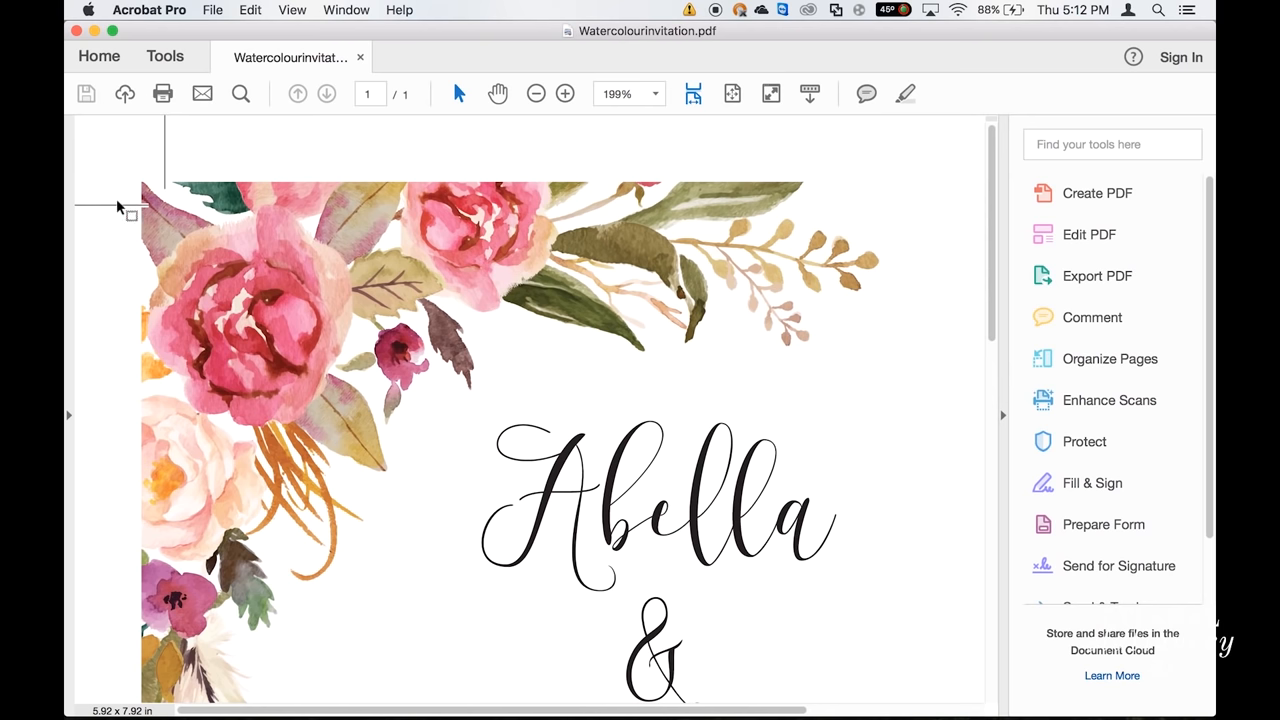
pyautogui.click(536, 94)
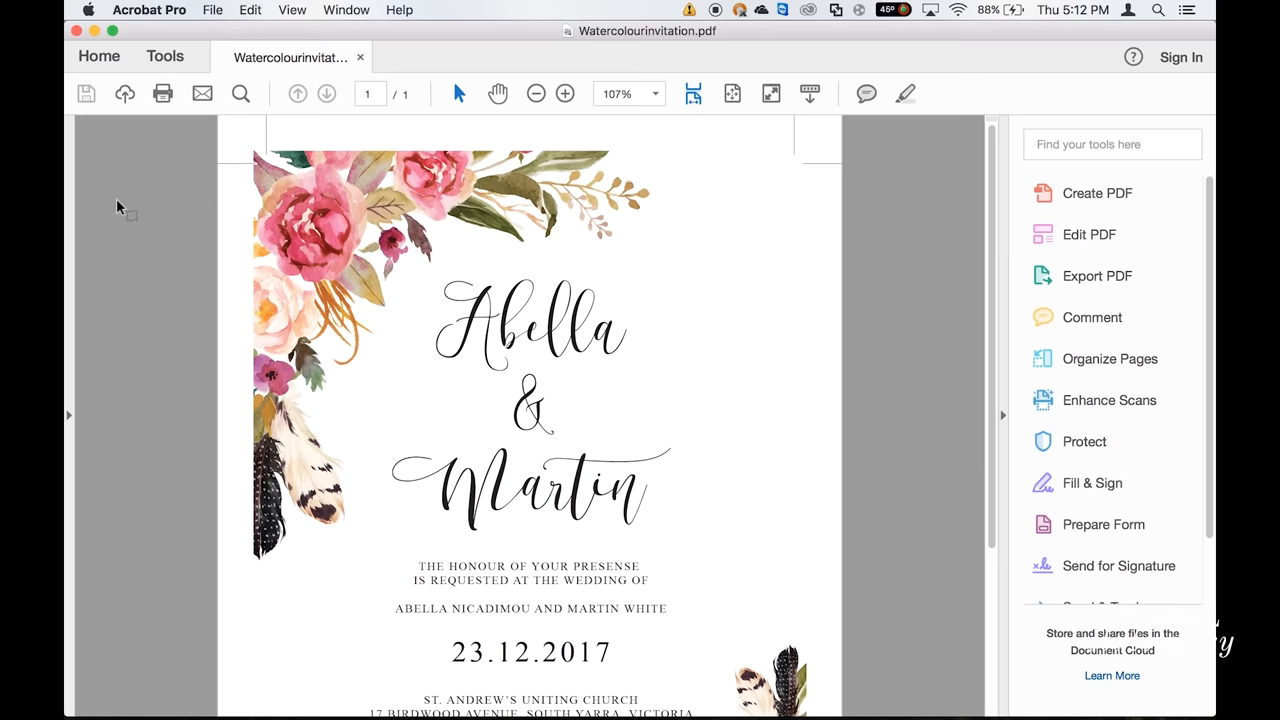
pyautogui.click(536, 94)
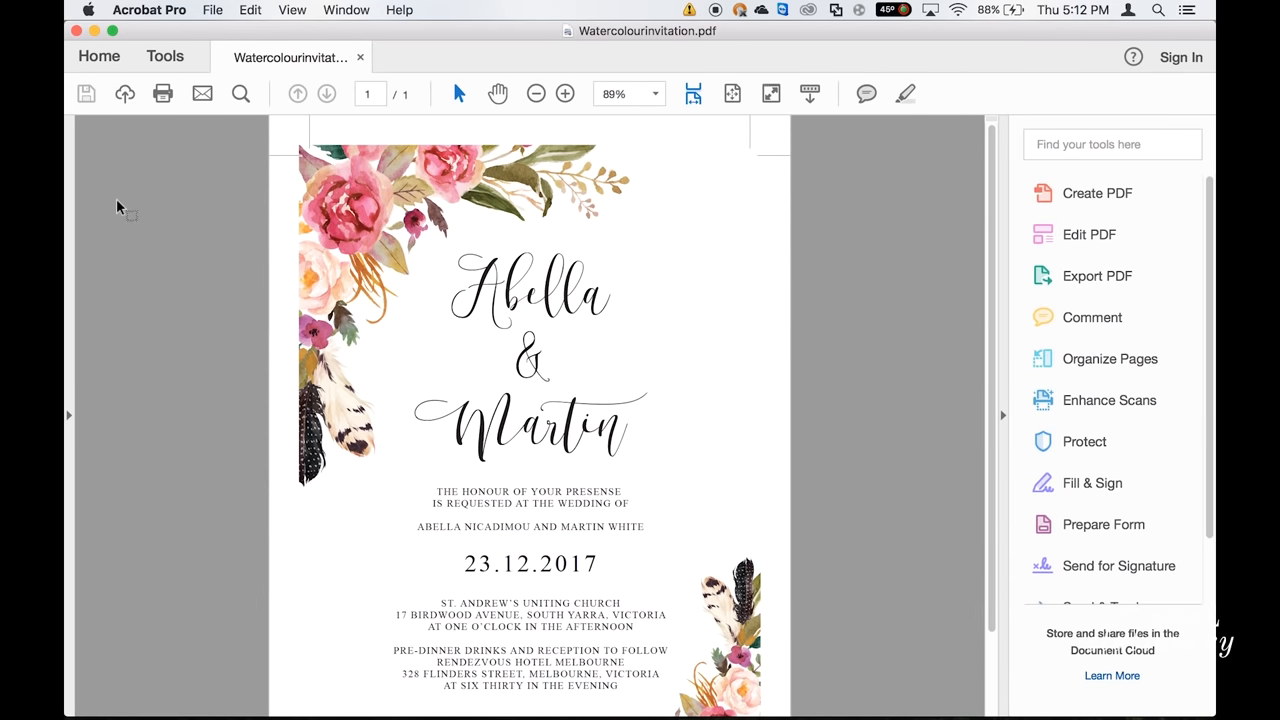
pyautogui.click(536, 94)
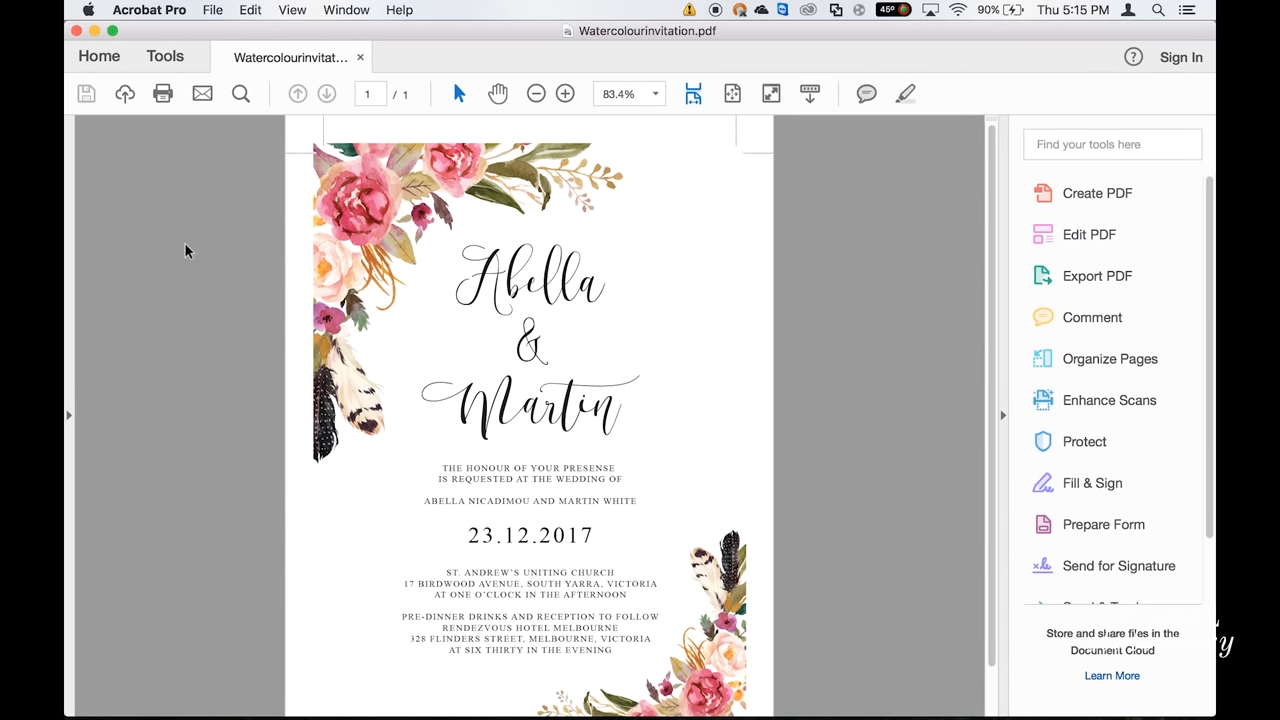